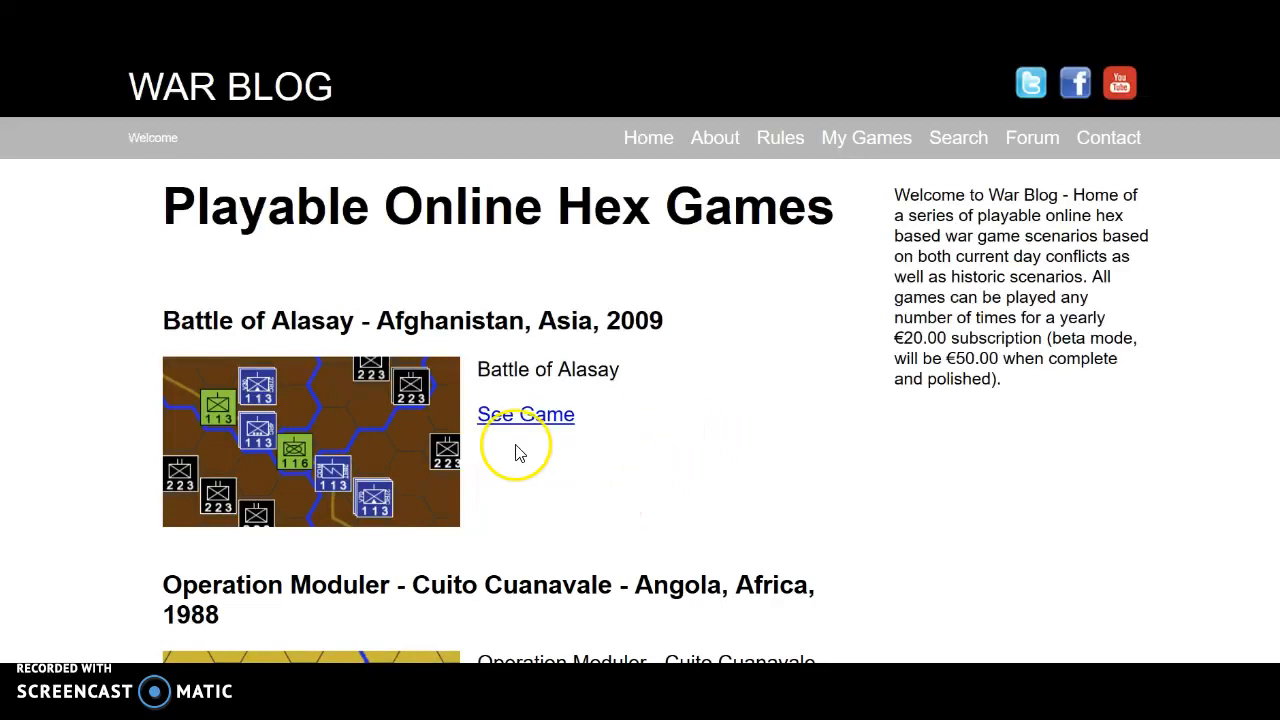
# Step: Open the Battle of Alasay game page and follow its PLAY NOW link
pyautogui.scroll(-3)
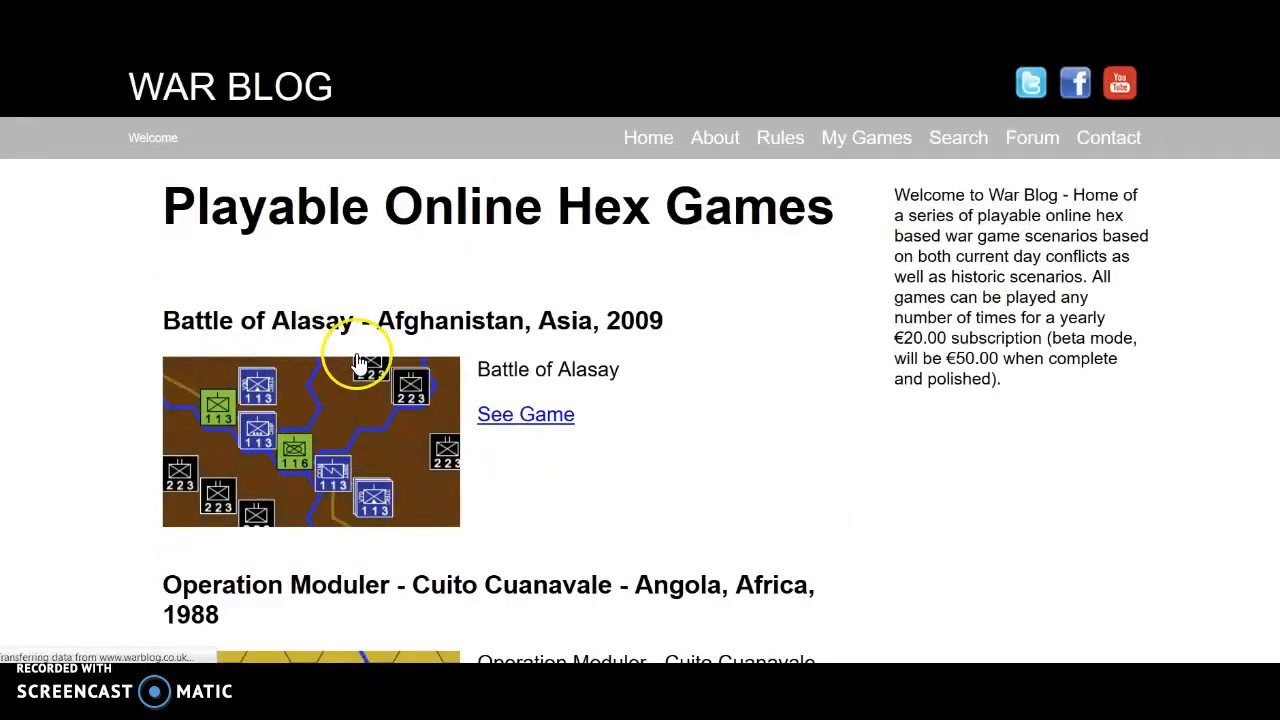
pyautogui.click(525, 414)
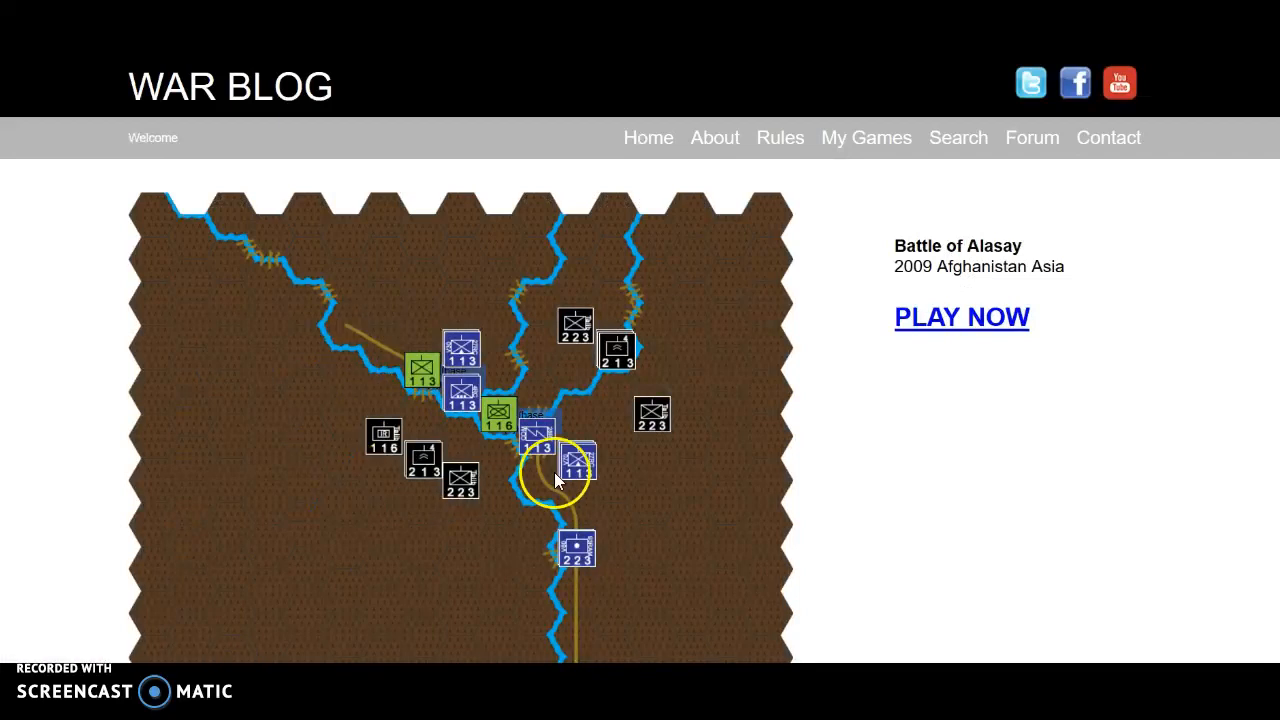
pyautogui.scroll(-3)
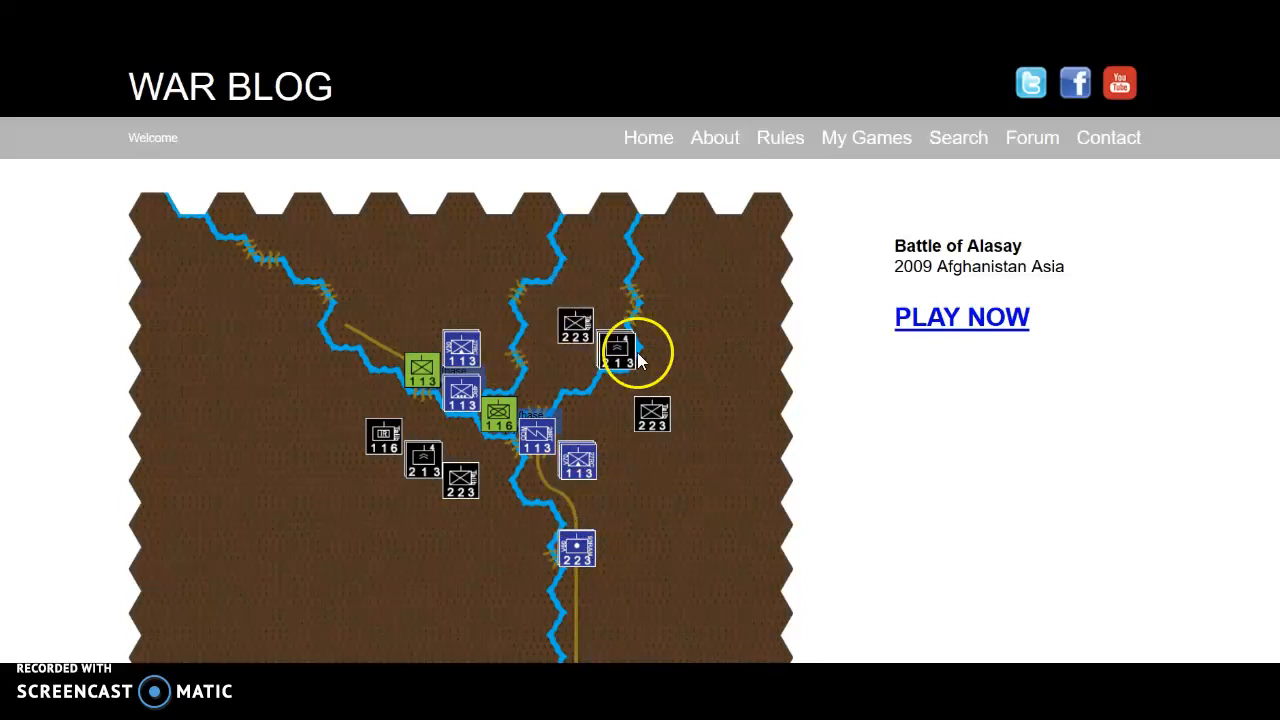
pyautogui.moveTo(655, 410)
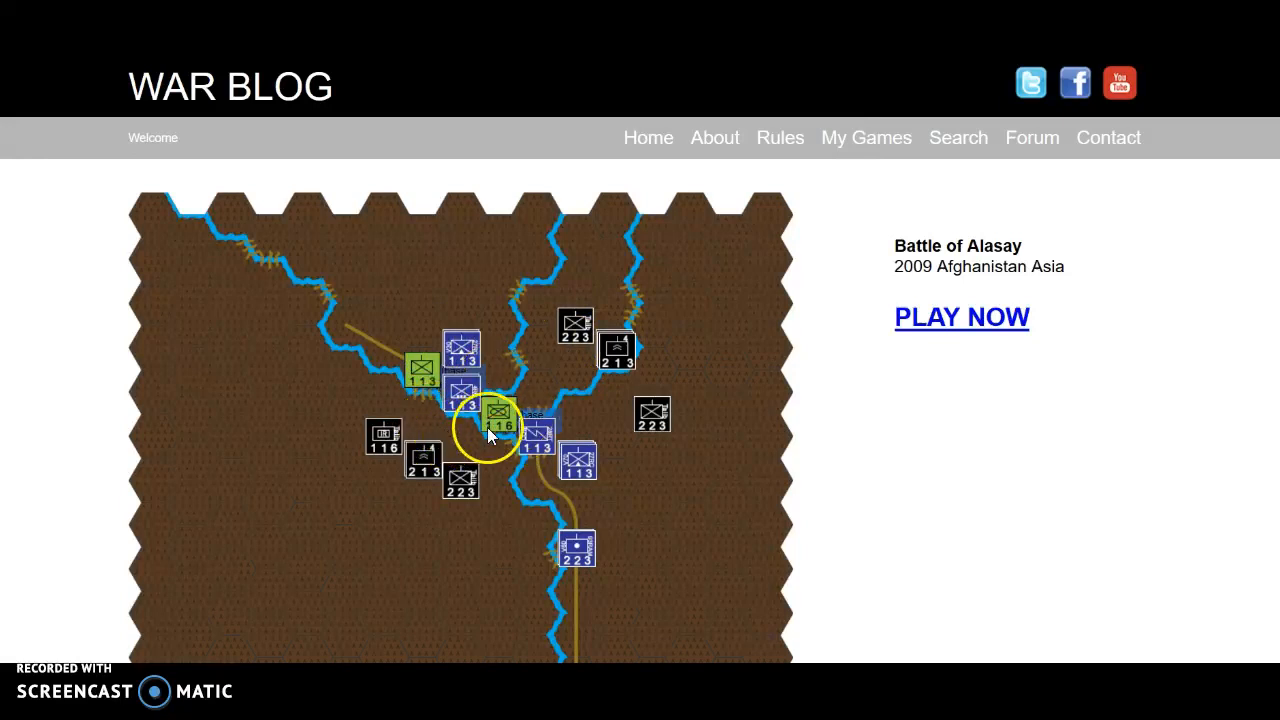
pyautogui.moveTo(885, 357)
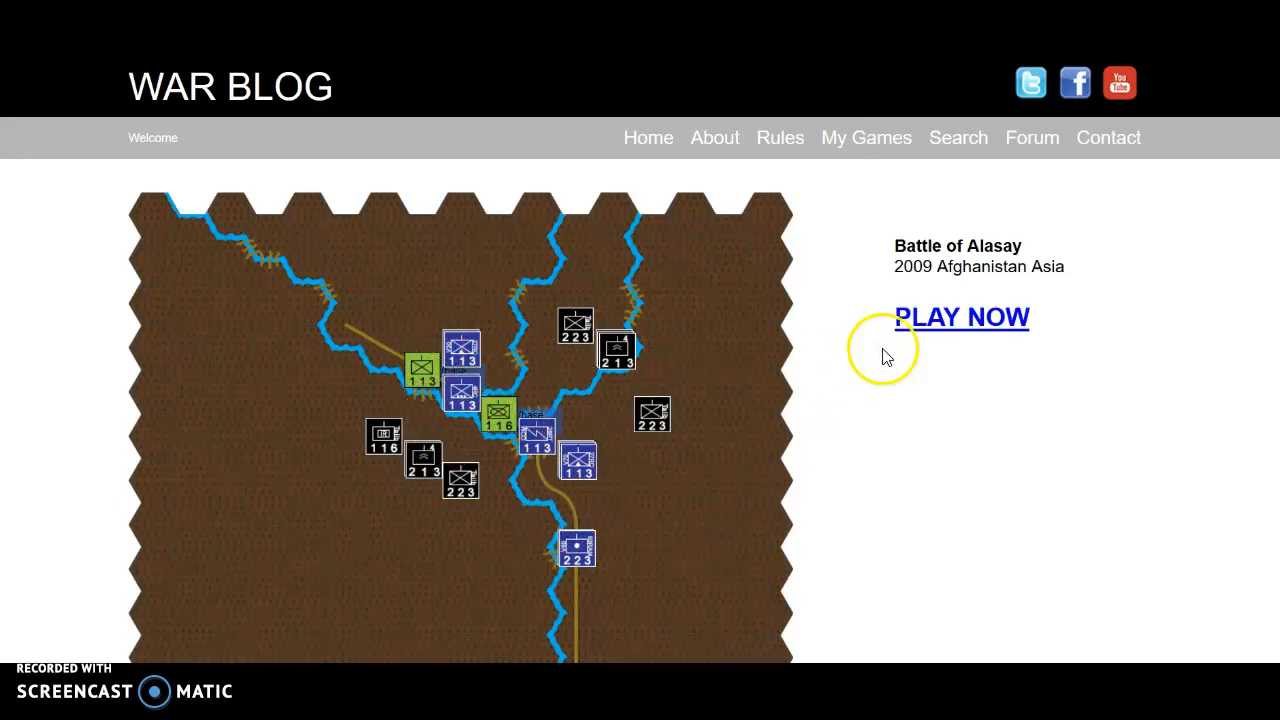
pyautogui.click(961, 317)
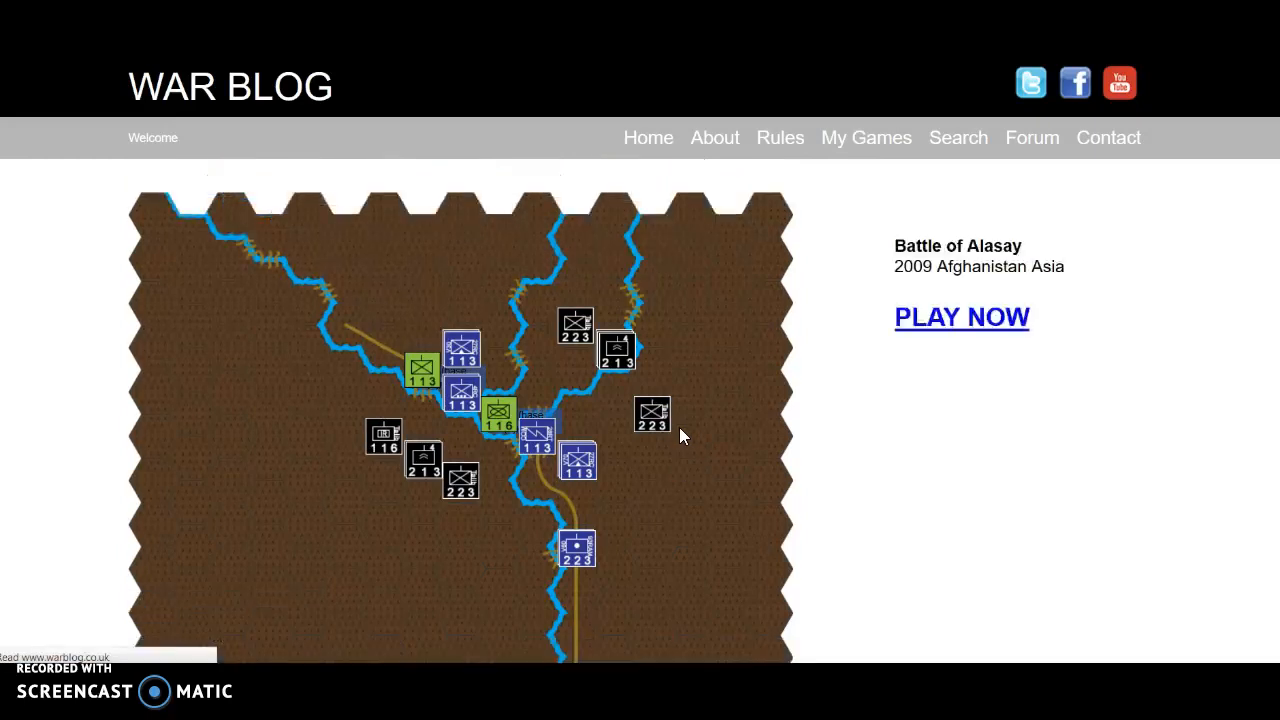
pyautogui.click(960, 317)
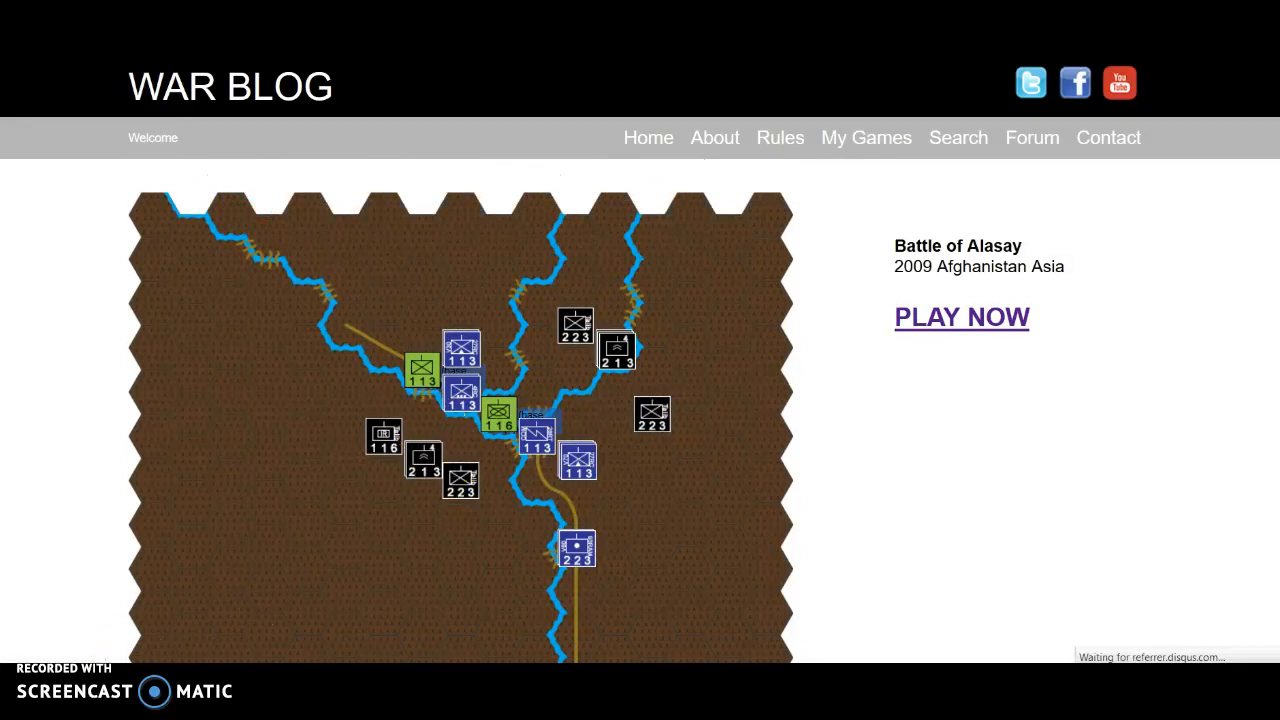
# Step: Load the play-mode hex map until unit counters show for Taliban turn 1
pyautogui.click(961, 317)
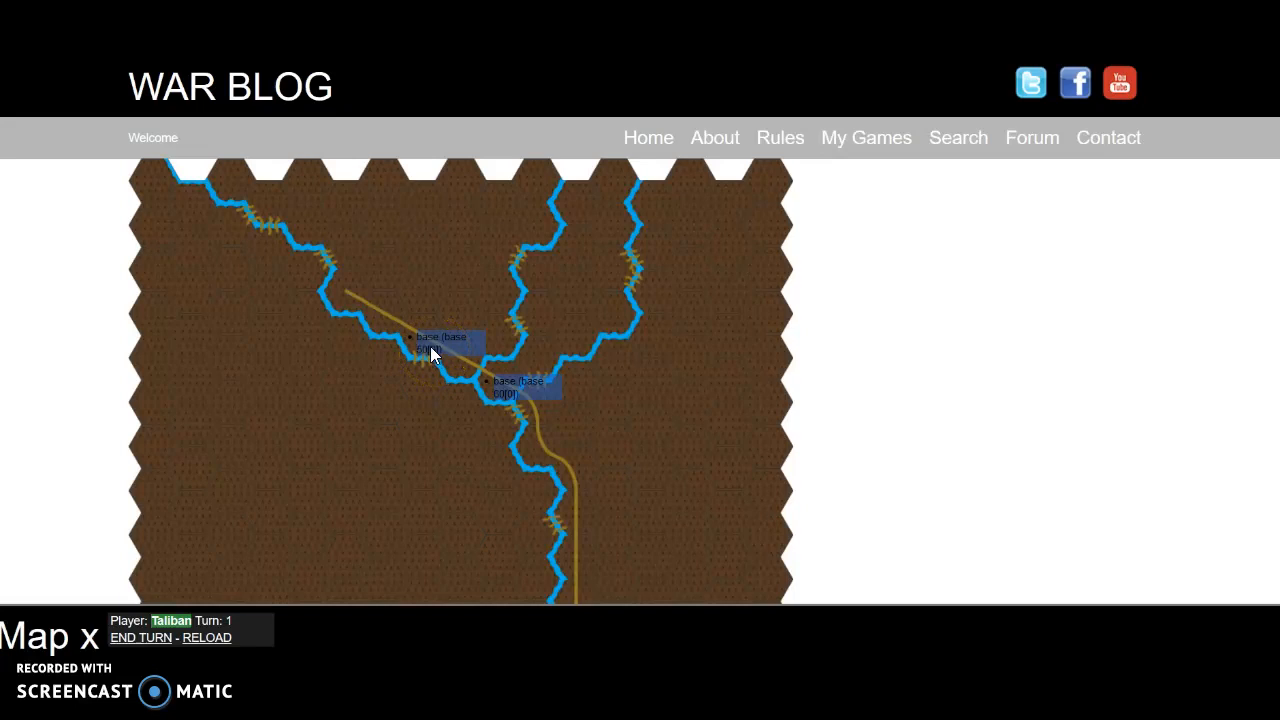
pyautogui.click(428, 355)
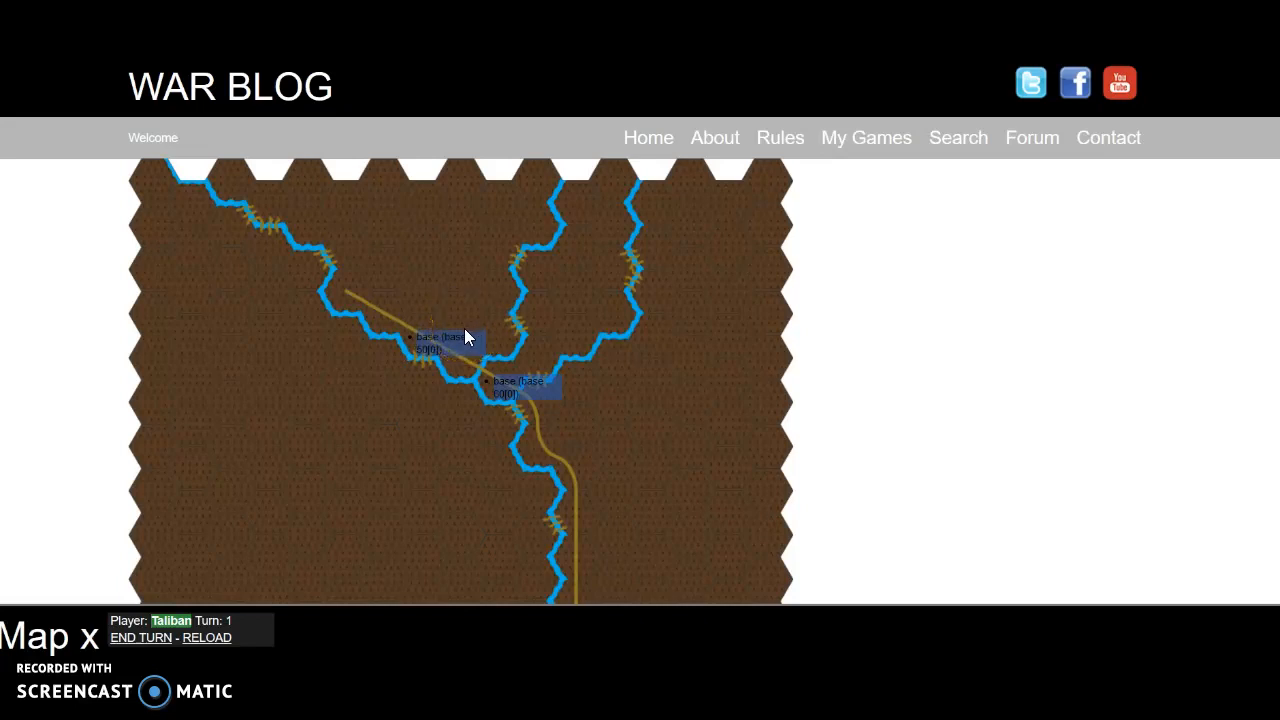
pyautogui.click(430, 350)
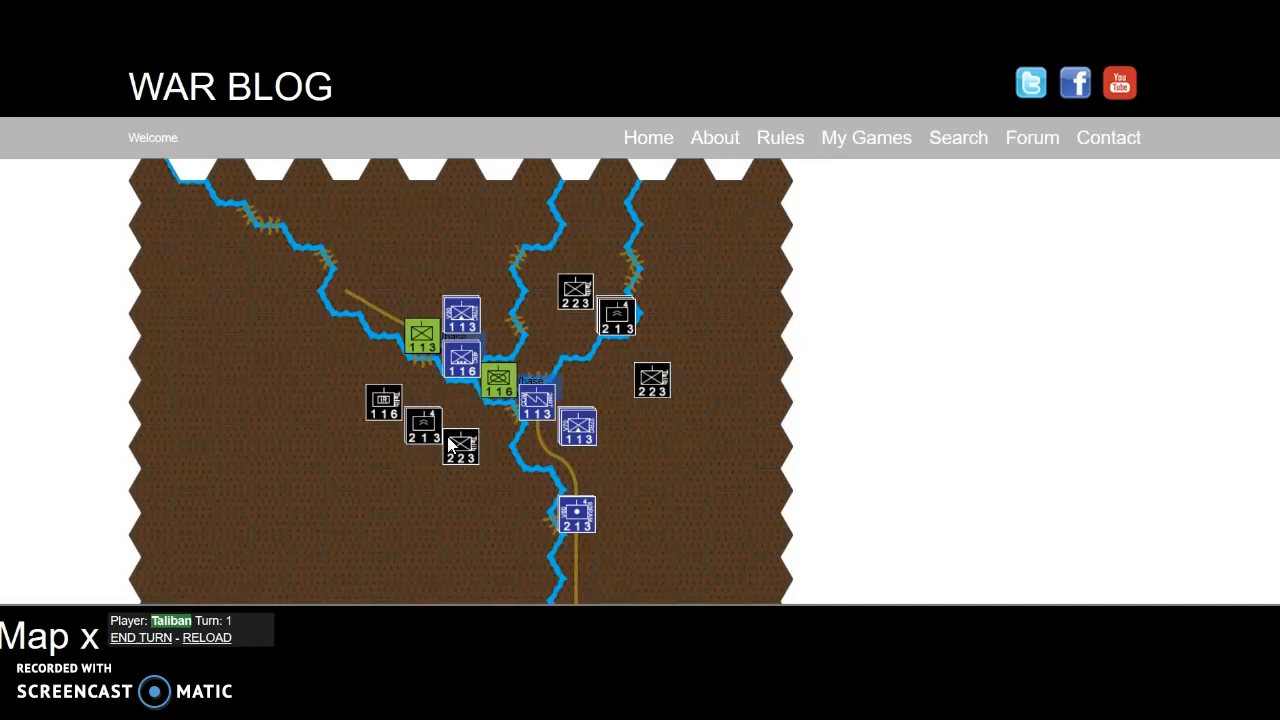
# Step: Attack green 116 with Taliban 223, getting 1-0 odds and 1.3 damage
pyautogui.click(515, 352)
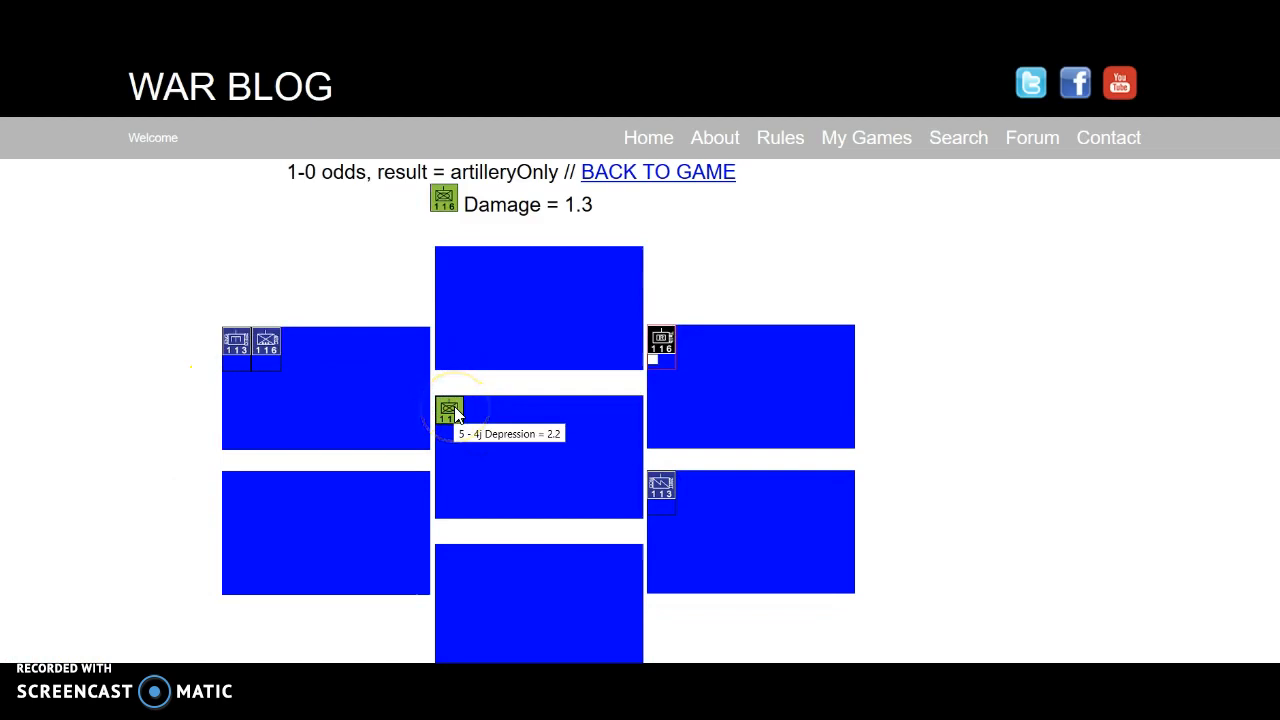
pyautogui.moveTo(588, 275)
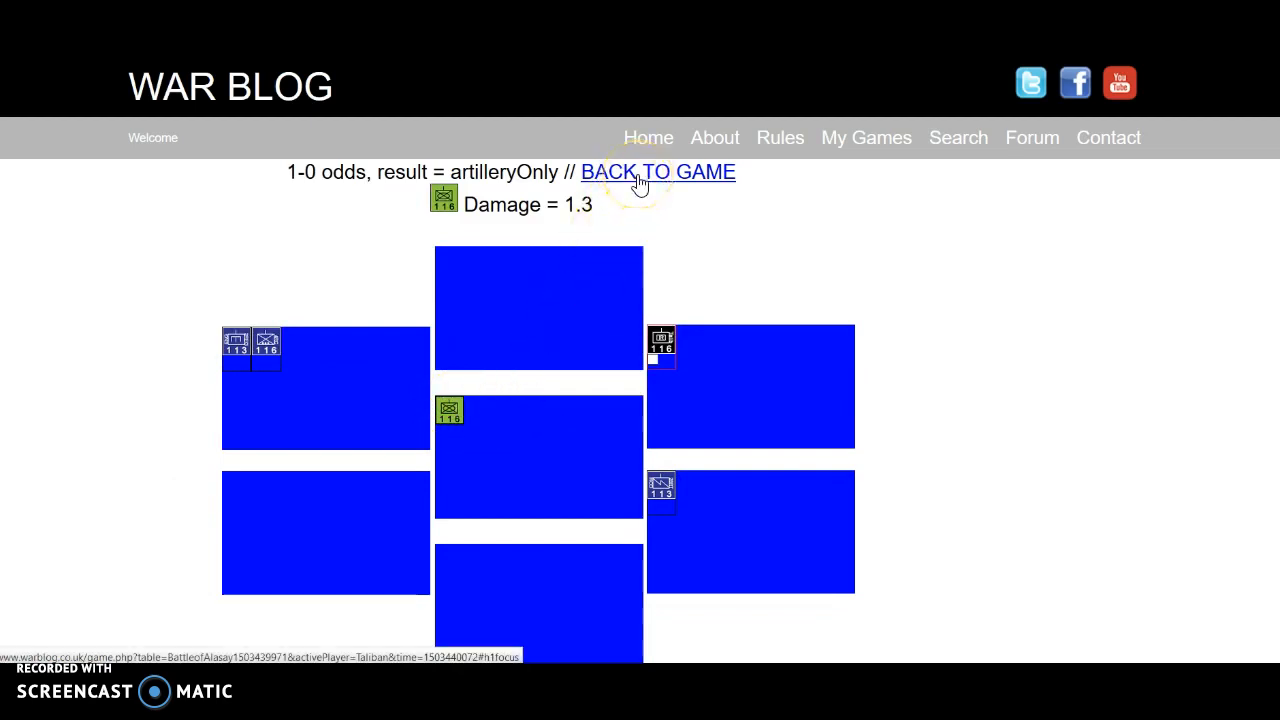
# Step: Return to the map and move the Taliban 213 unit to a new hex
pyautogui.click(658, 171)
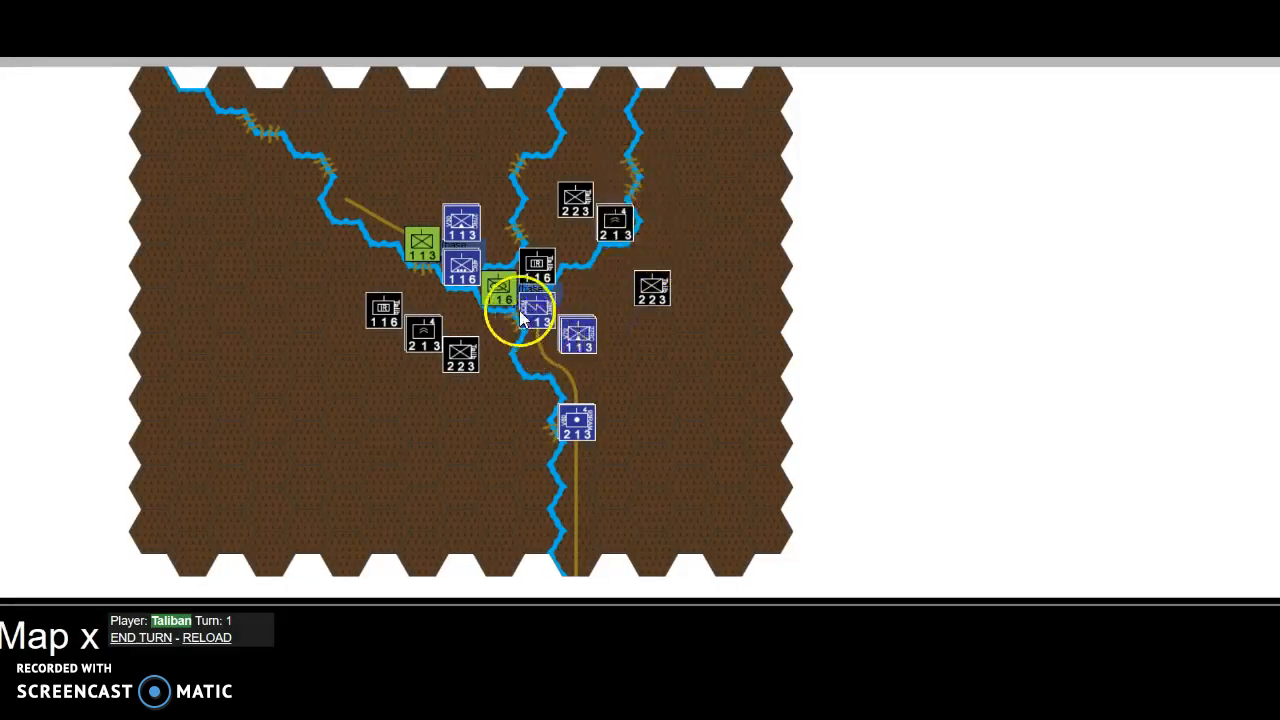
pyautogui.moveTo(500, 290)
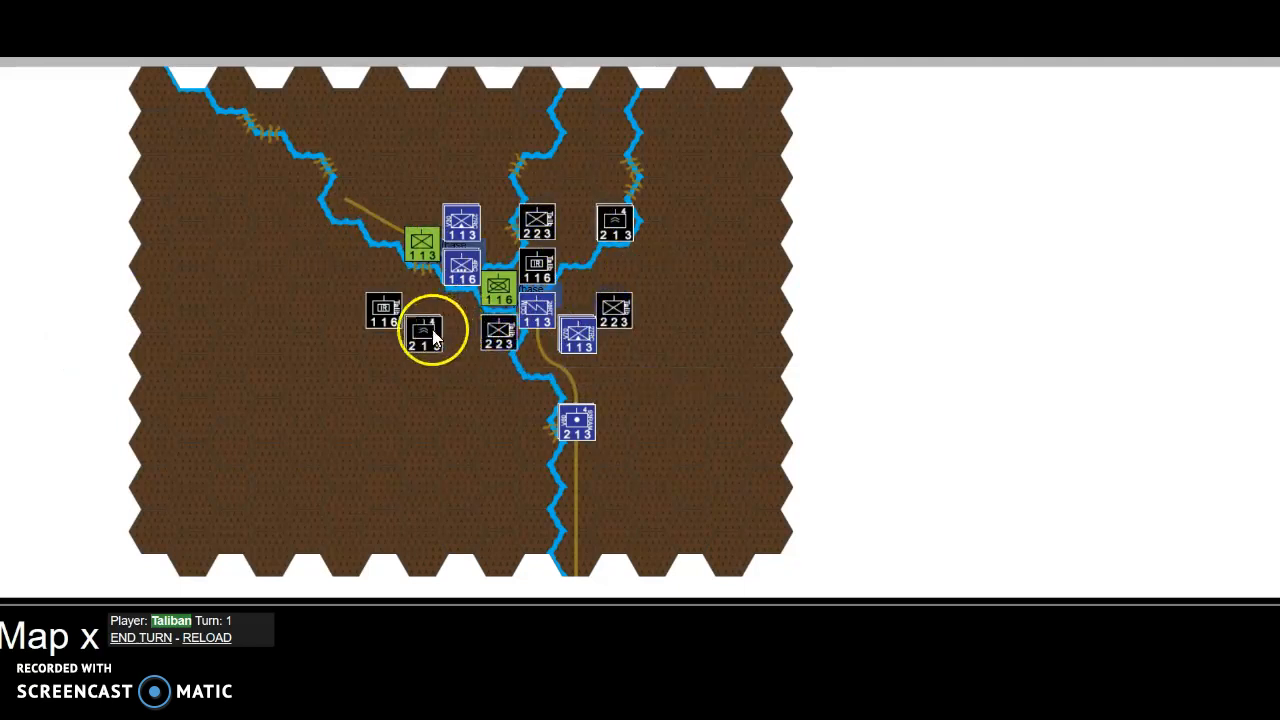
pyautogui.click(422, 330)
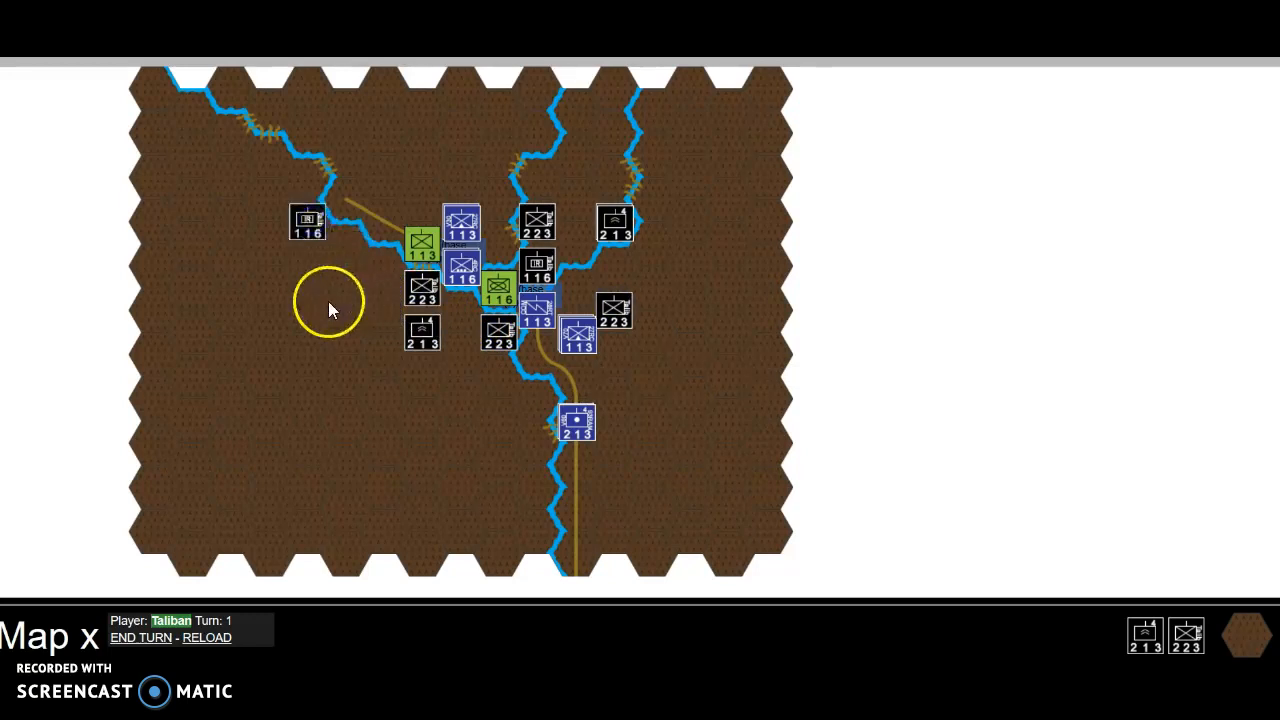
pyautogui.moveTo(343, 152)
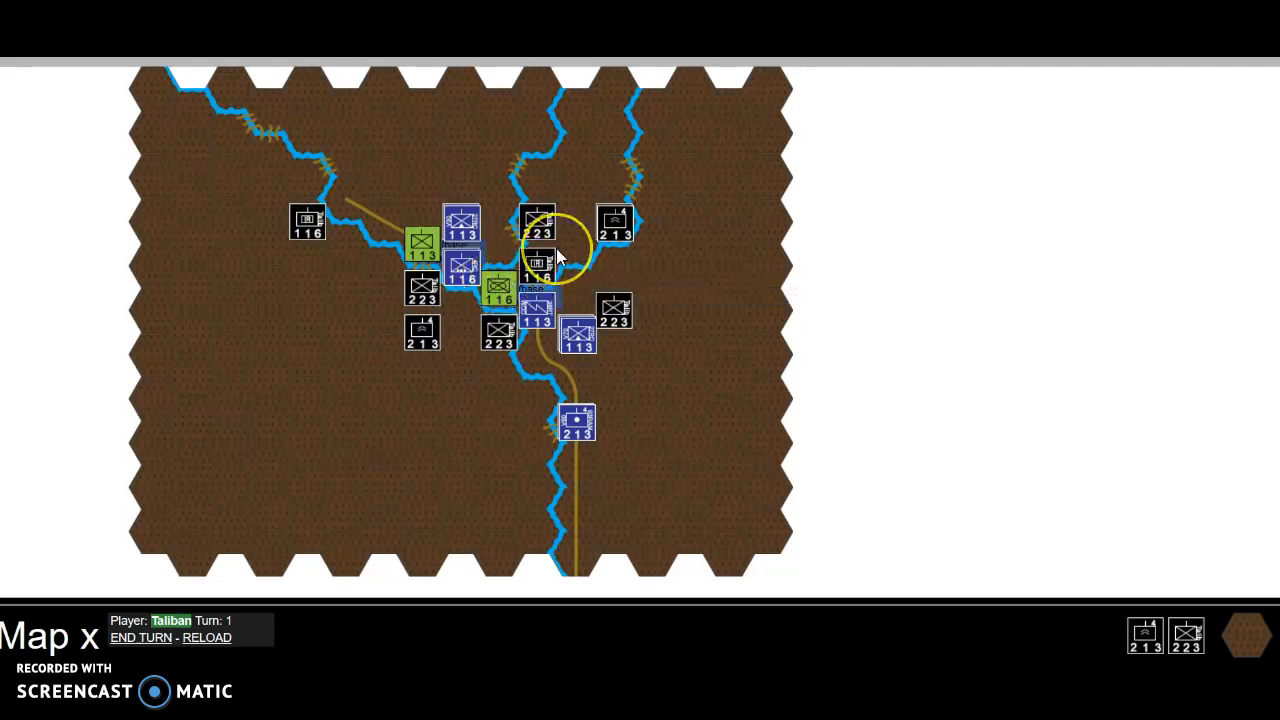
pyautogui.moveTo(540, 270)
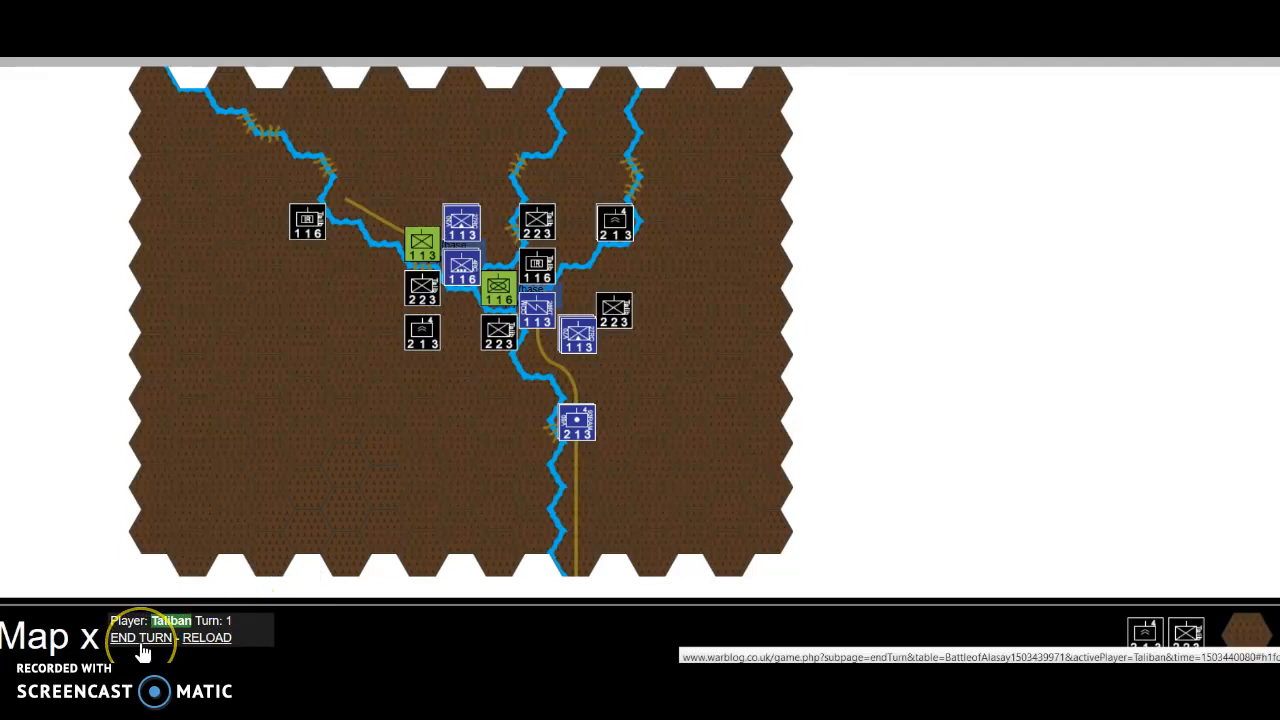
# Step: End the Taliban turn and view the ISAF air strike result (0.7 and 0.4 damage)
pyautogui.click(141, 637)
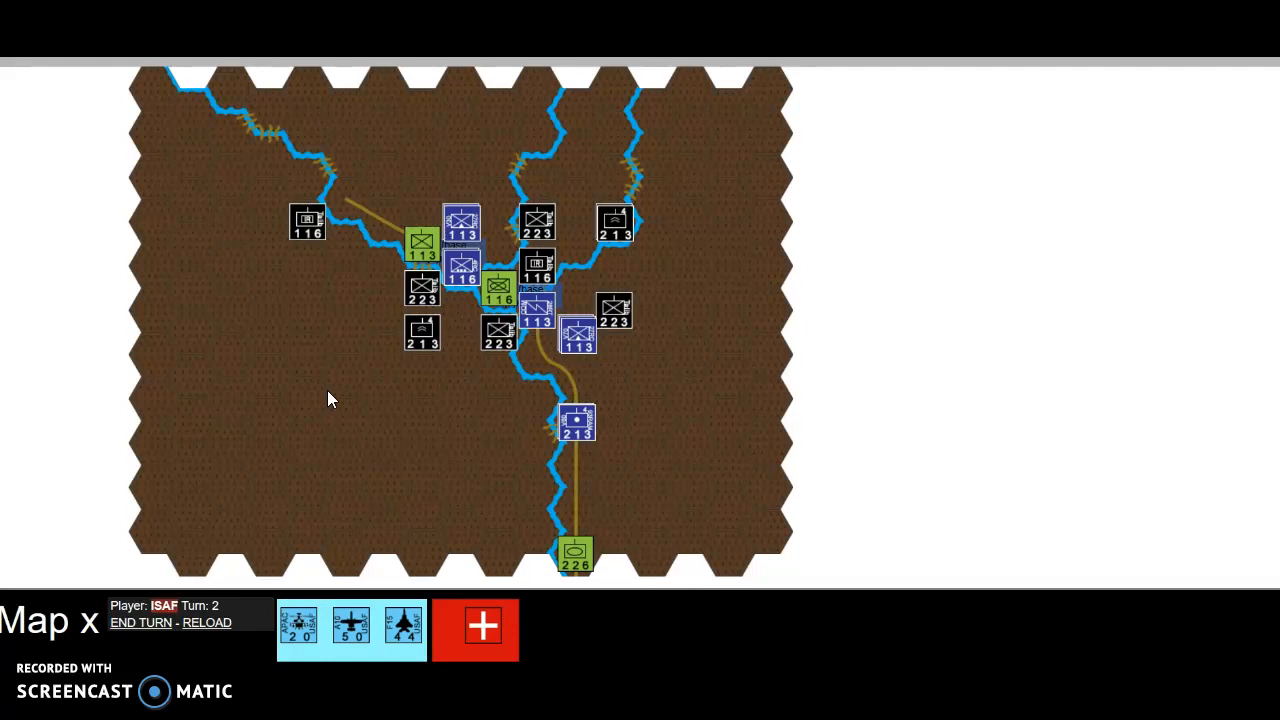
pyautogui.moveTo(332, 408)
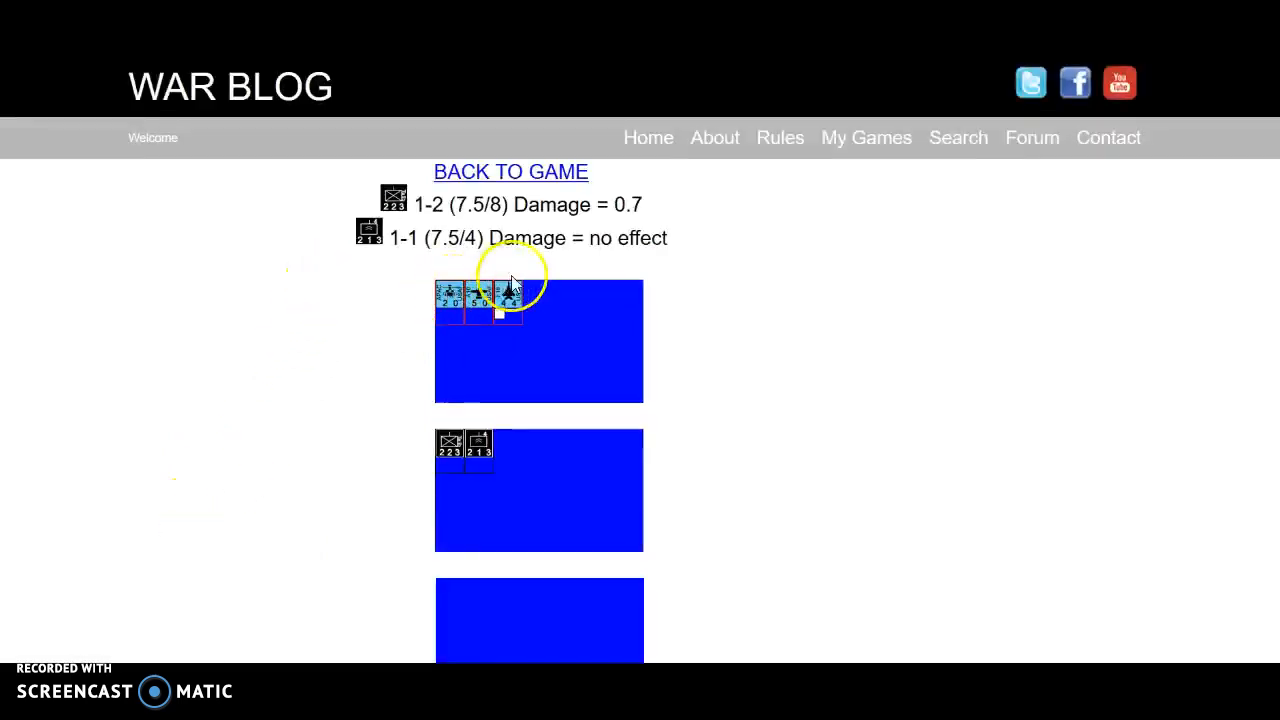
pyautogui.scroll(-3)
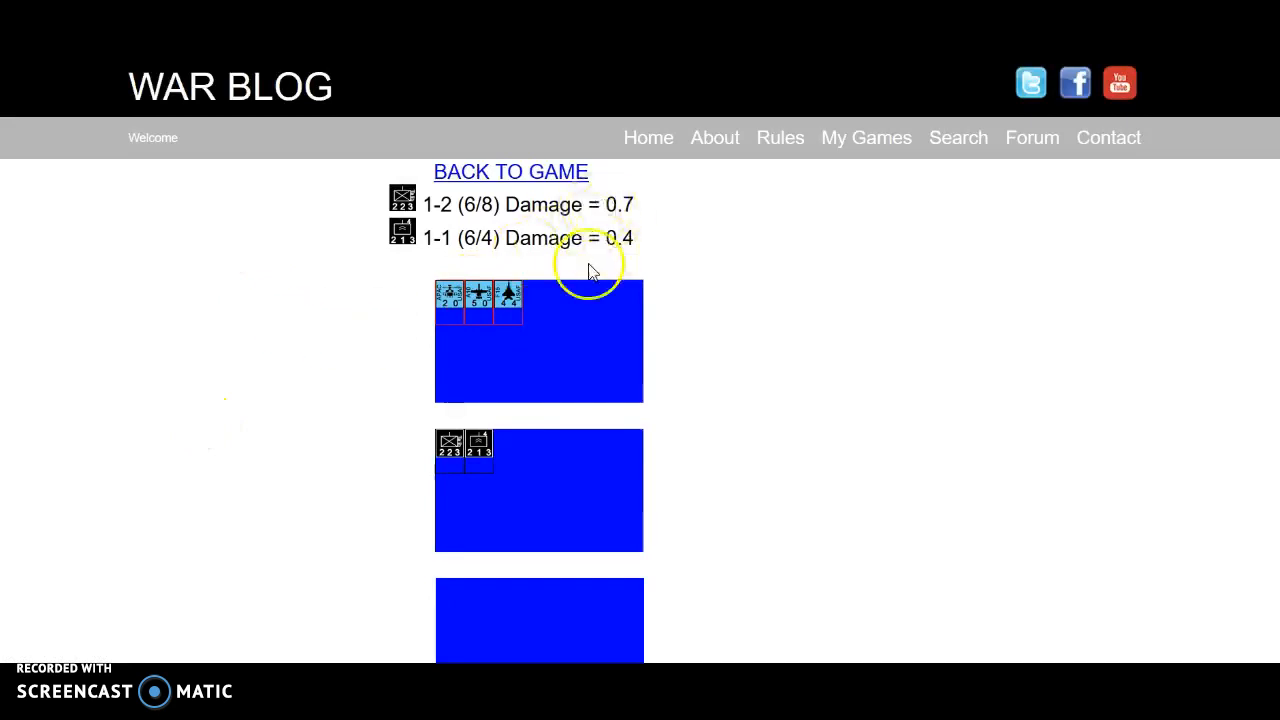
pyautogui.moveTo(452, 443)
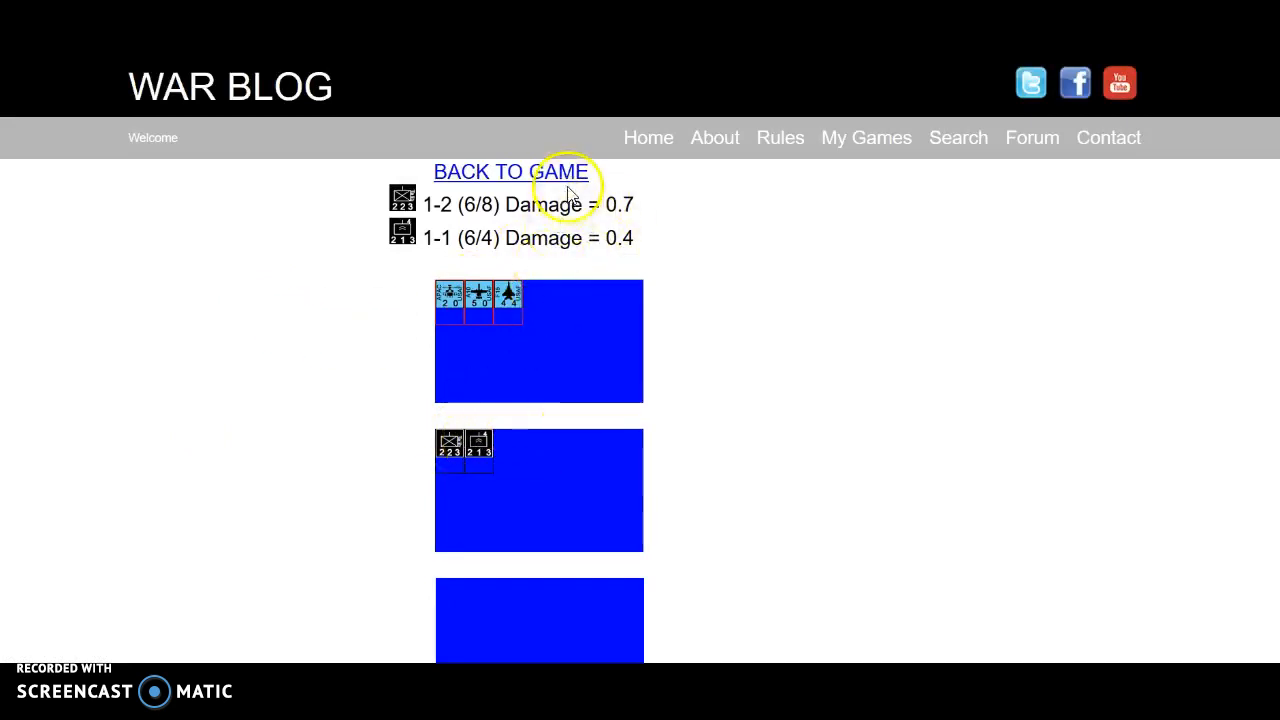
# Step: Back on the map, check the Taliban rocket launcher company and move green 226 up the road
pyautogui.click(511, 171)
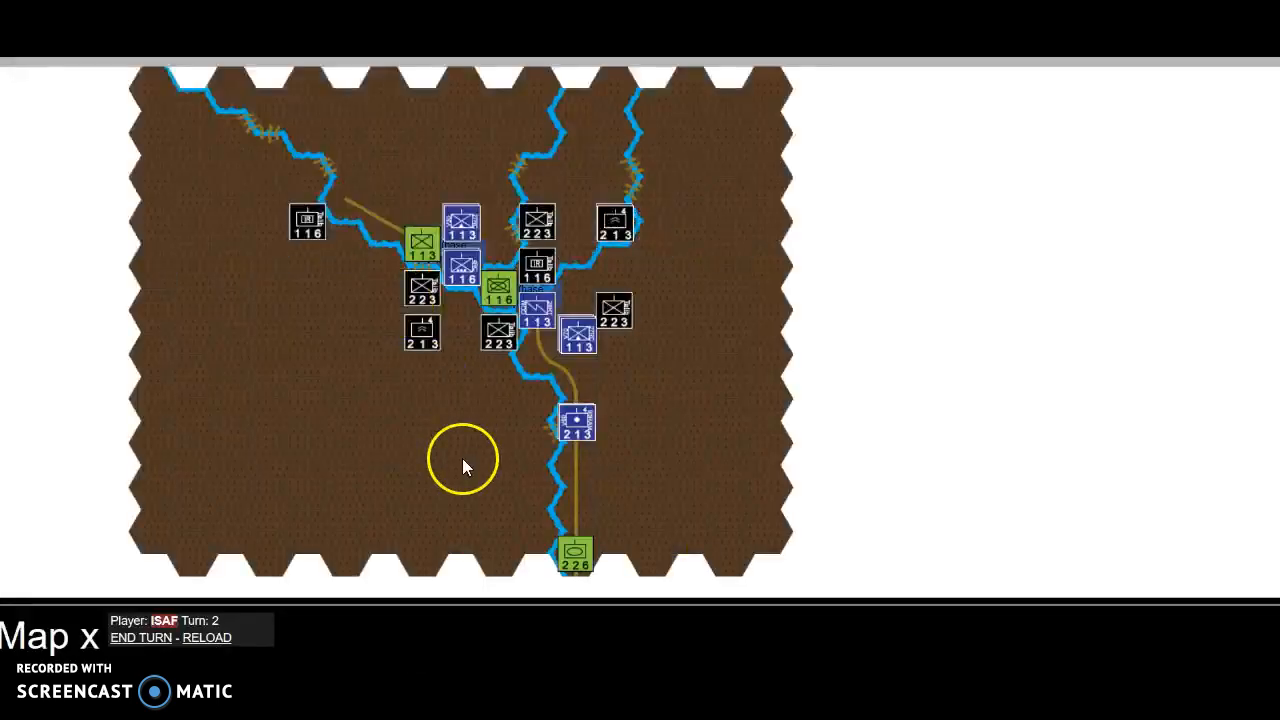
pyautogui.moveTo(613, 222)
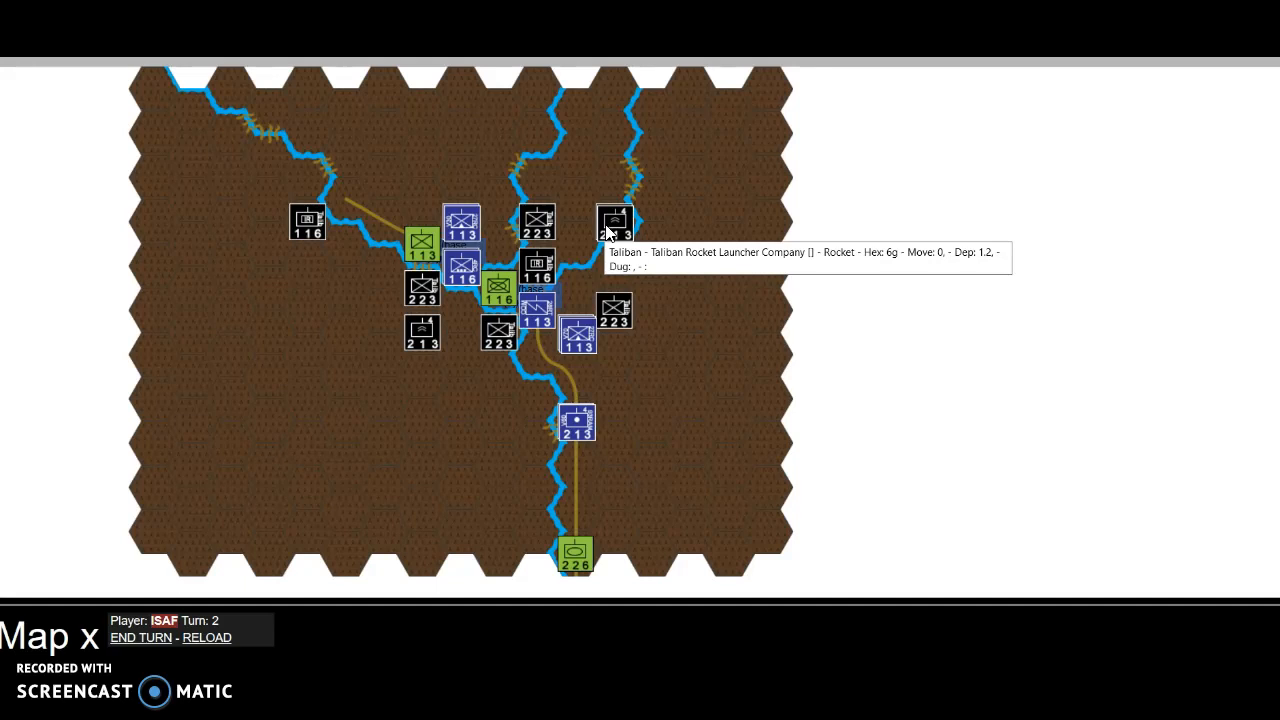
pyautogui.click(575, 425)
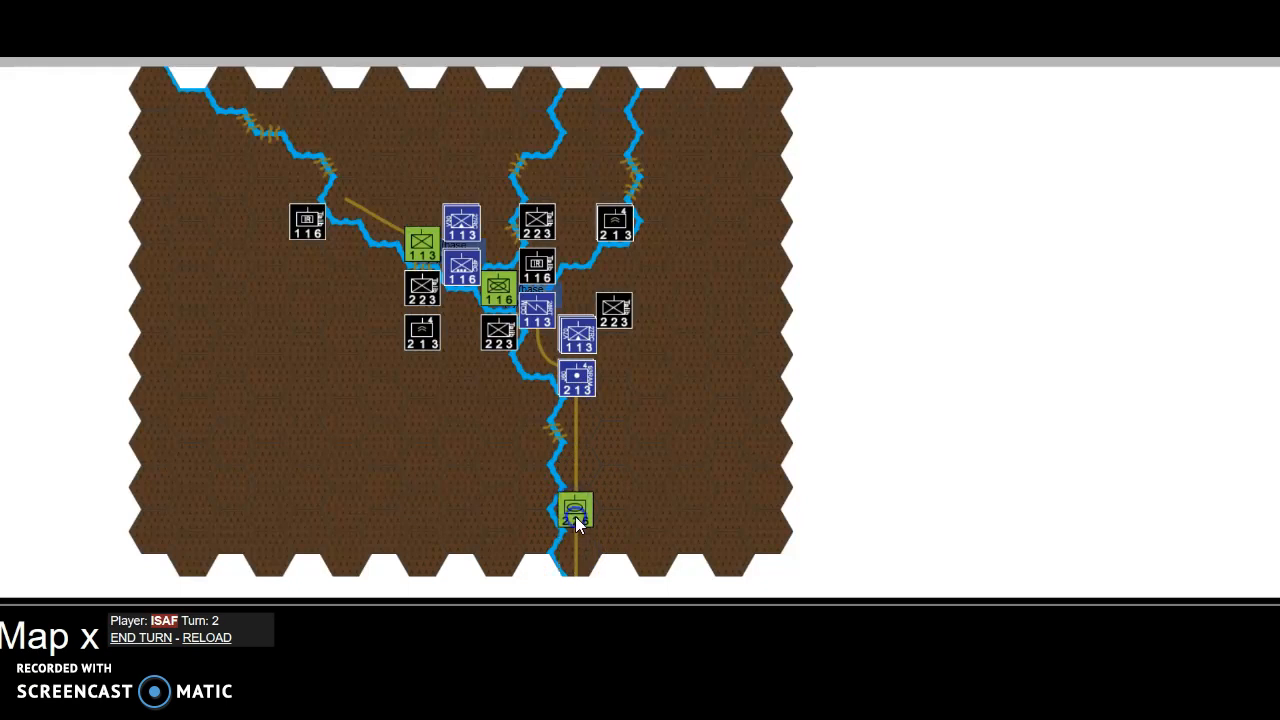
pyautogui.click(575, 512)
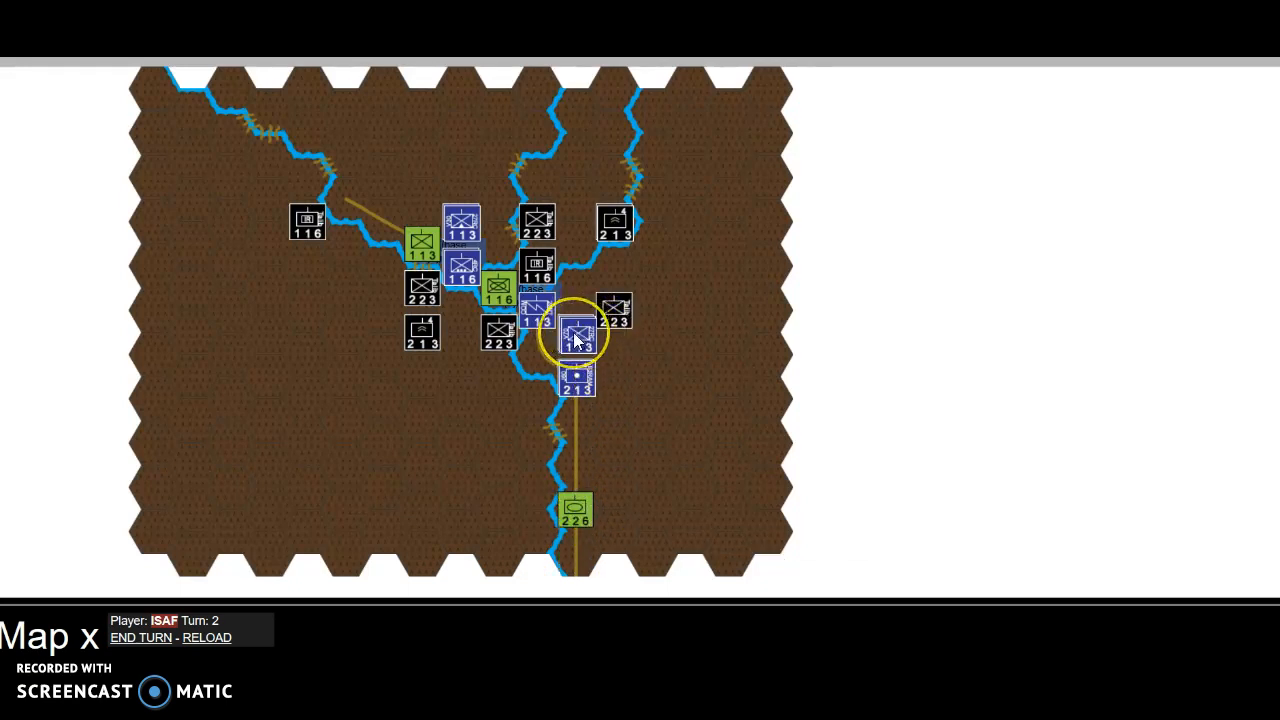
pyautogui.moveTo(578, 333)
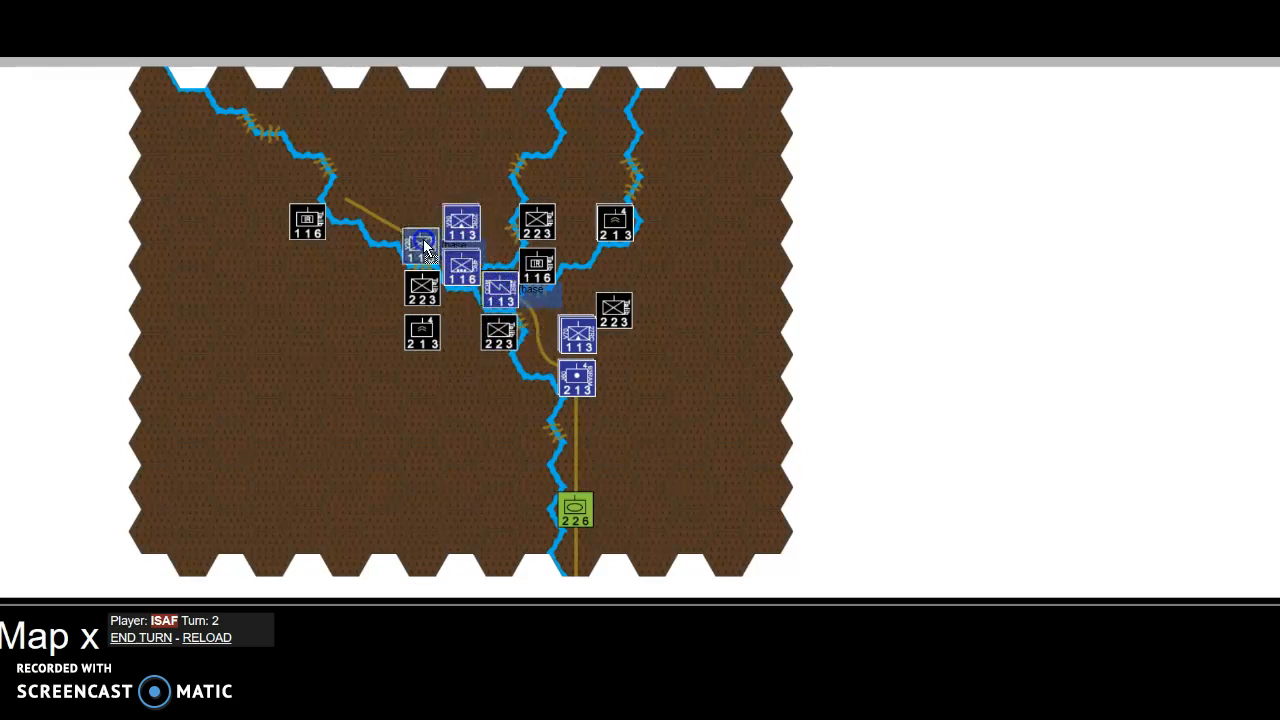
# Step: Attack Taliban 223 with ISAF 113 for 0.2 damage, then reselect 113 on the map
pyautogui.click(461, 222)
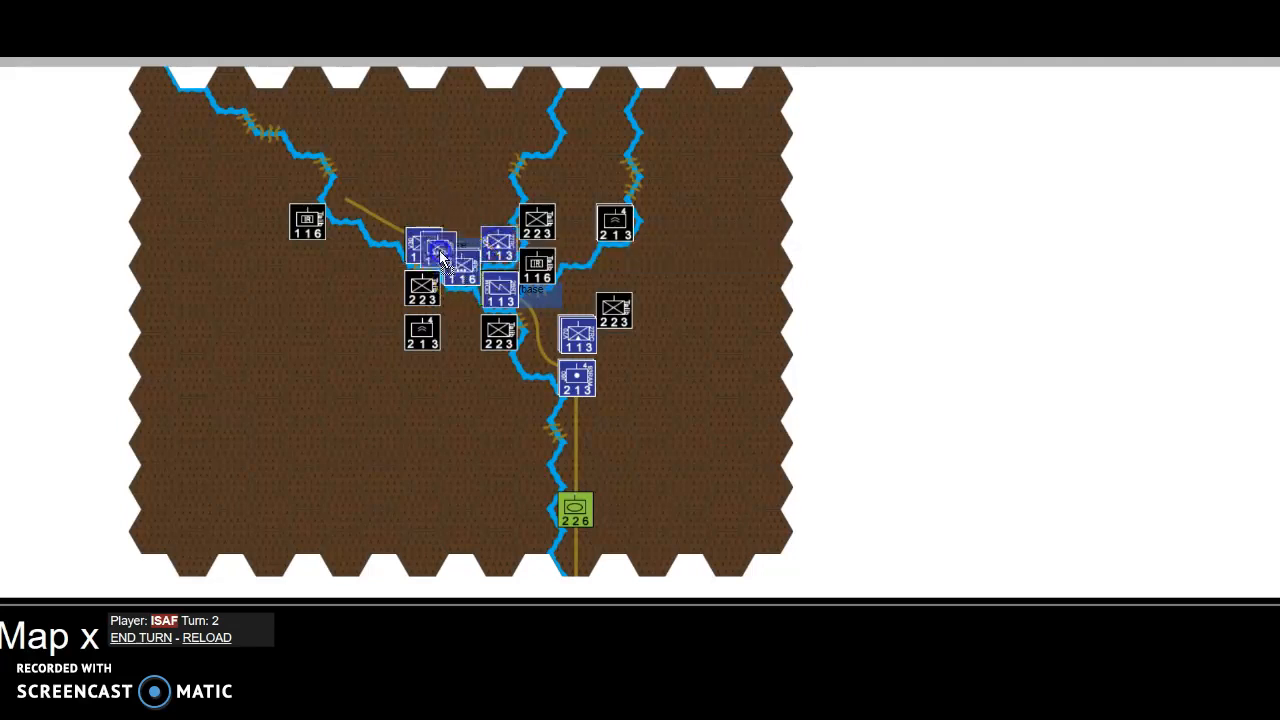
pyautogui.moveTo(425, 245)
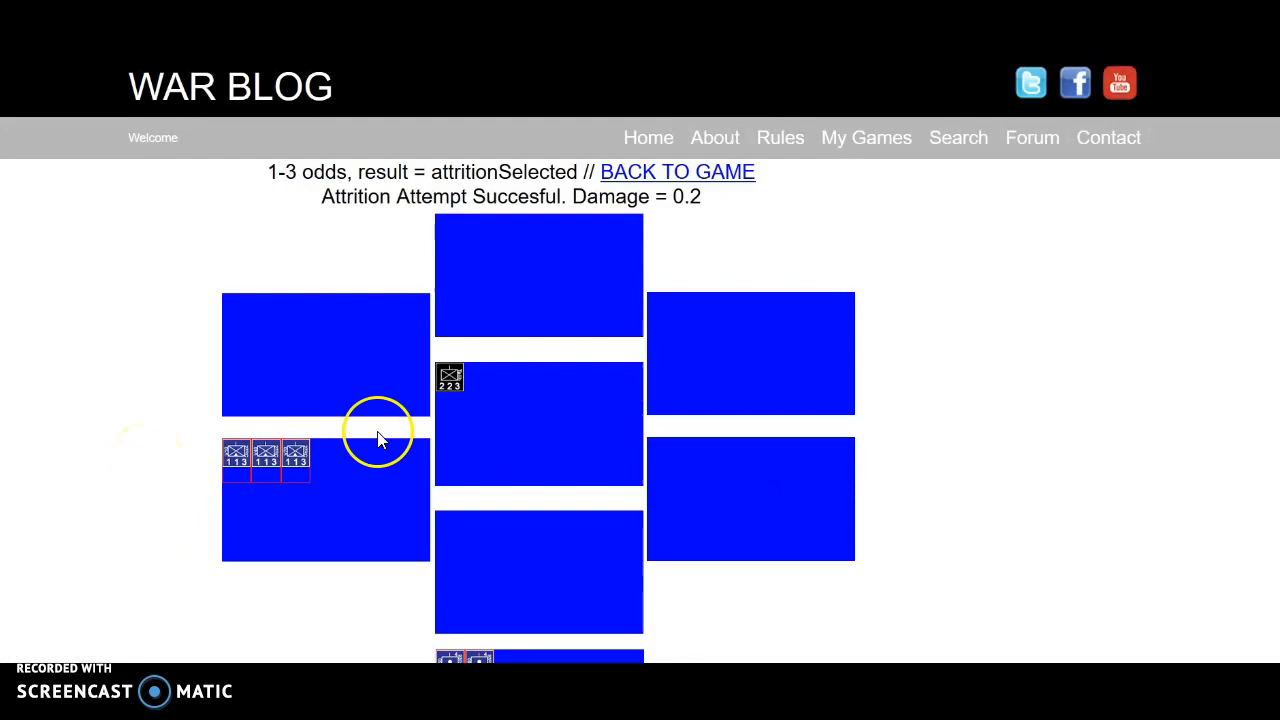
pyautogui.moveTo(452, 382)
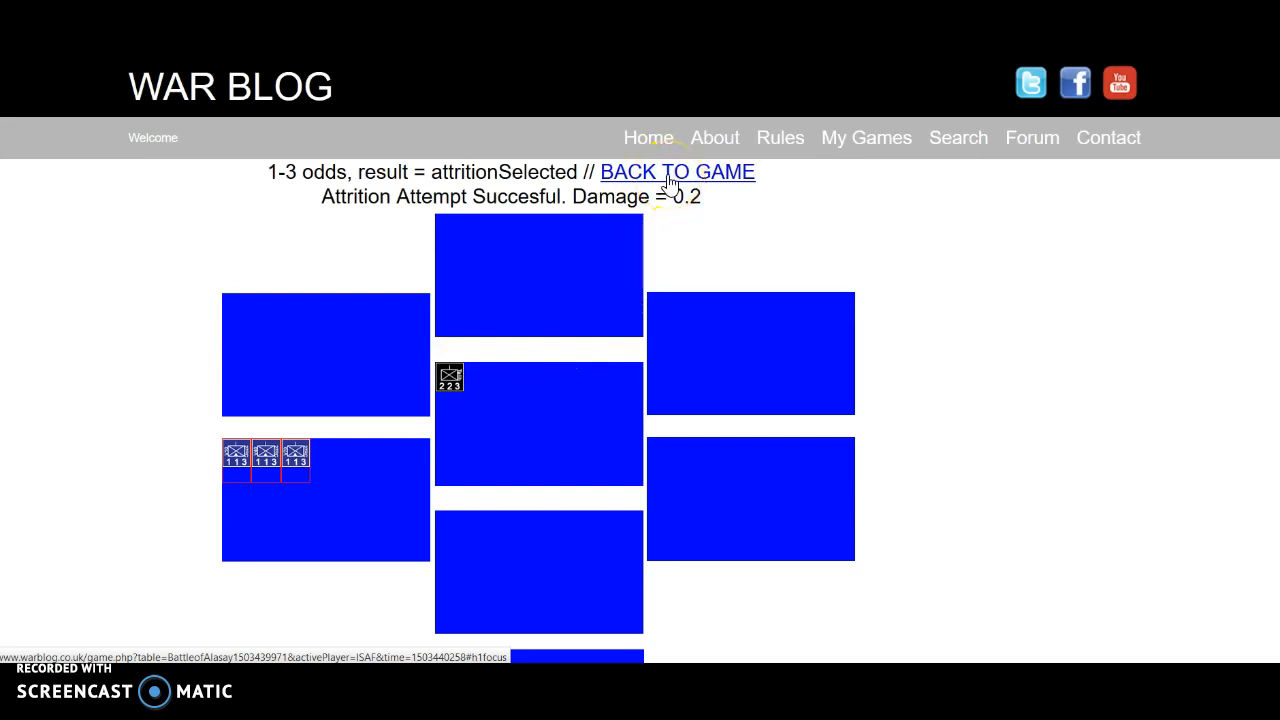
pyautogui.click(677, 171)
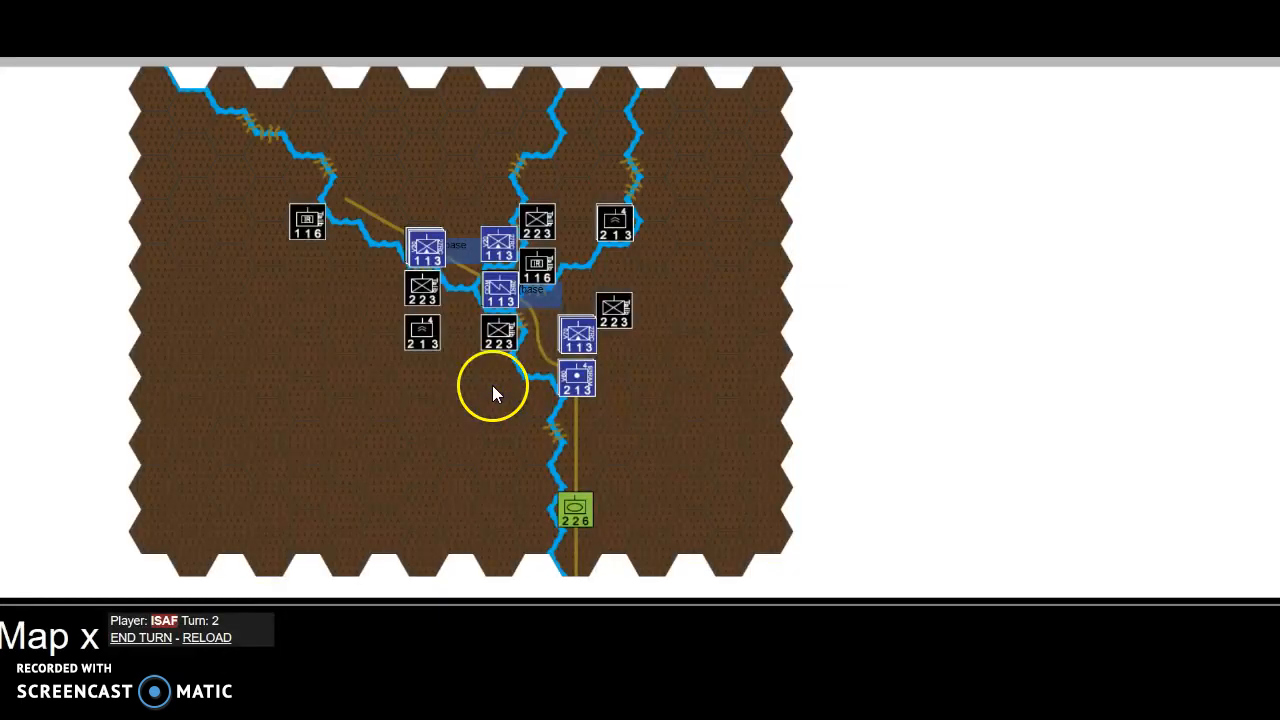
pyautogui.moveTo(455, 410)
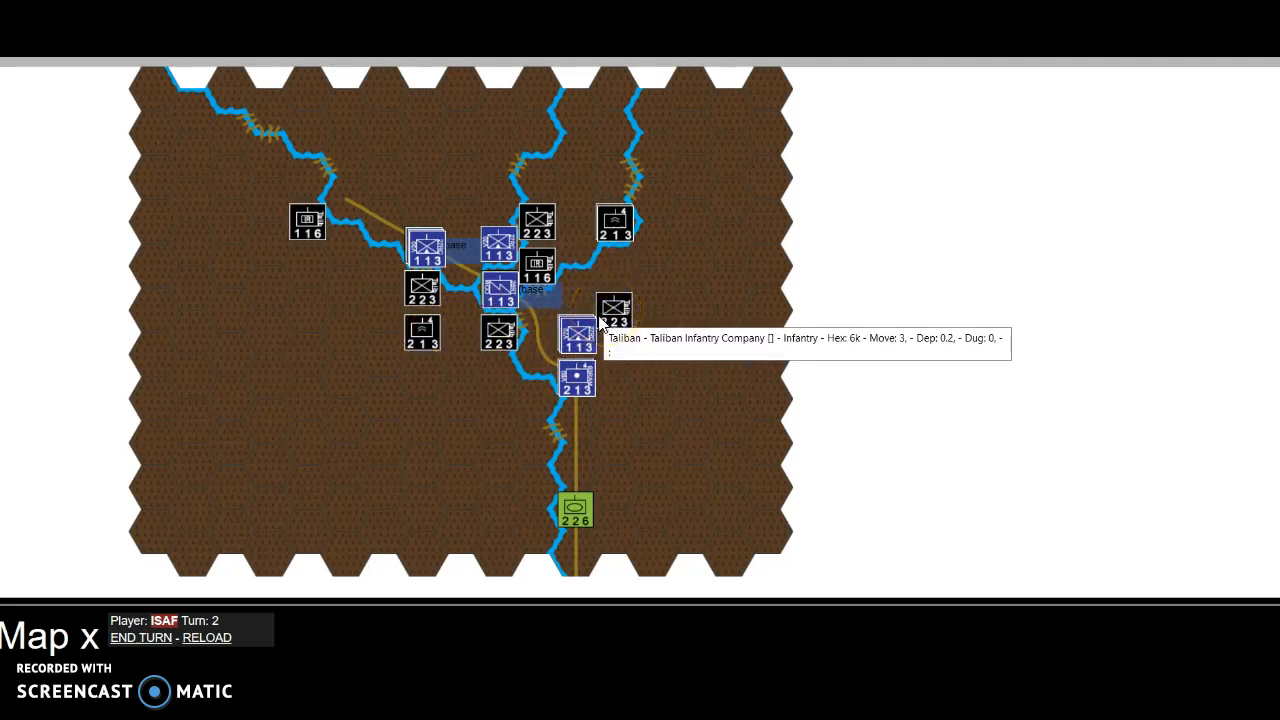
pyautogui.click(576, 333)
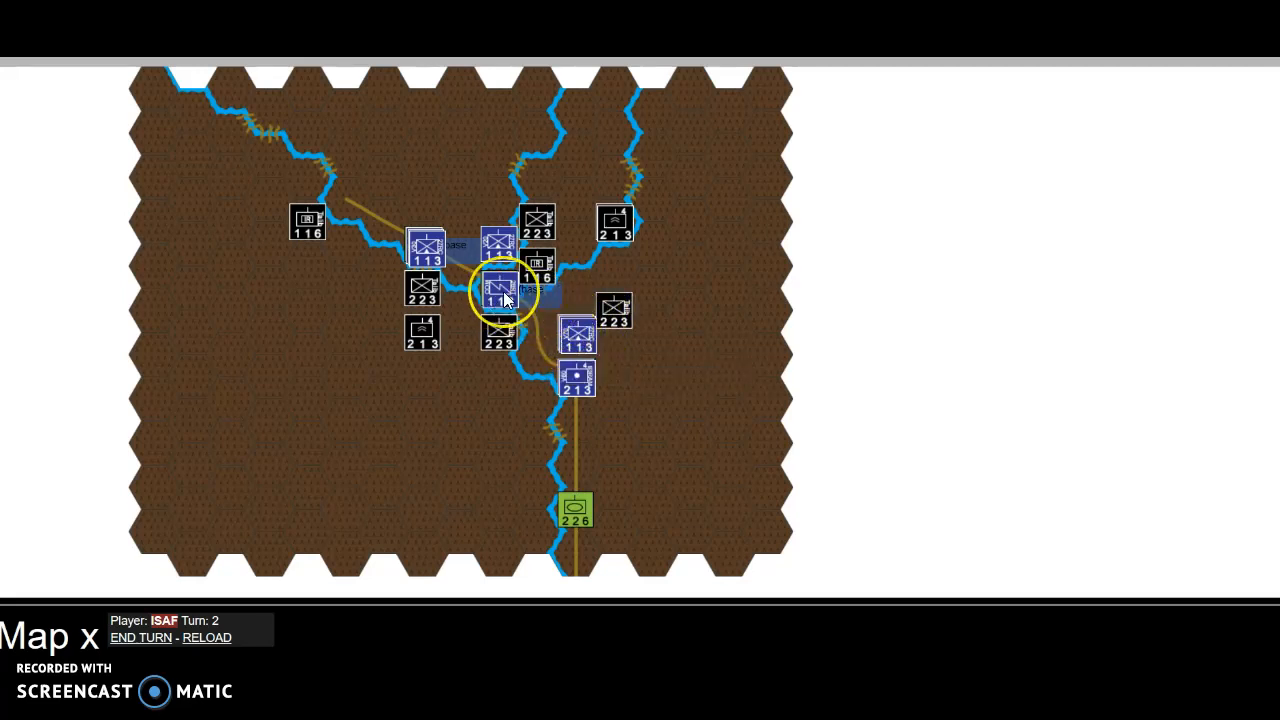
pyautogui.moveTo(500, 300)
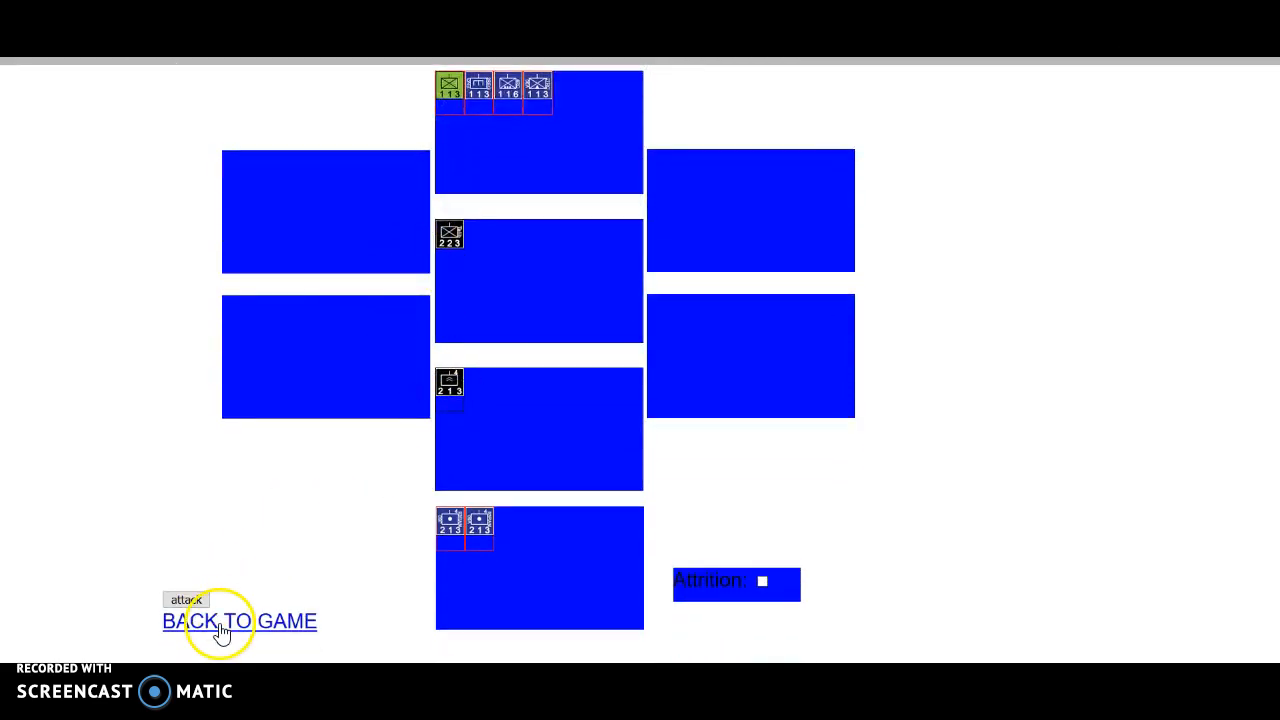
# Step: Select the four-unit ISAF stack north of the base and target Taliban 223 and 213
pyautogui.click(239, 621)
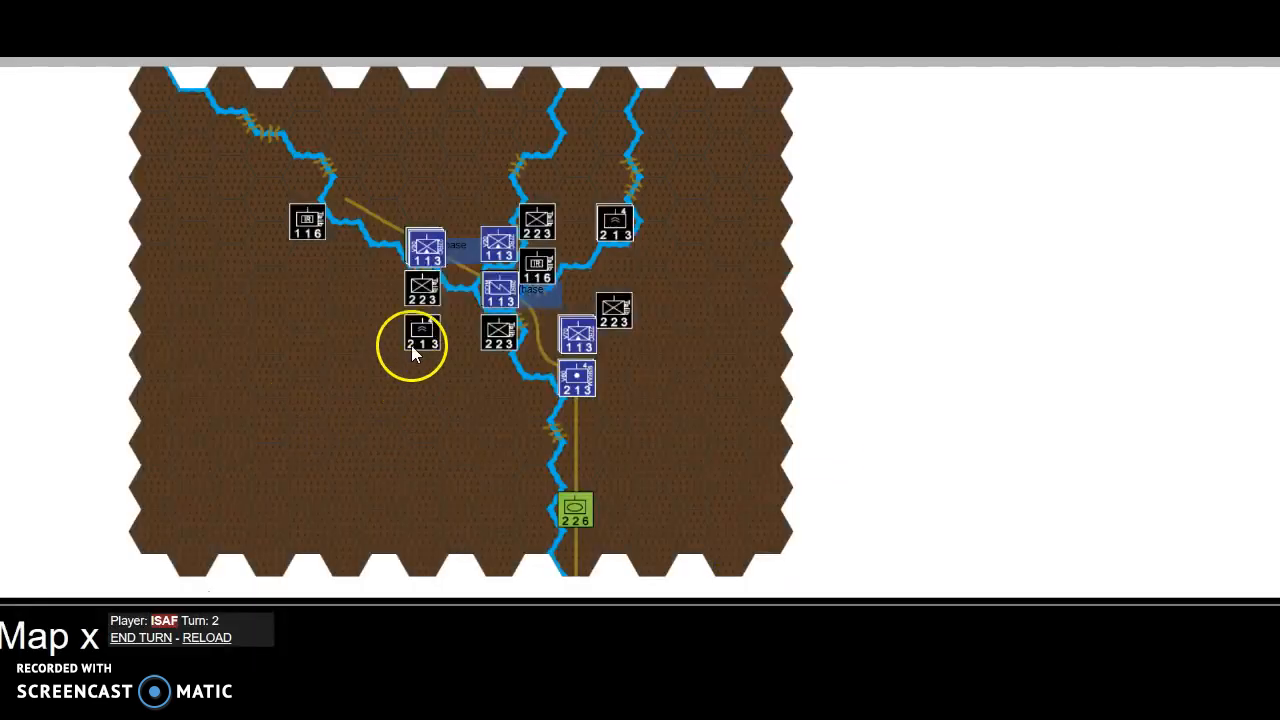
pyautogui.click(425, 247)
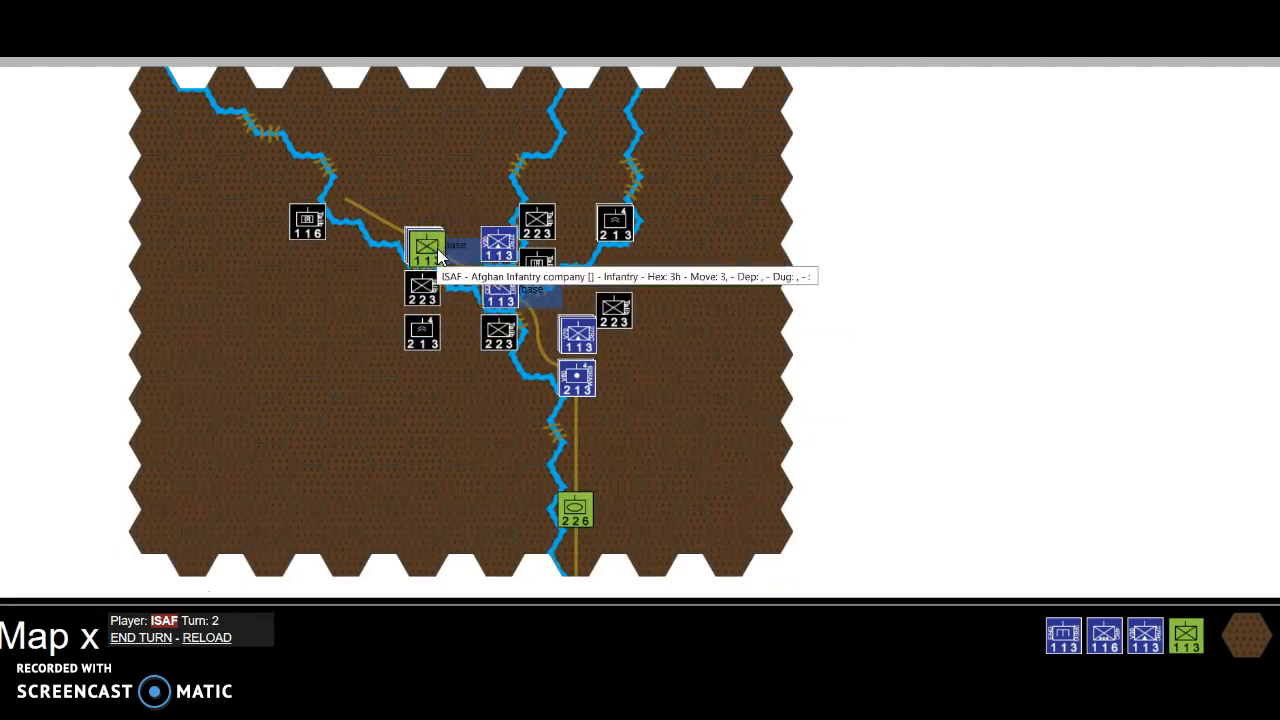
pyautogui.click(435, 325)
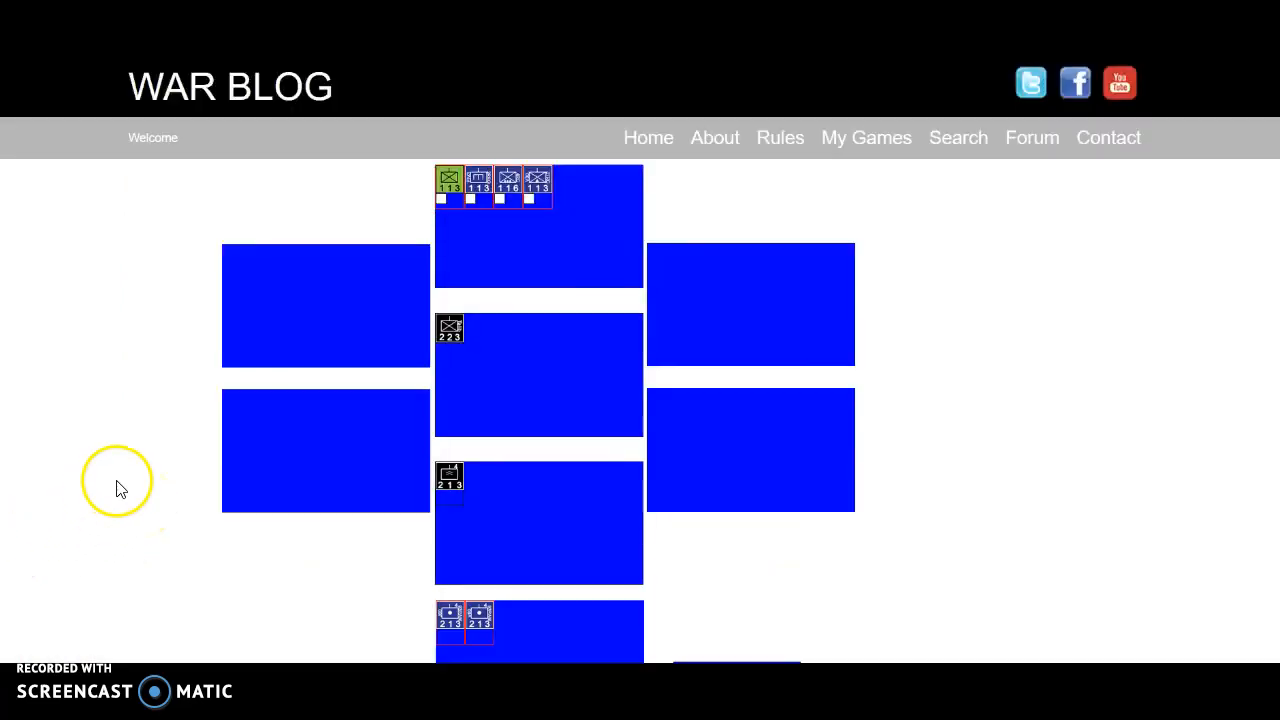
pyautogui.moveTo(449, 208)
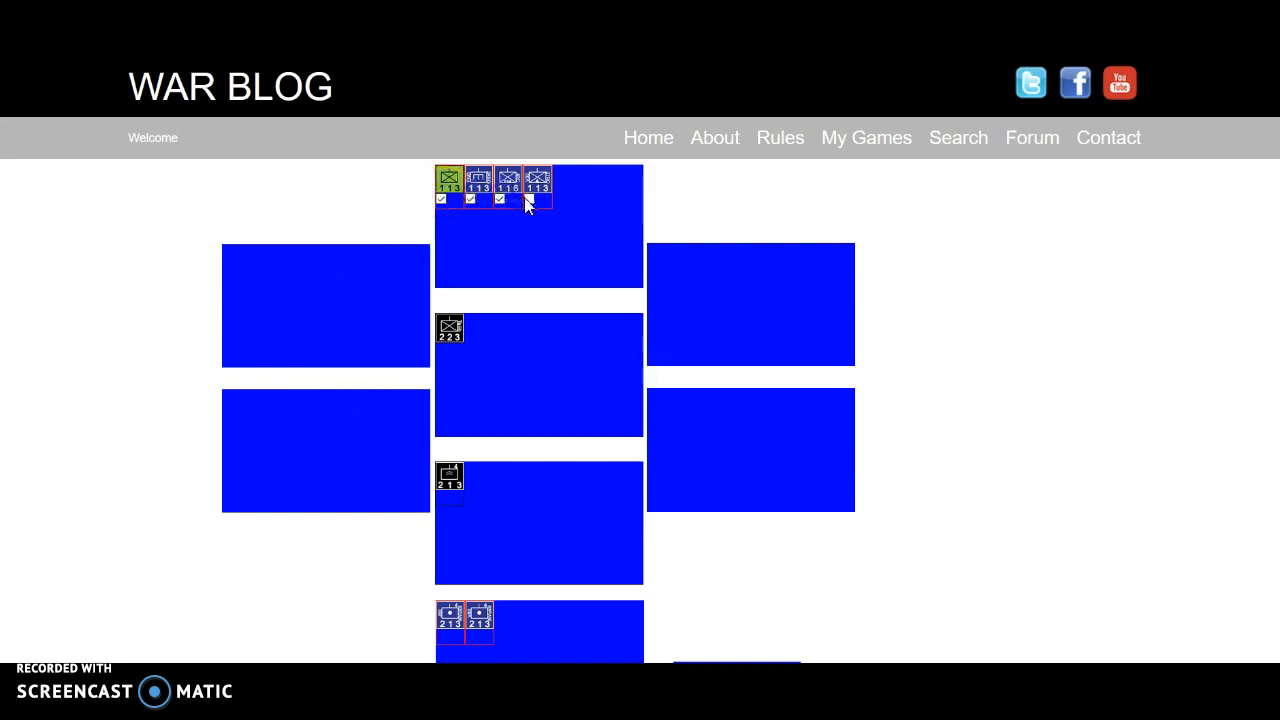
# Step: Include the fourth ISAF unit, then return to the map after the failed 1-4 attack
pyautogui.click(385, 352)
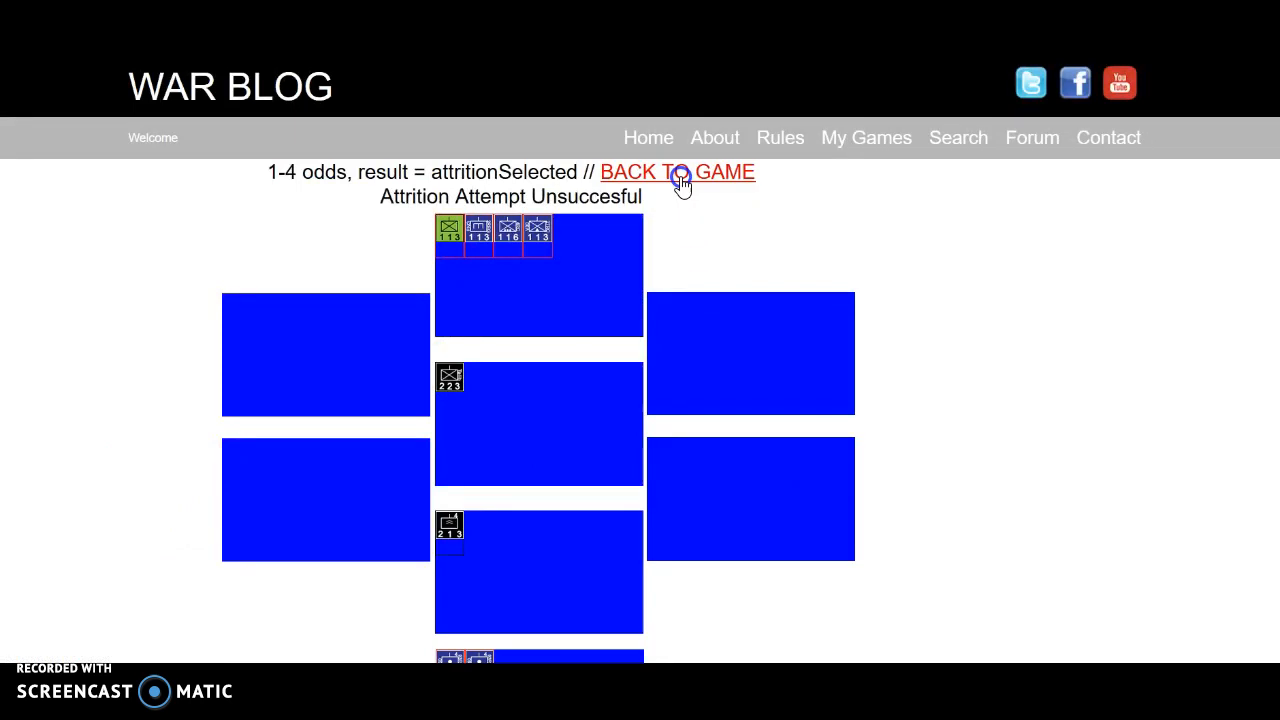
pyautogui.click(677, 172)
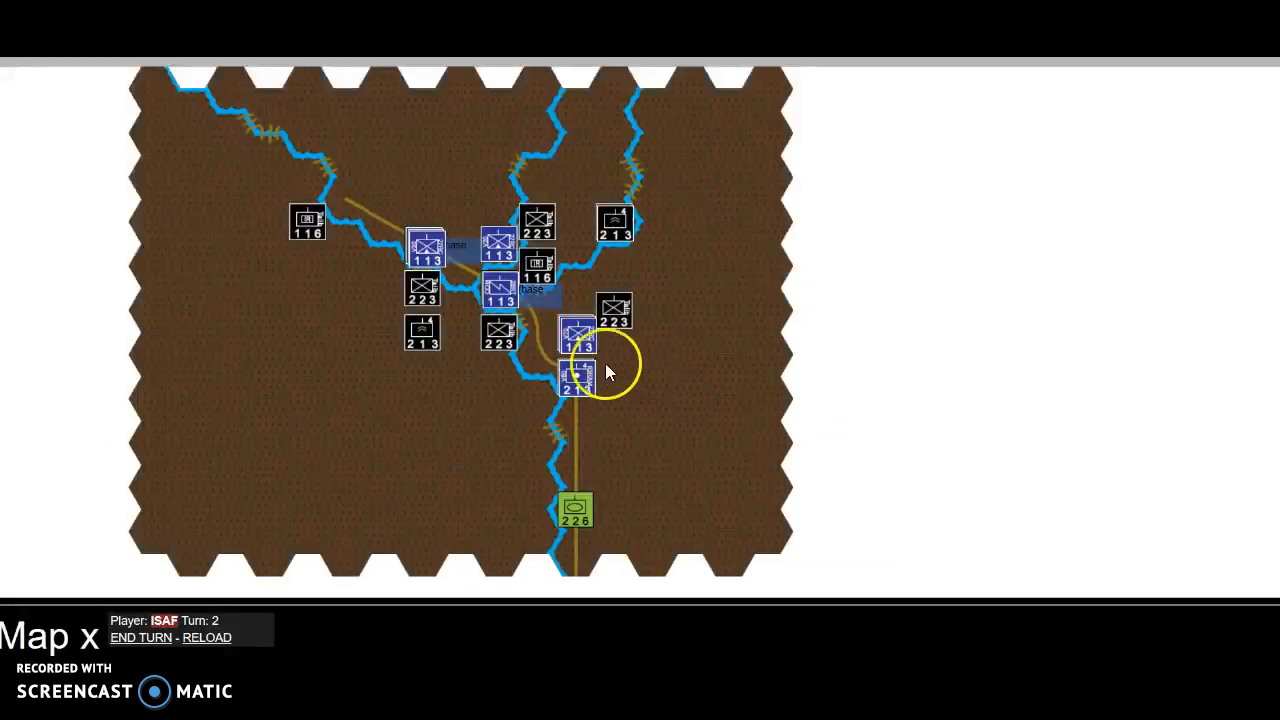
pyautogui.moveTo(615, 318)
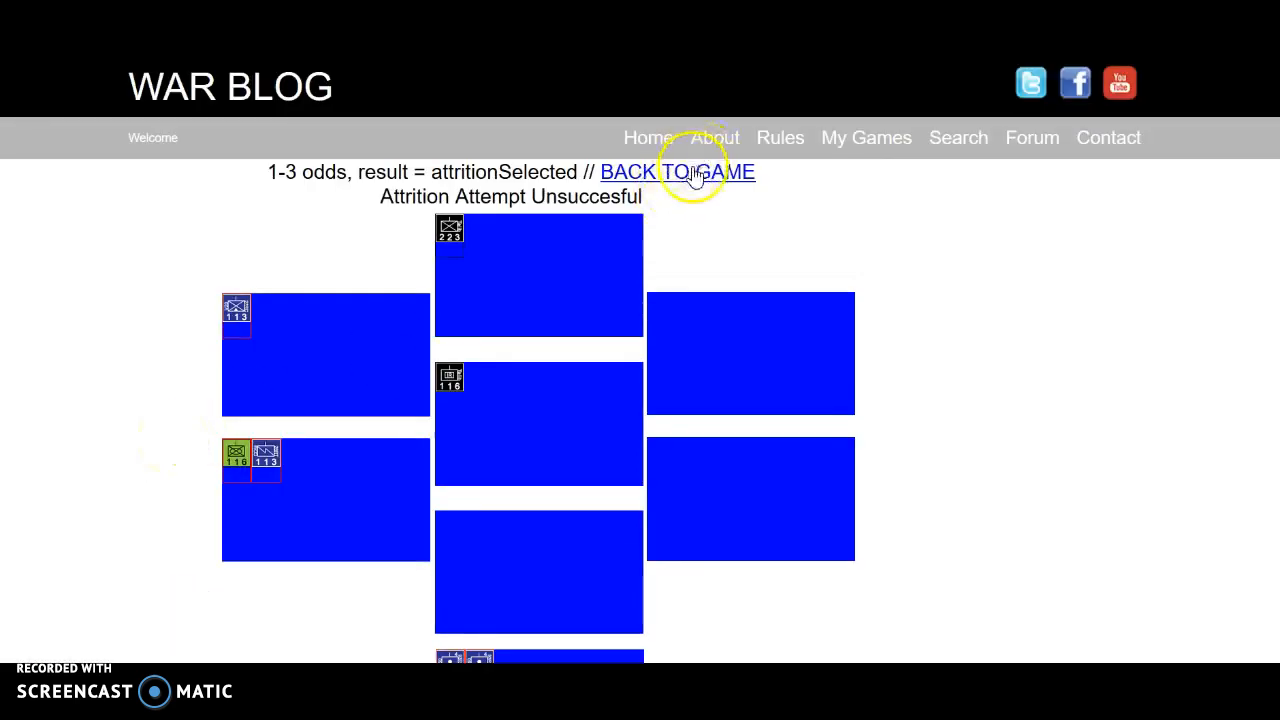
# Step: Leave the failed 1-3 result and select the ISAF unit beside the eastern enemy
pyautogui.click(677, 171)
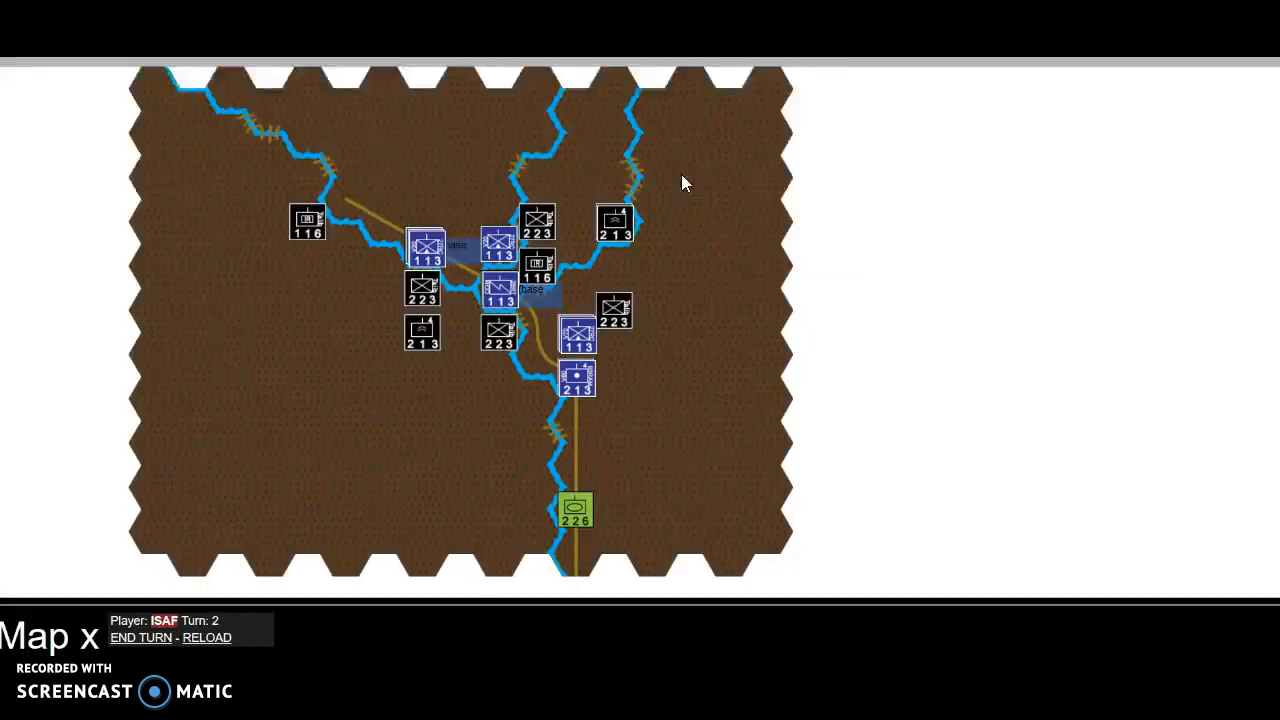
pyautogui.click(576, 333)
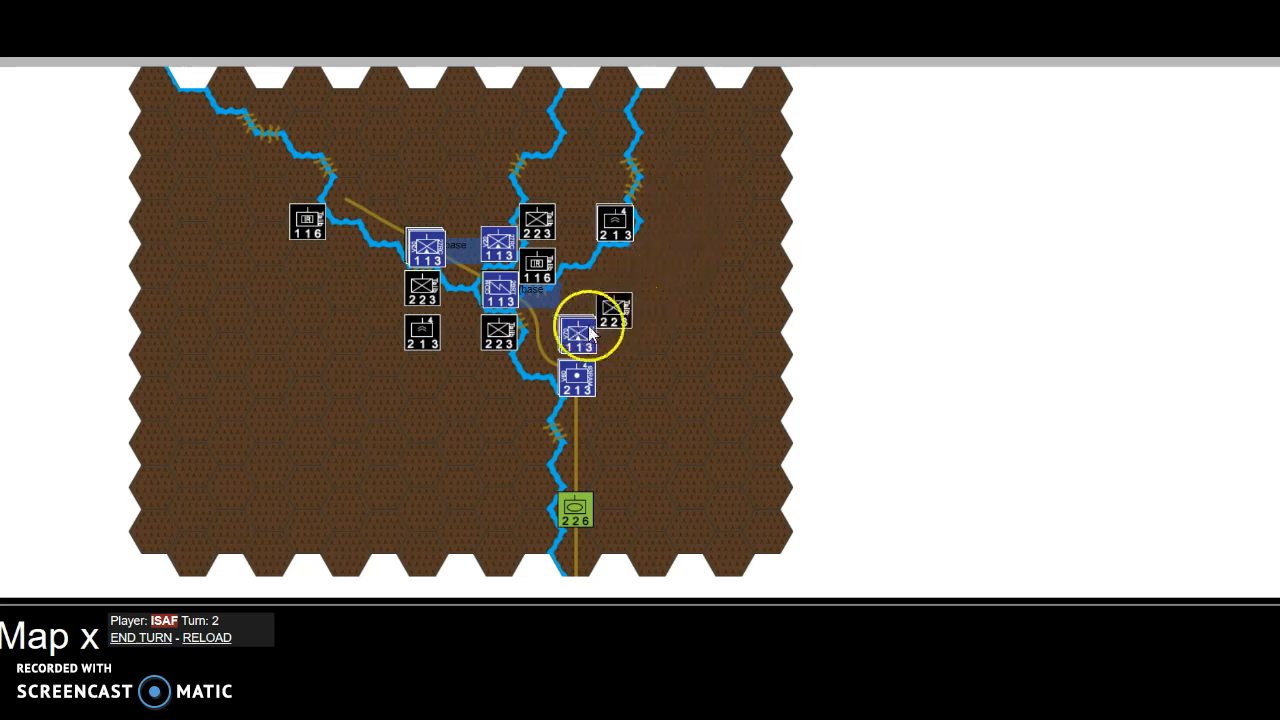
pyautogui.moveTo(575, 335)
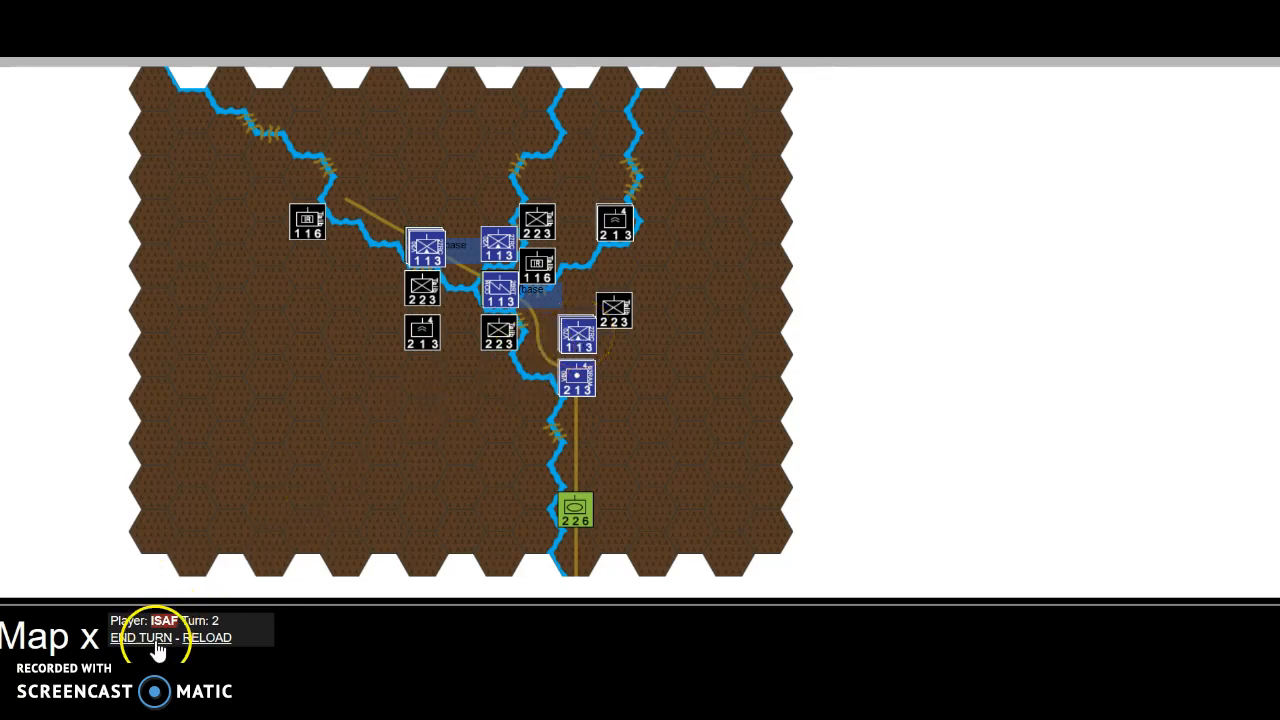
pyautogui.click(140, 637)
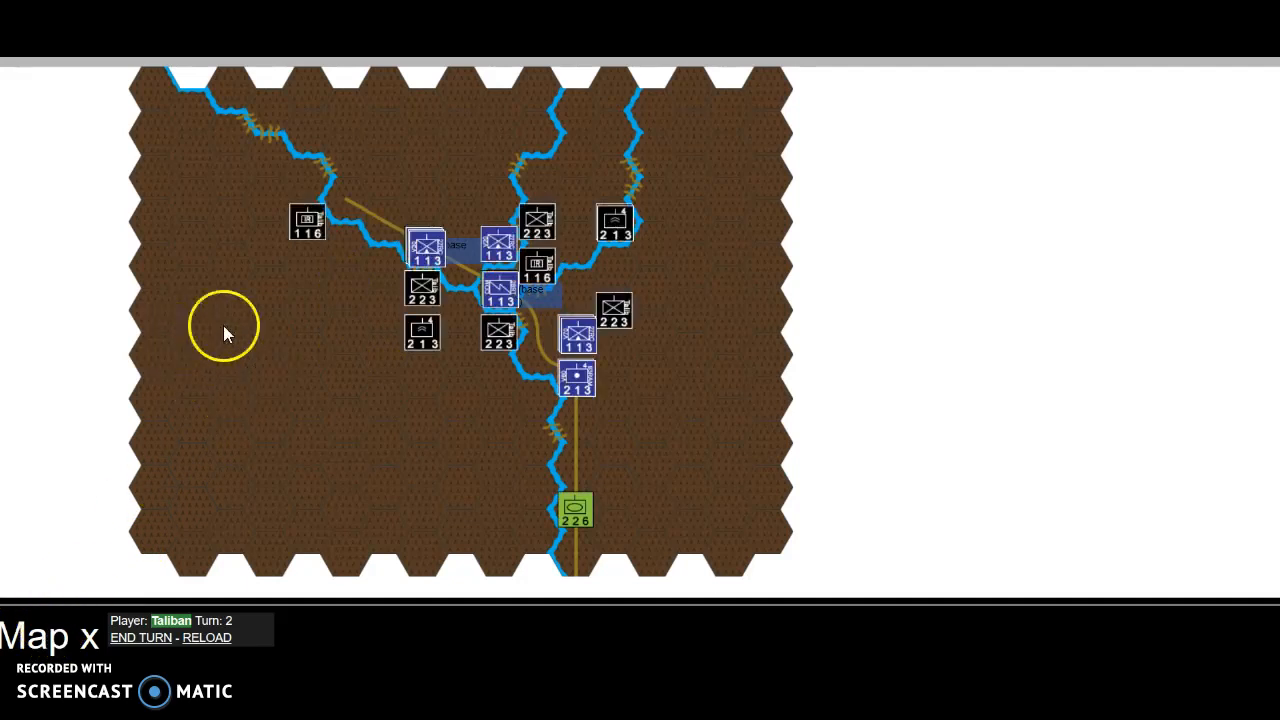
pyautogui.moveTo(575, 285)
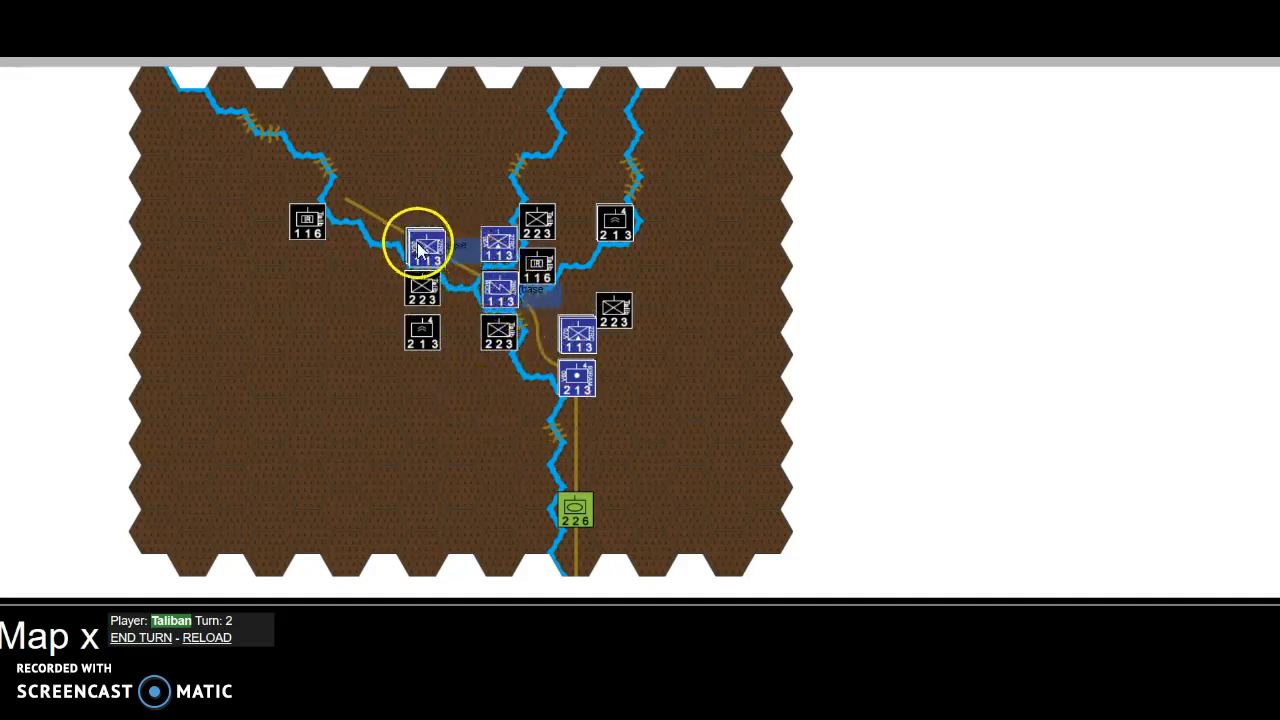
pyautogui.moveTo(497, 290)
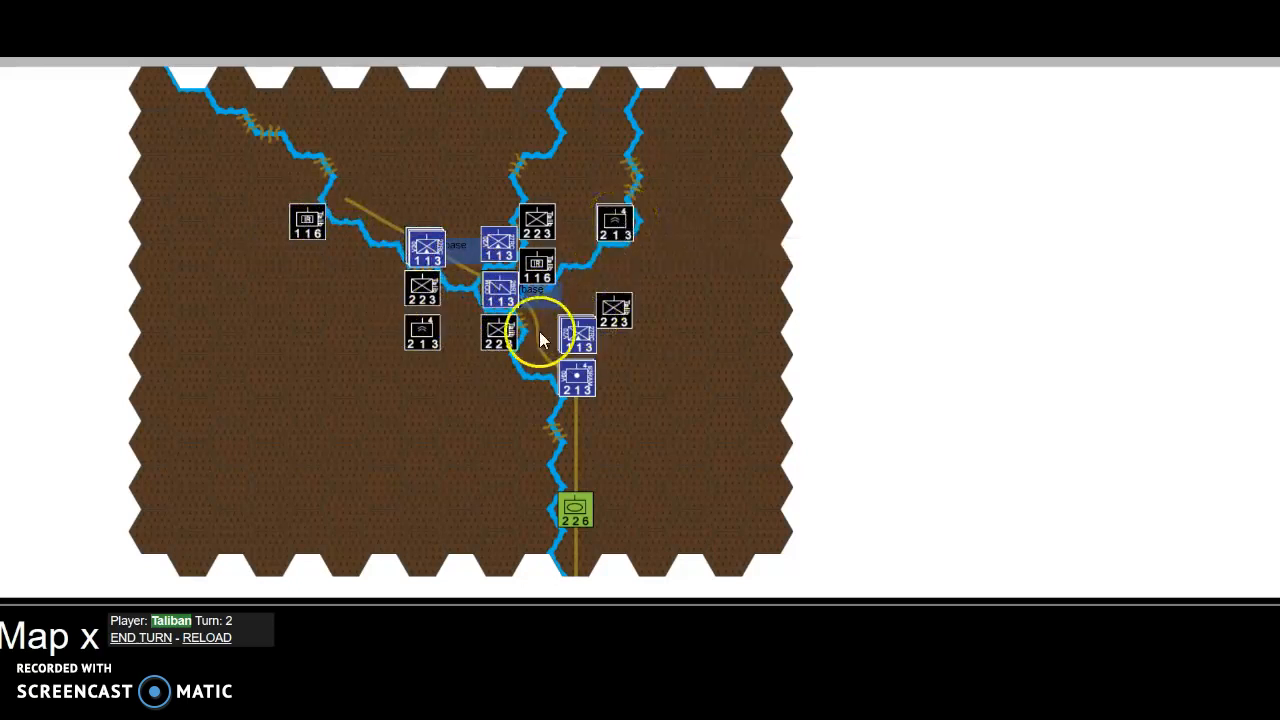
pyautogui.moveTo(615, 307)
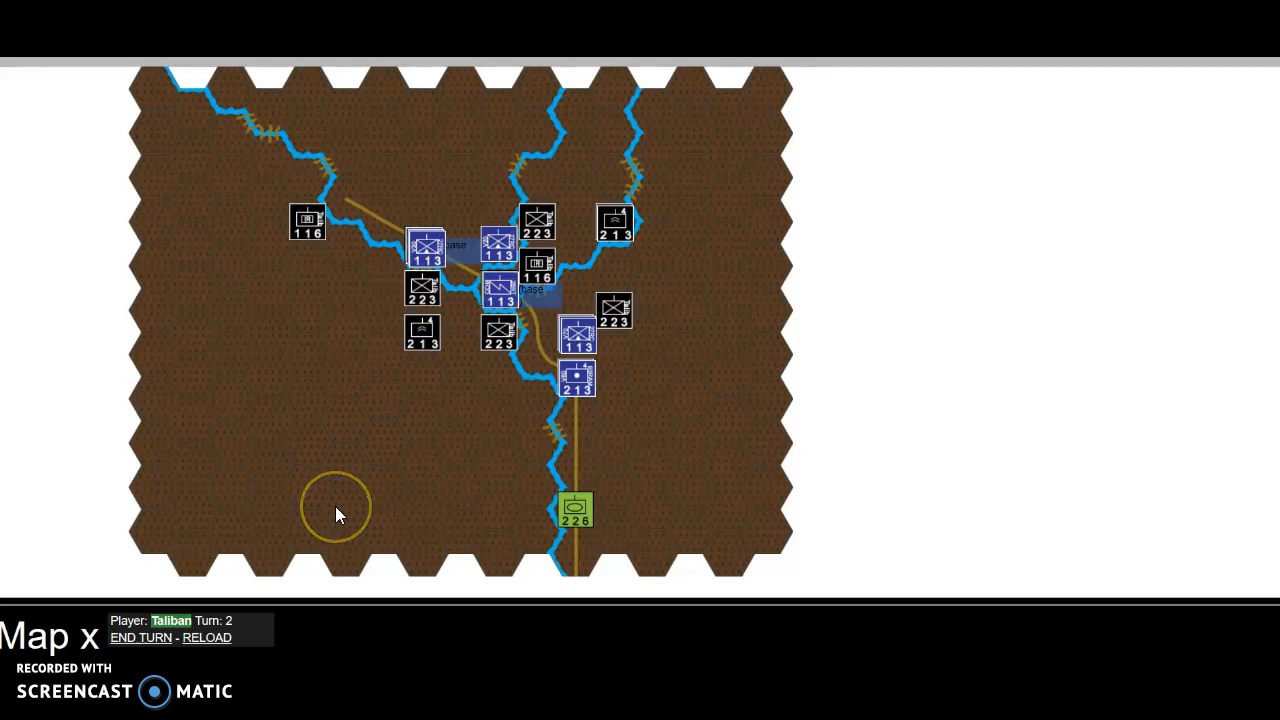
# Step: Move the western Taliban 116 counter one hex north-east, beside the river
pyautogui.click(423, 290)
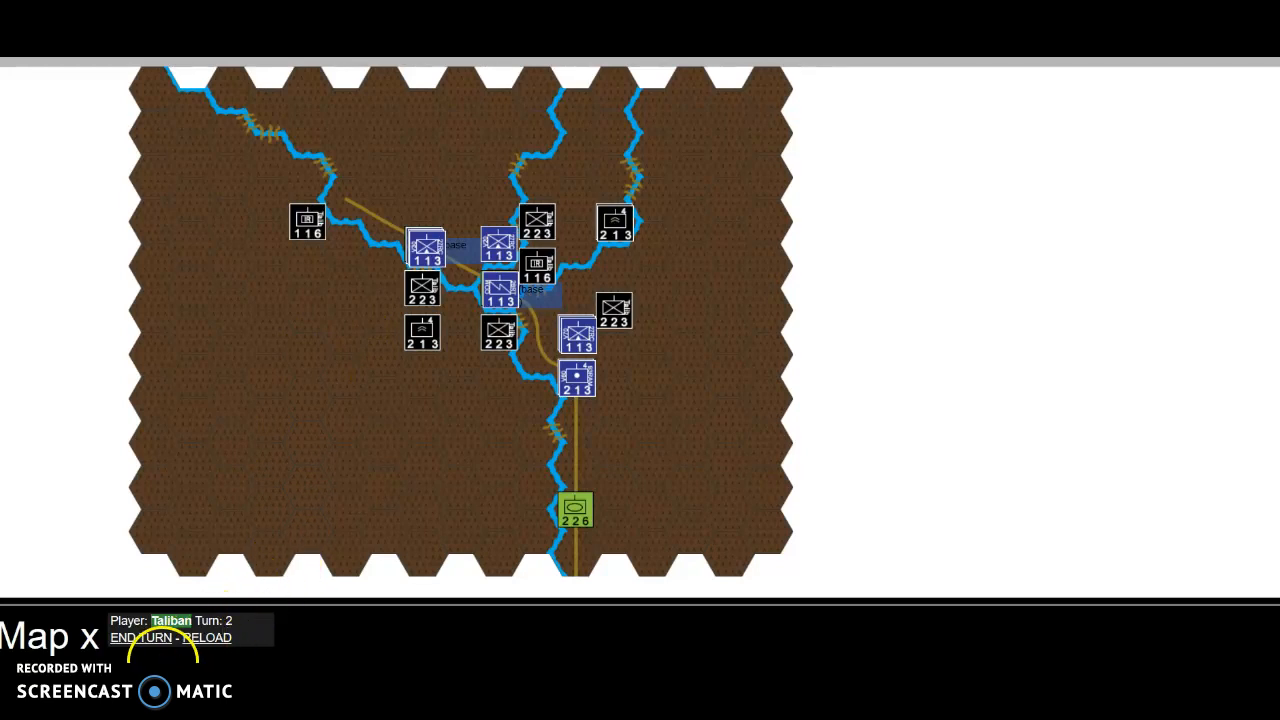
pyautogui.click(307, 218)
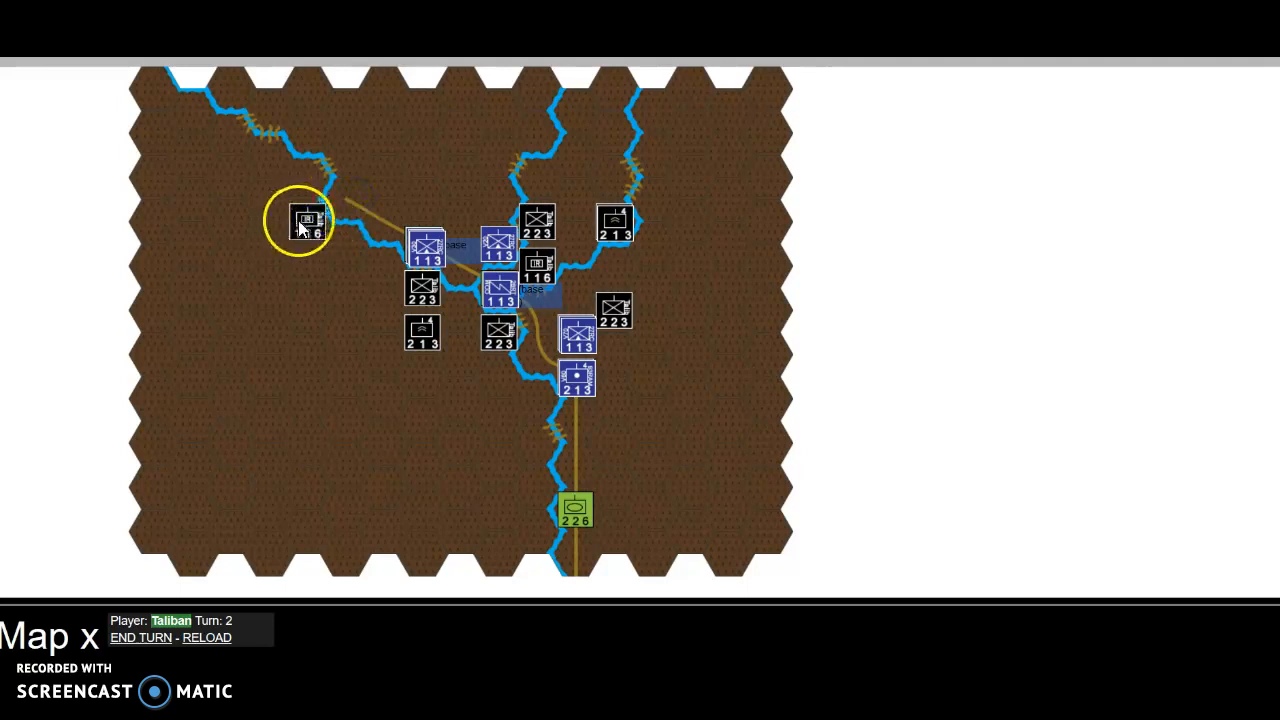
pyautogui.moveTo(308, 220); pyautogui.dragTo(345, 155)
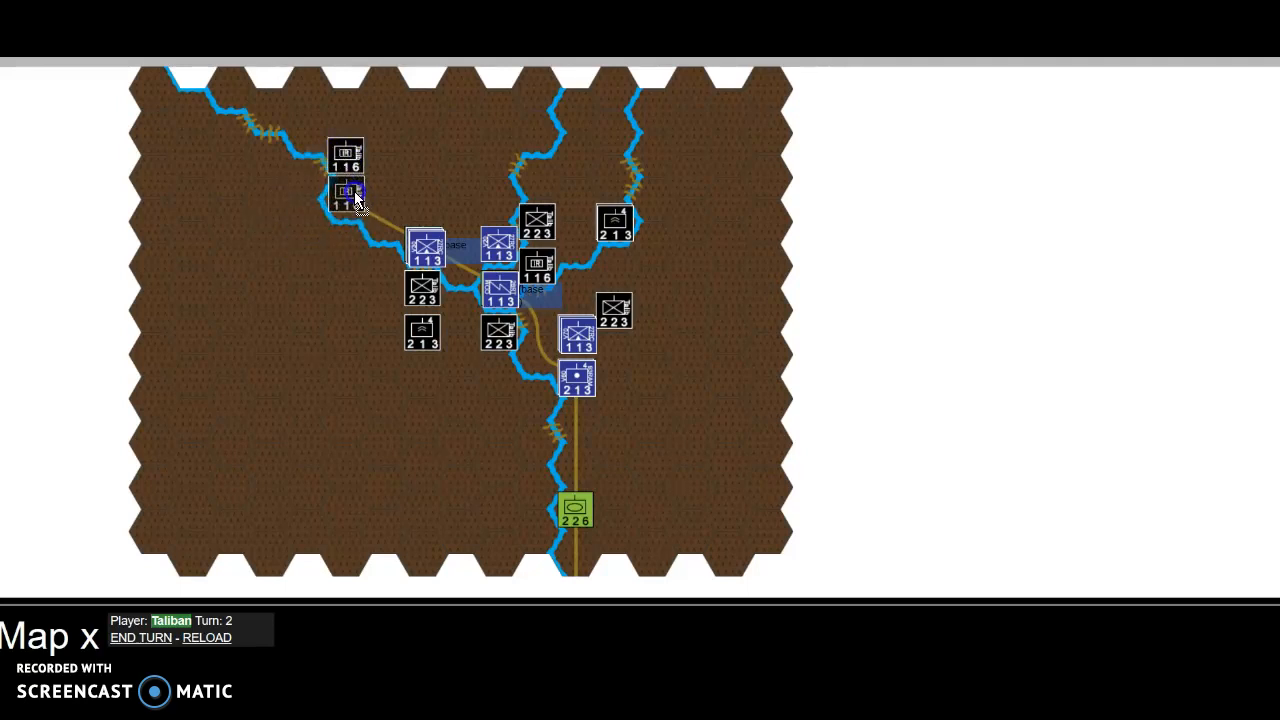
pyautogui.click(345, 193)
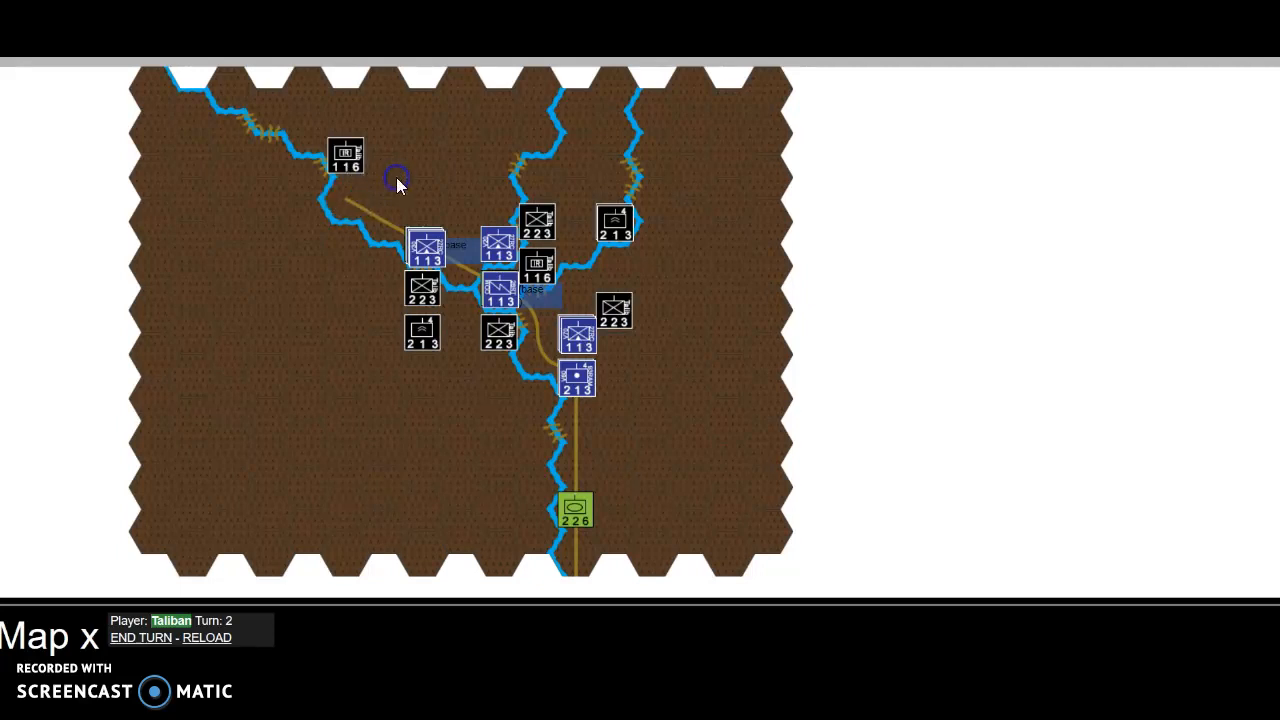
pyautogui.moveTo(345, 155)
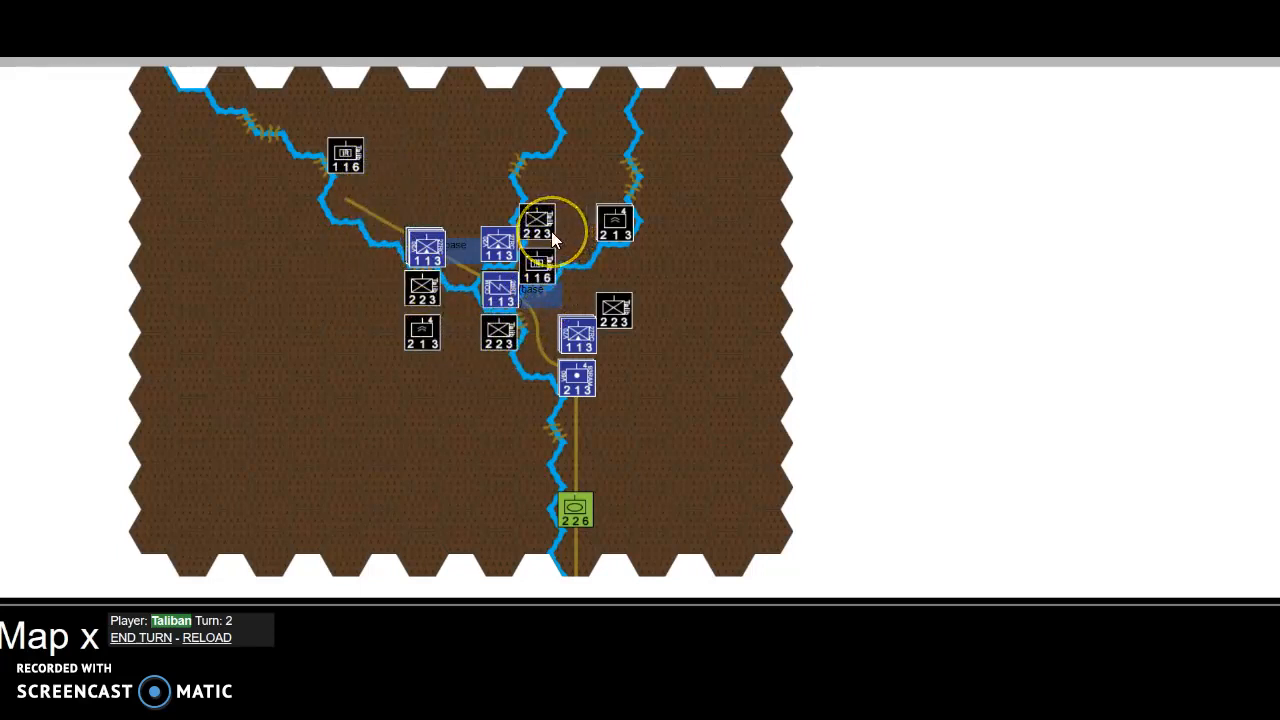
# Step: Shift the Taliban 223 counters east of the base, next to the ISAF 213 unit
pyautogui.click(507, 300)
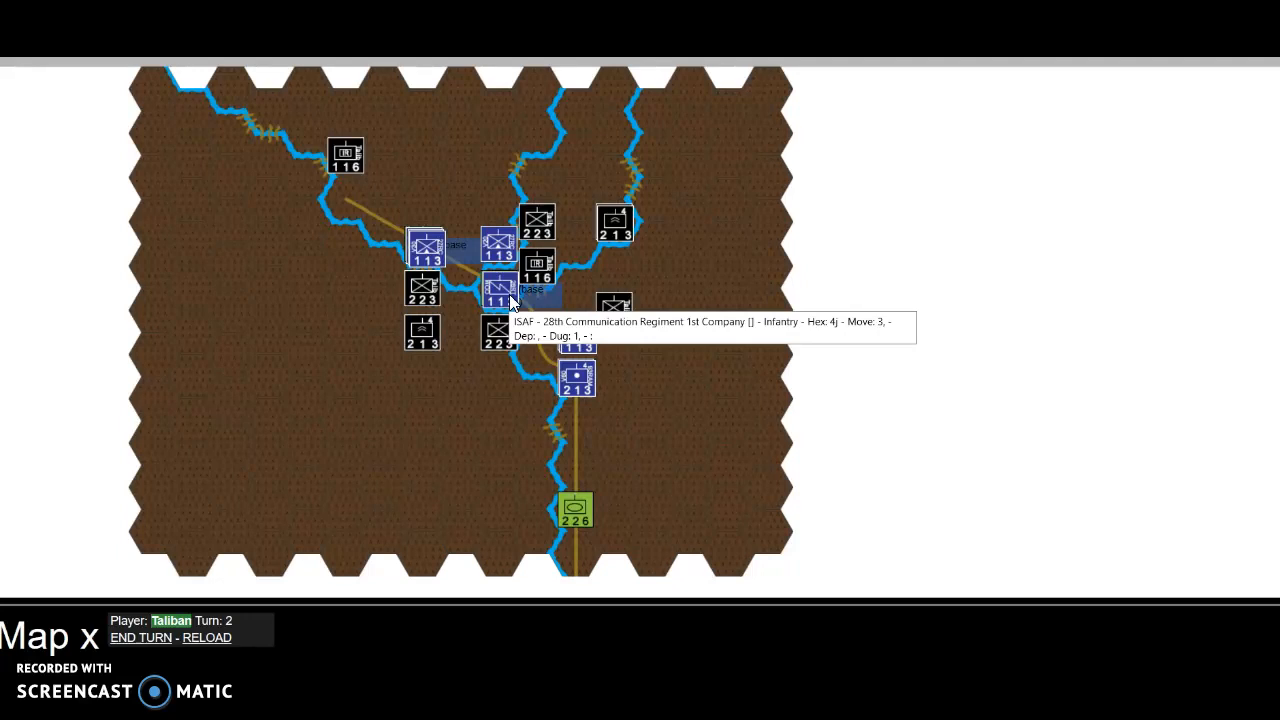
pyautogui.click(499, 290)
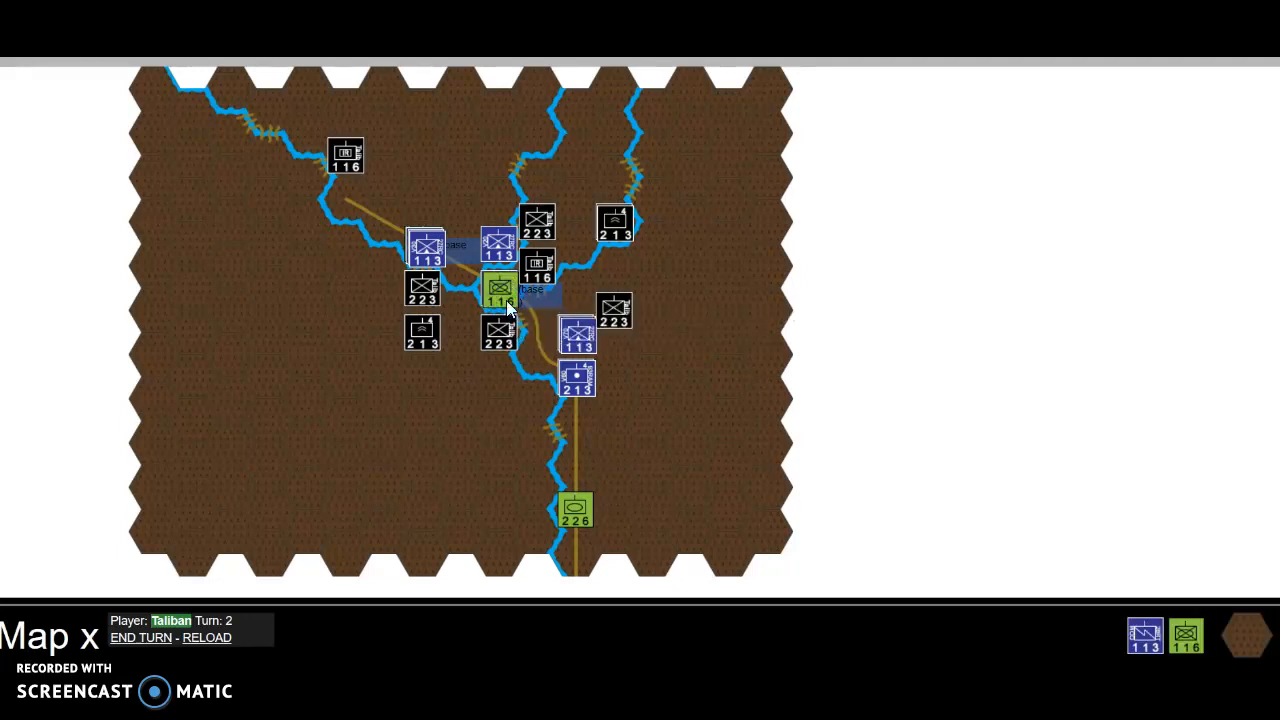
pyautogui.click(500, 300)
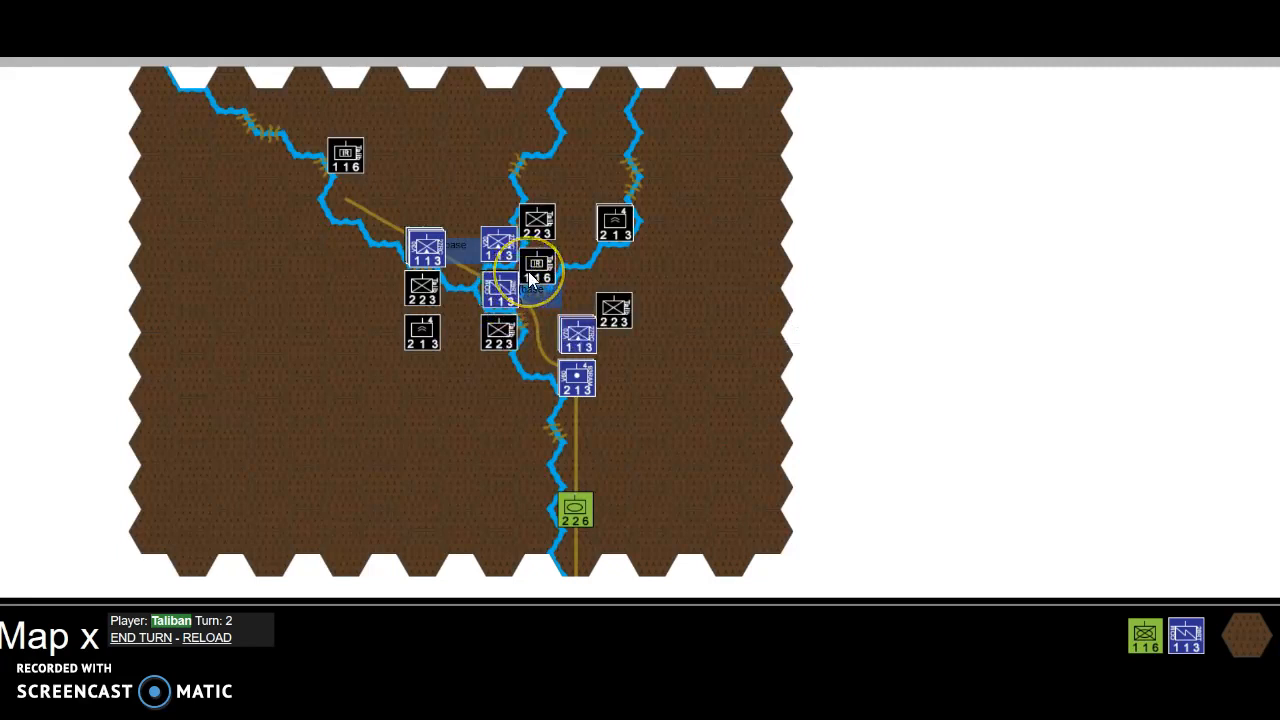
pyautogui.moveTo(537, 278)
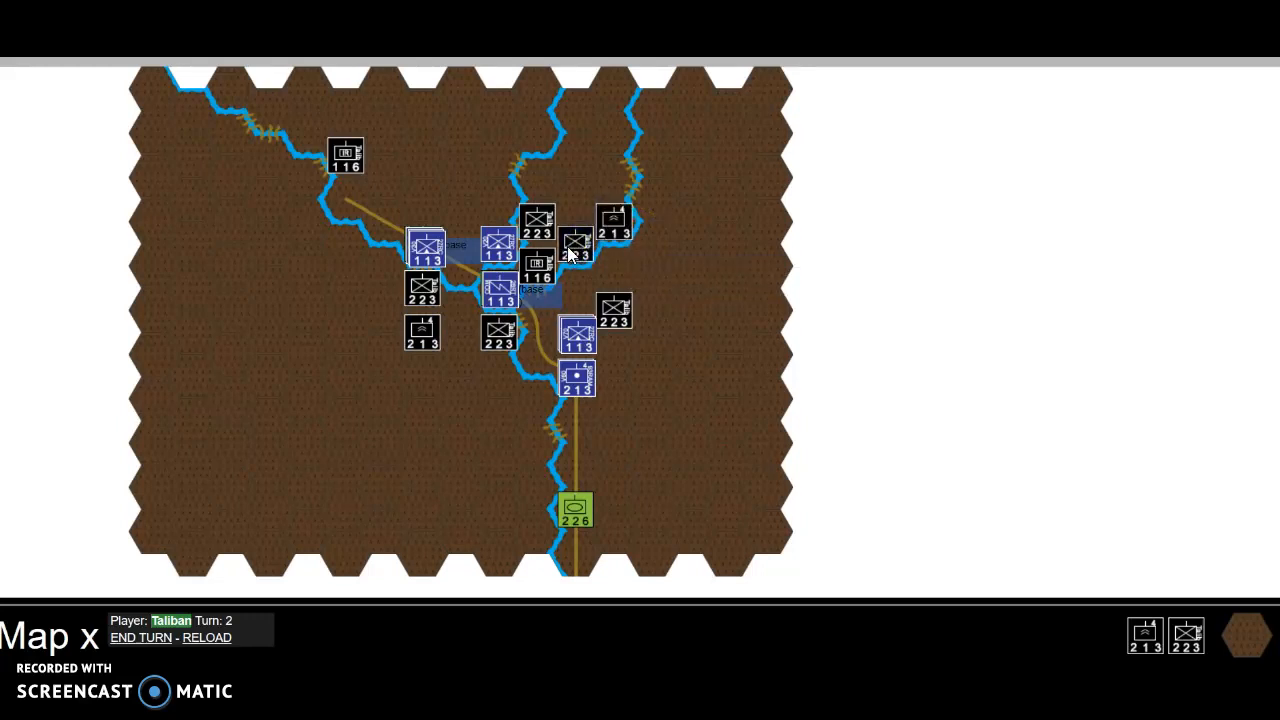
pyautogui.click(497, 248)
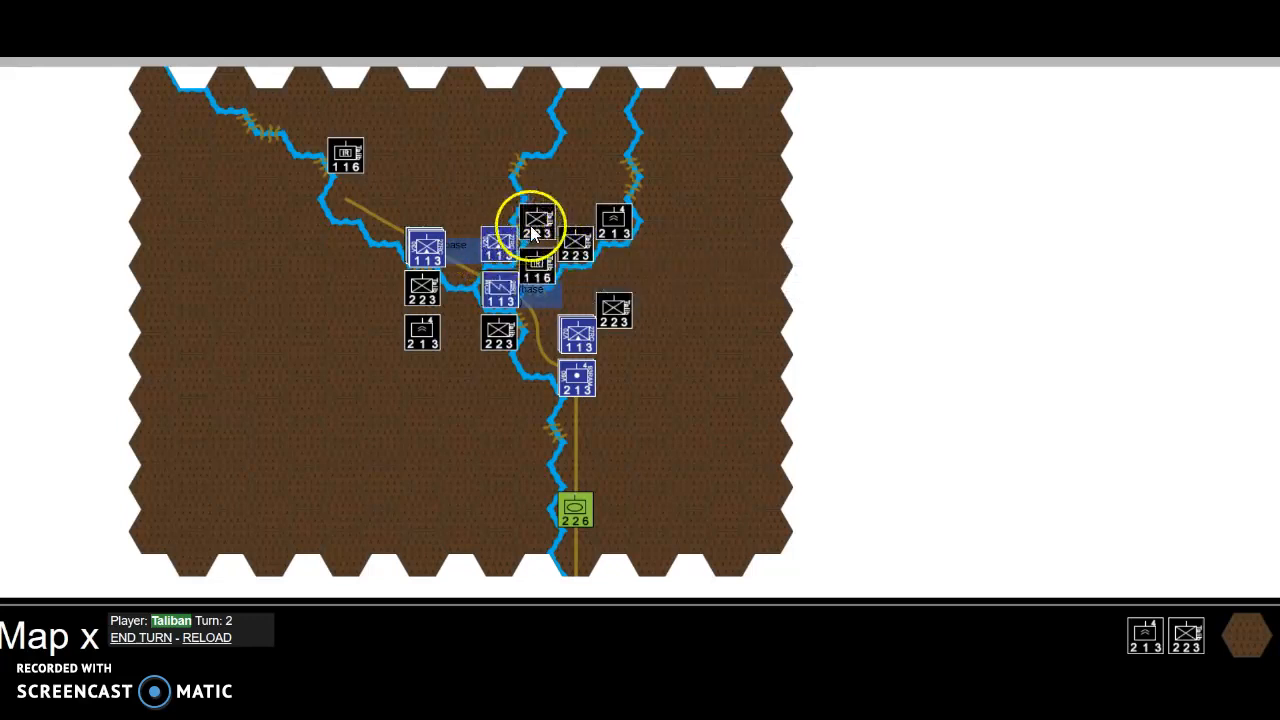
pyautogui.click(498, 245)
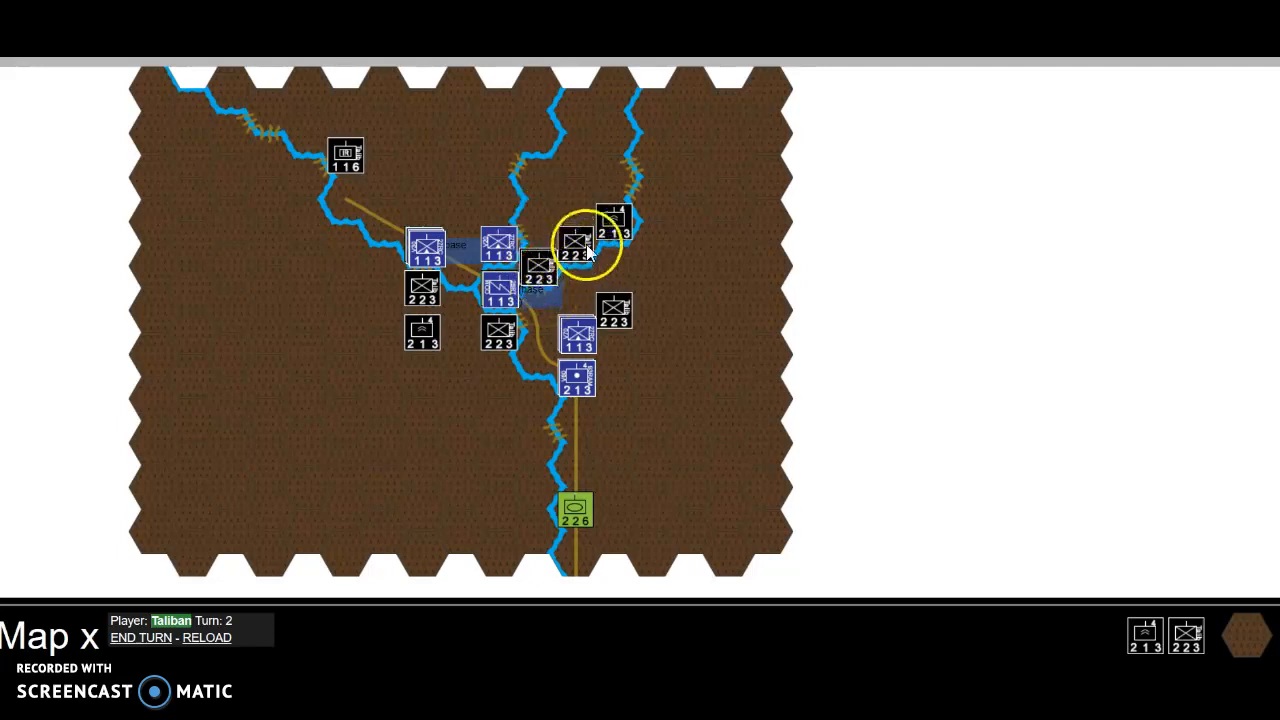
pyautogui.moveTo(575, 245)
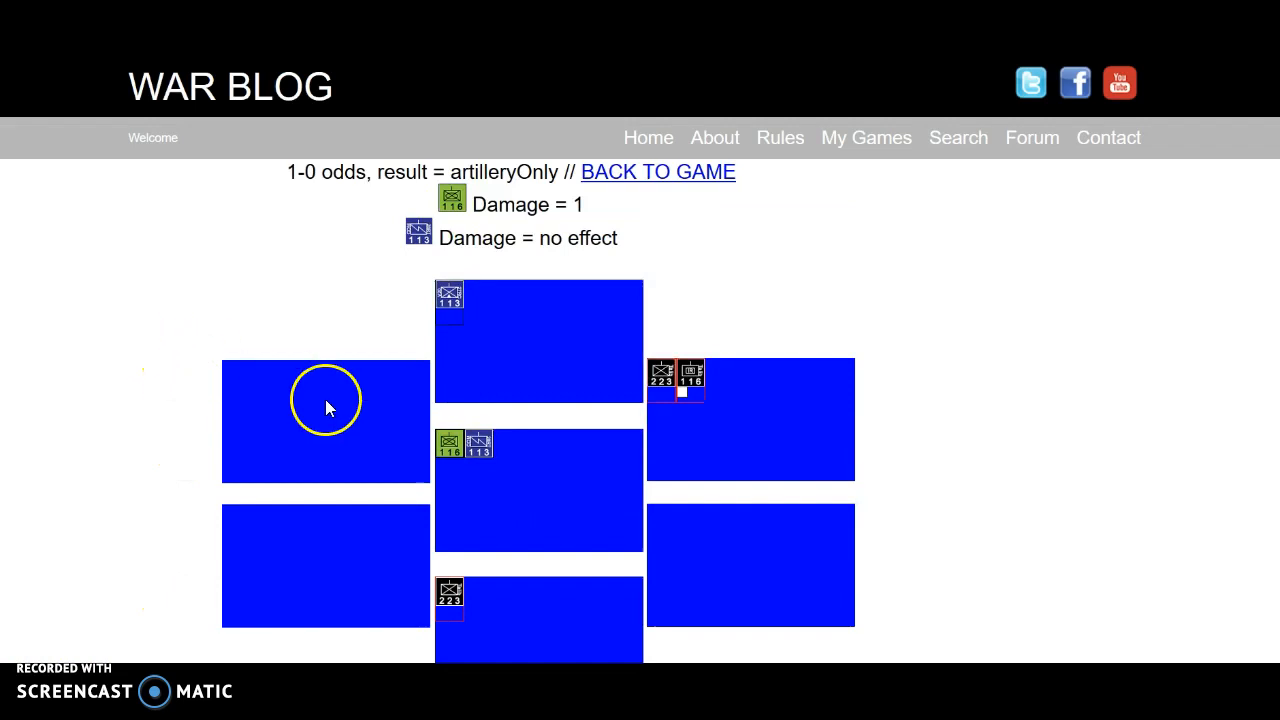
pyautogui.moveTo(450, 445)
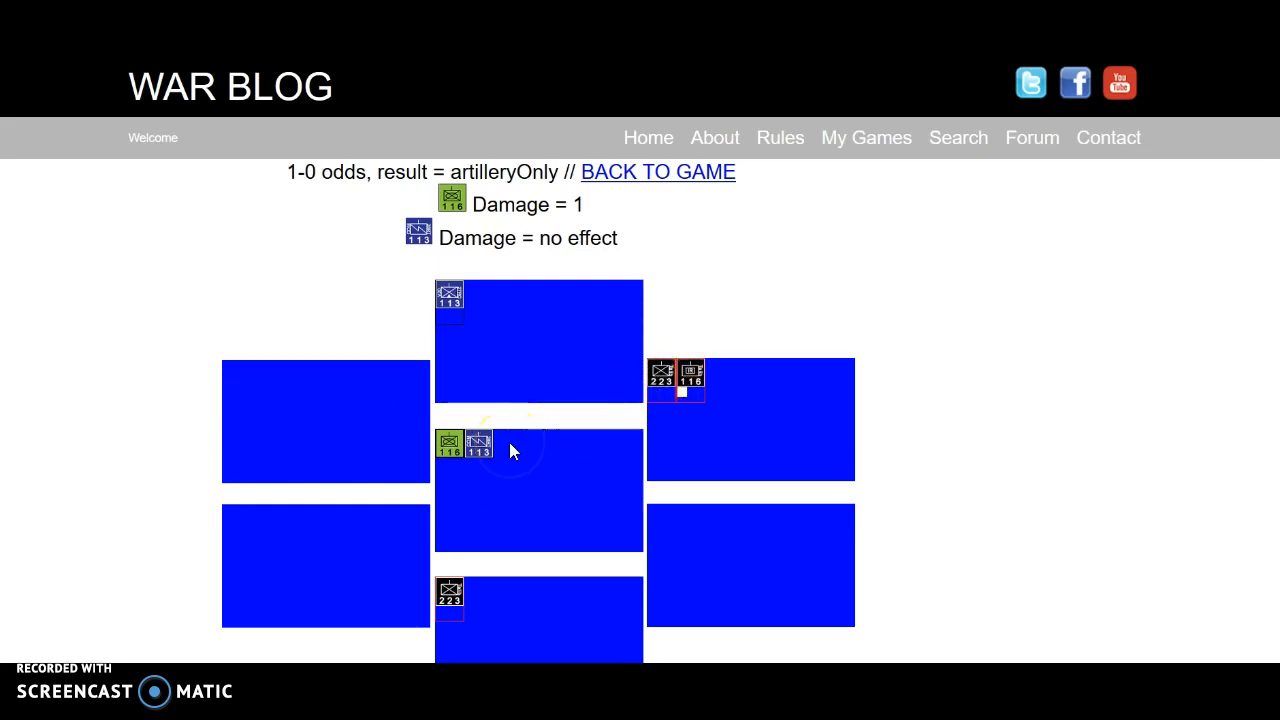
pyautogui.moveTo(449, 443)
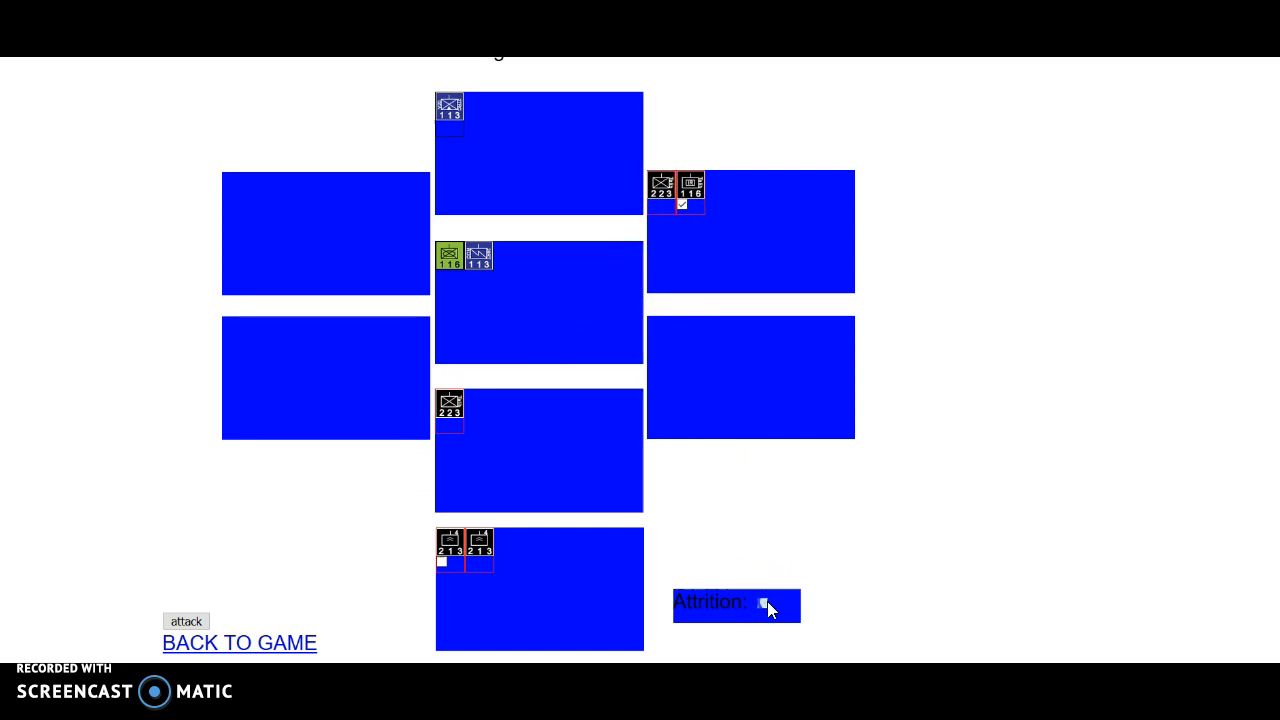
# Step: Make a Taliban 116 attrition attack that succeeds at 1-2 odds for 0.4 damage
pyautogui.click(766, 605)
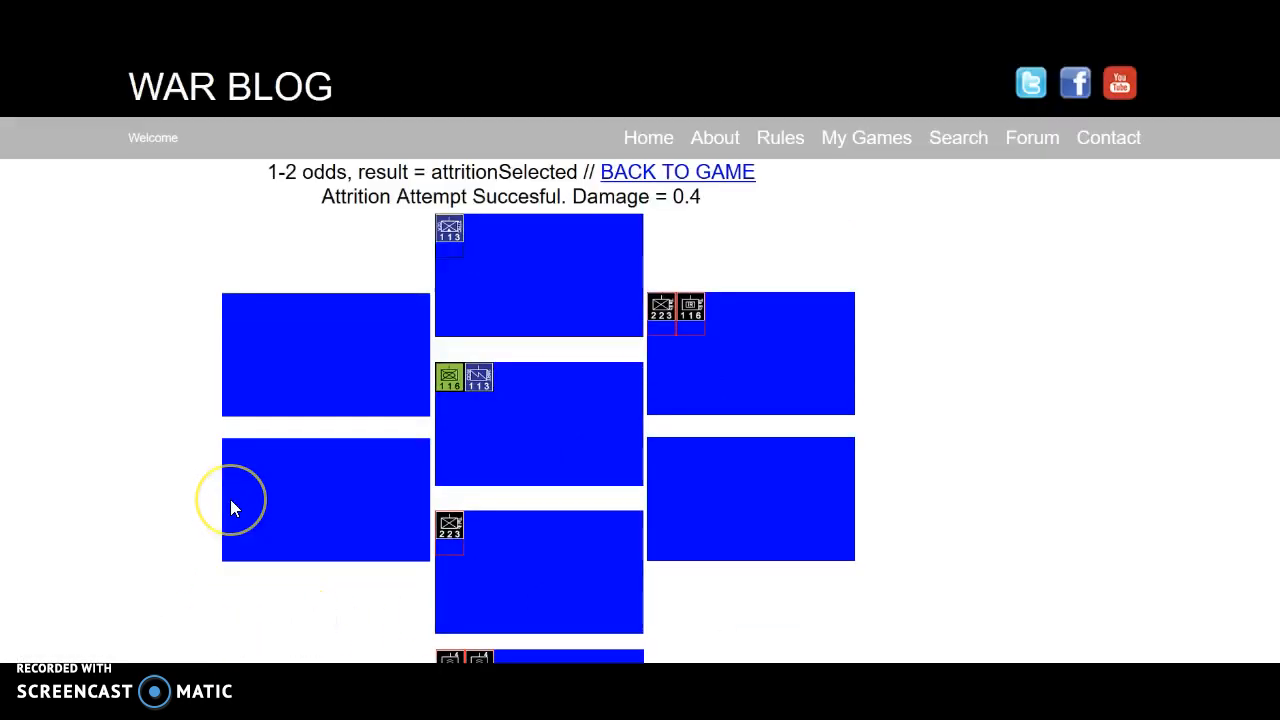
pyautogui.moveTo(452, 378)
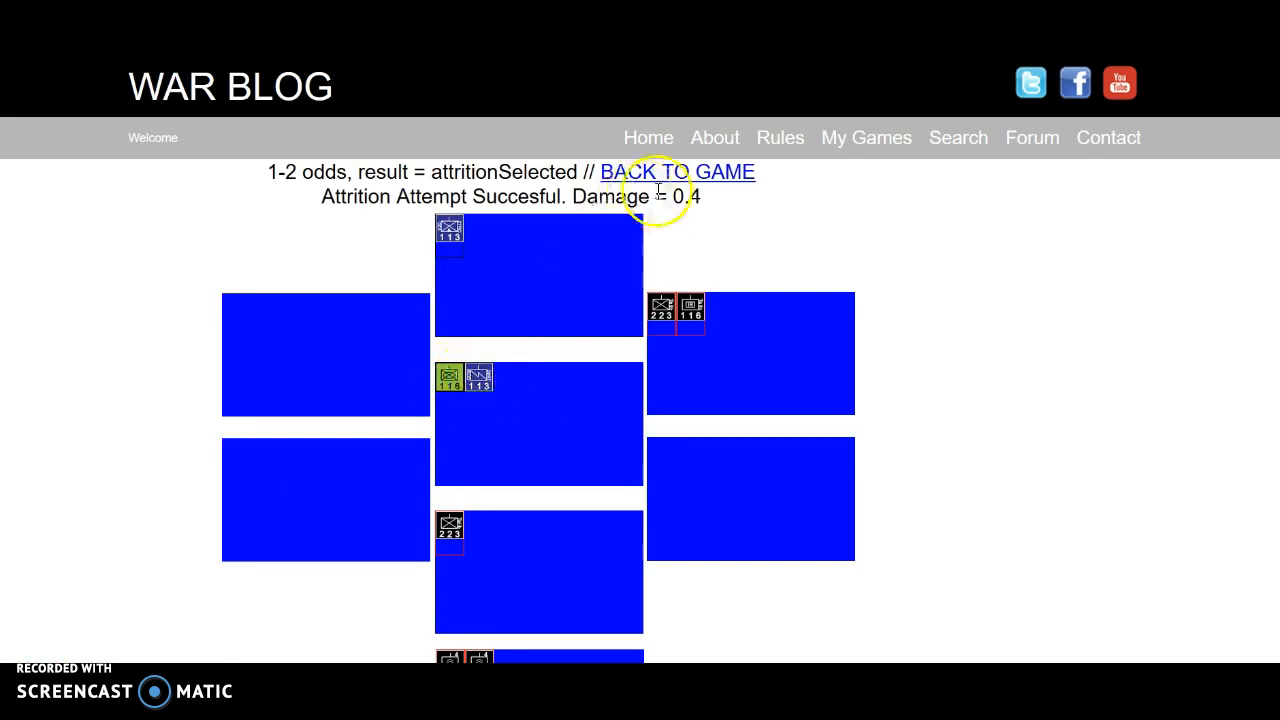
pyautogui.click(677, 171)
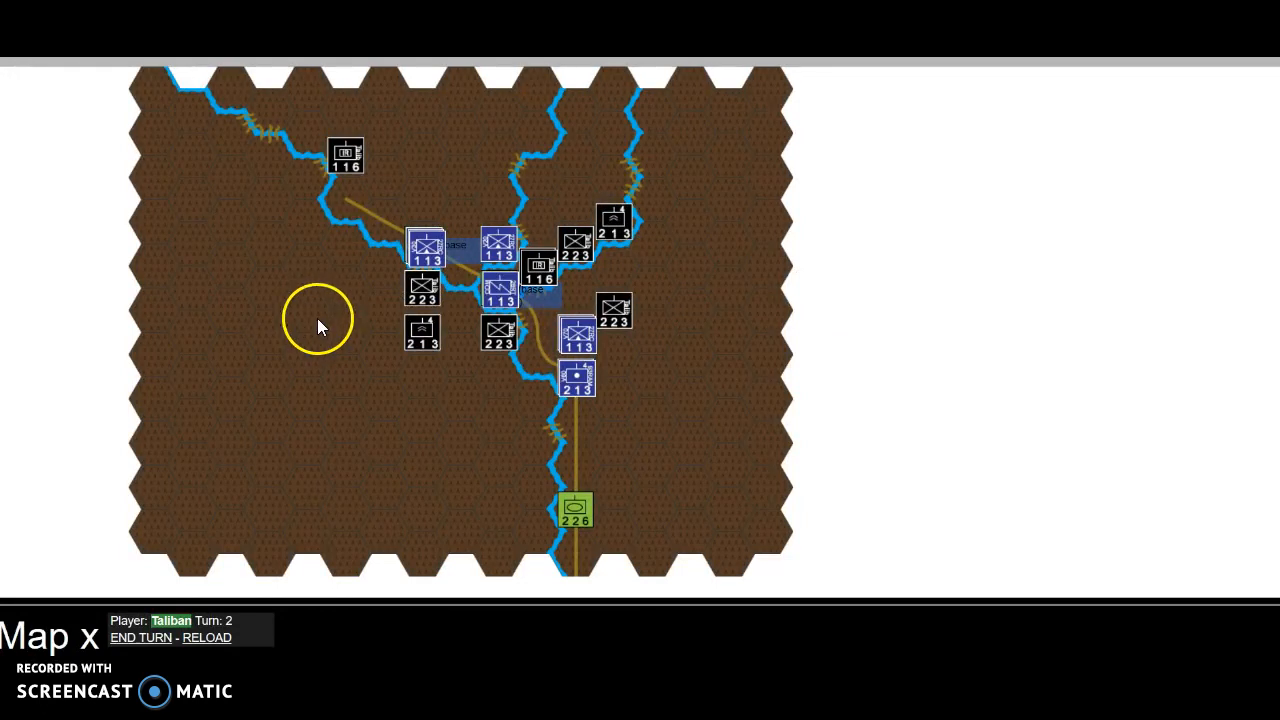
pyautogui.moveTo(468, 410)
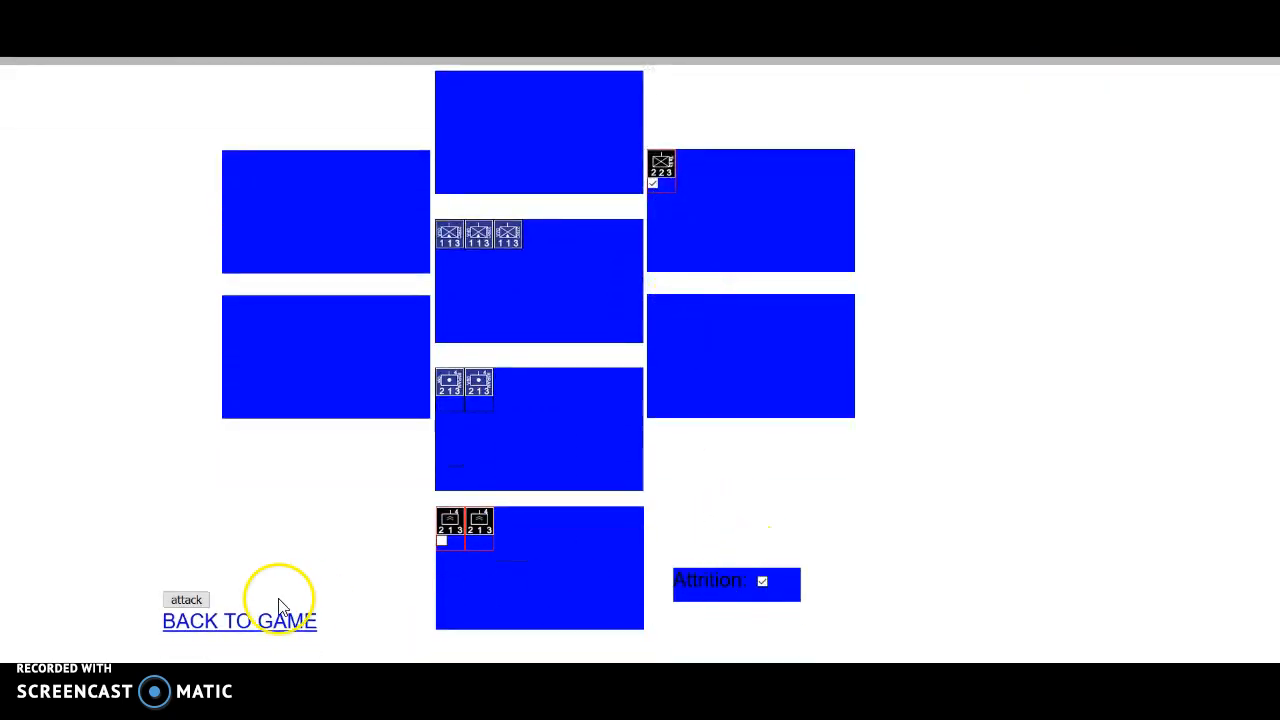
# Step: Resolve the attrition attack on three ISAF 113 units, failing at 1-4, and return to the map
pyautogui.click(186, 599)
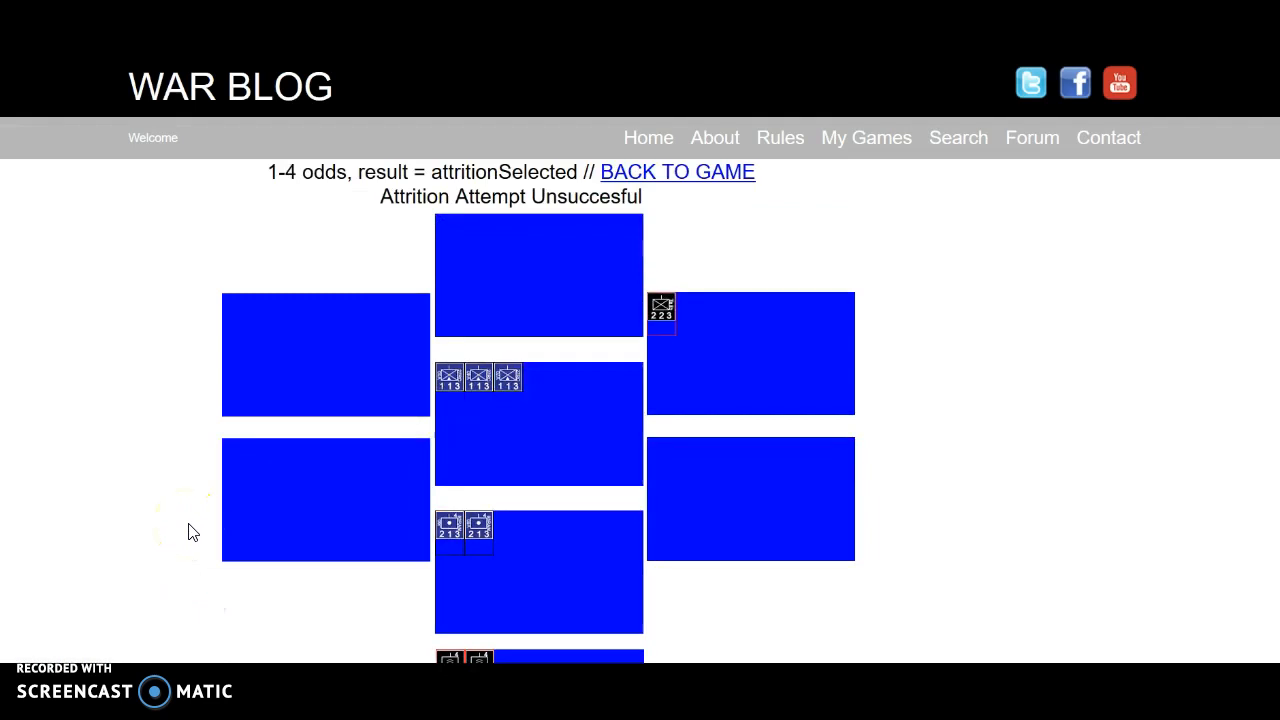
pyautogui.moveTo(672, 190)
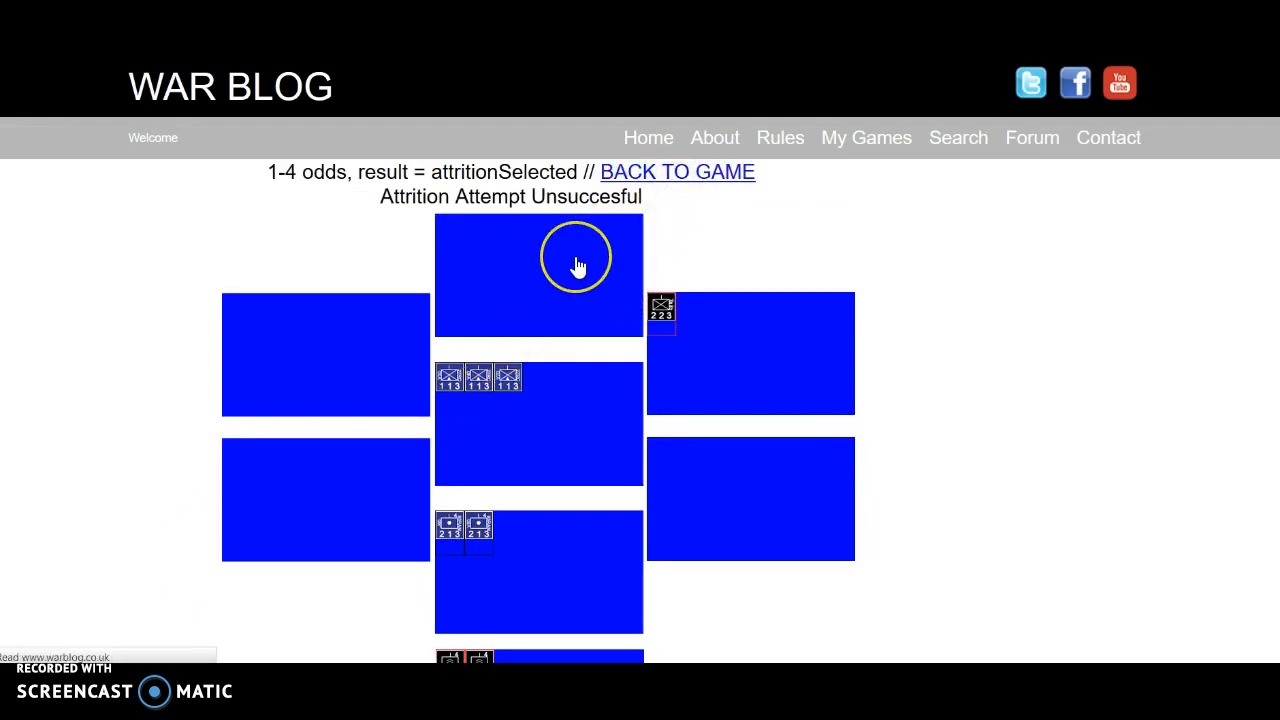
pyautogui.click(677, 172)
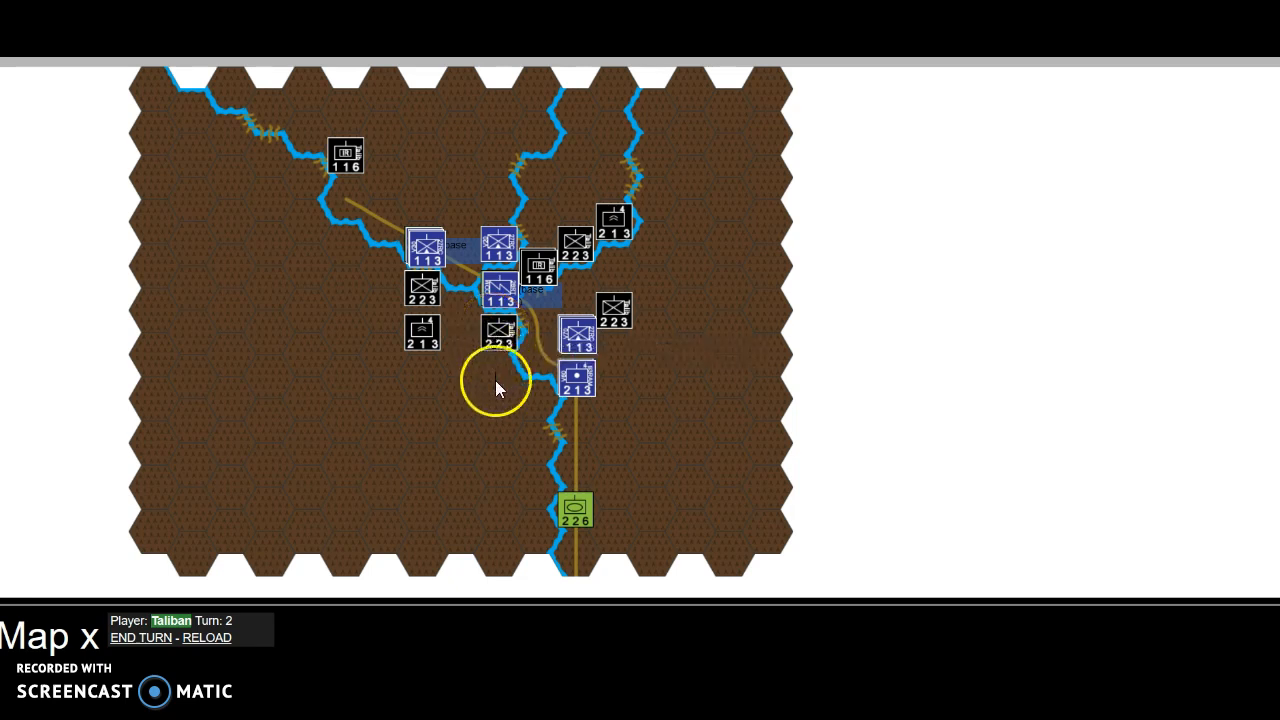
pyautogui.moveTo(498, 335)
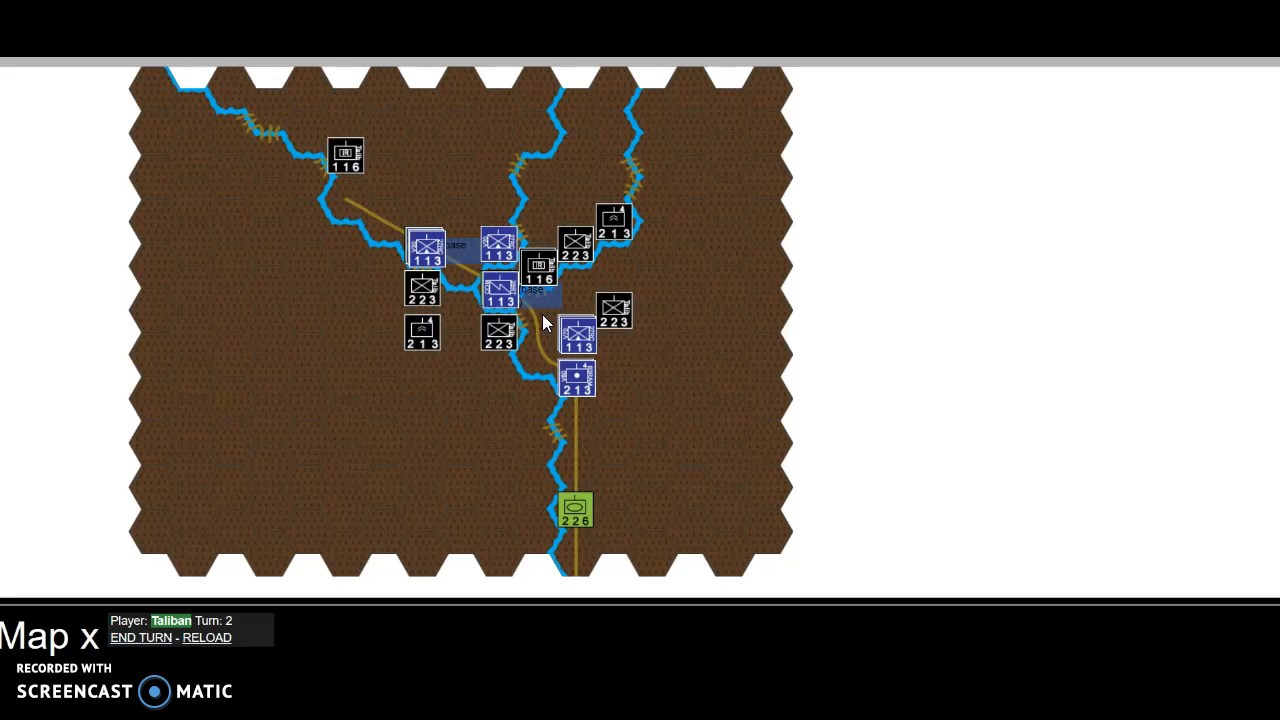
# Step: Move a Taliban 223 infantry counter into the hex beside the ISAF stack near the base
pyautogui.click(498, 333)
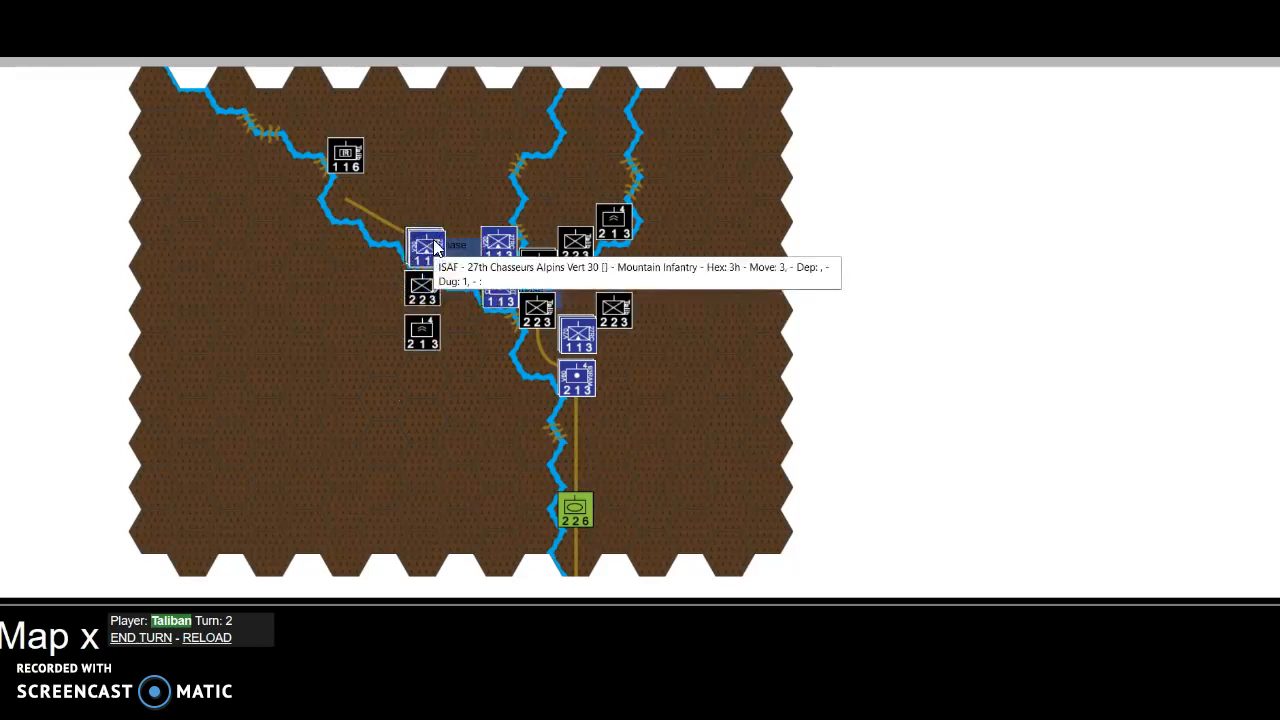
pyautogui.moveTo(423, 293)
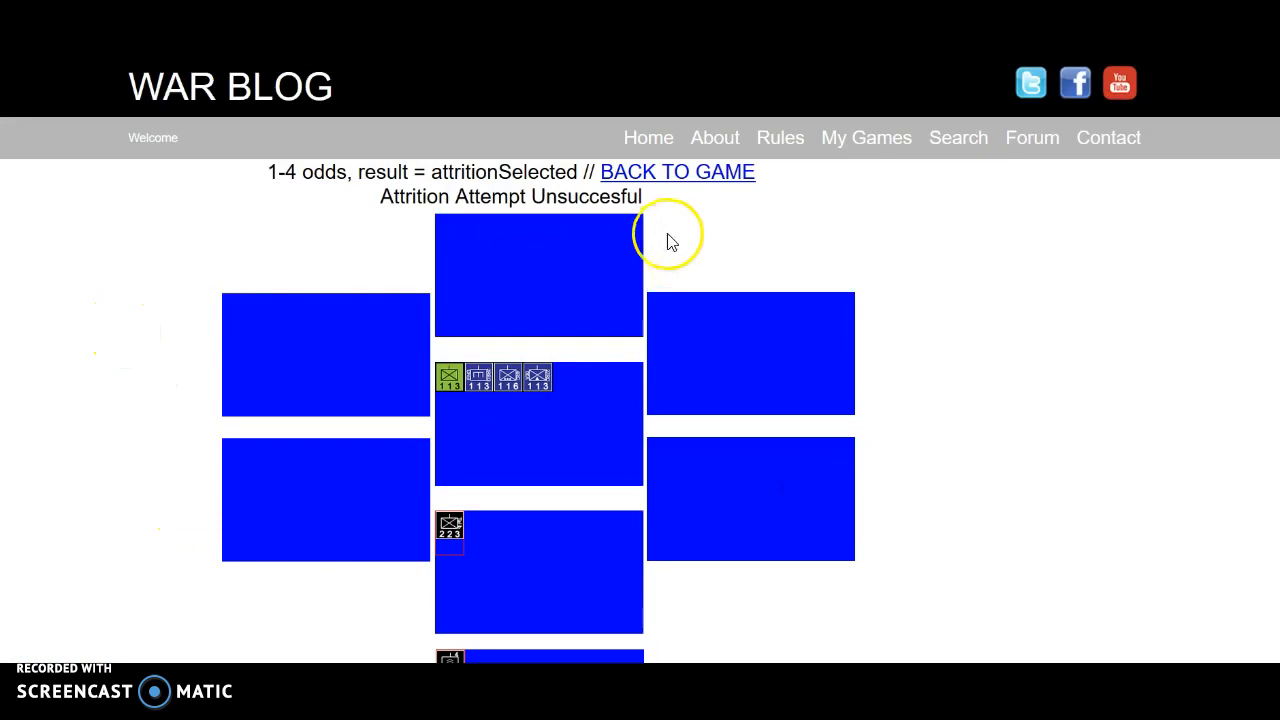
# Step: Return to the map after the Taliban 223 attrition attack fails at 1-4 odds
pyautogui.click(677, 172)
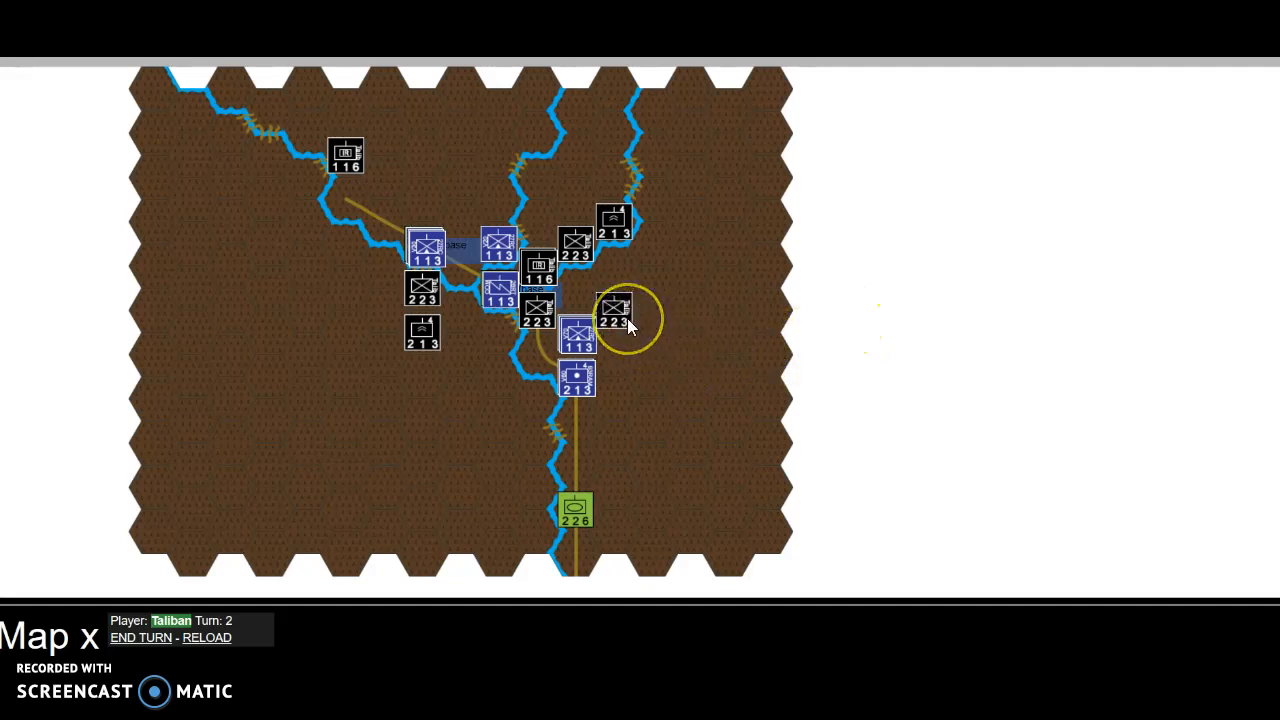
pyautogui.moveTo(615, 320)
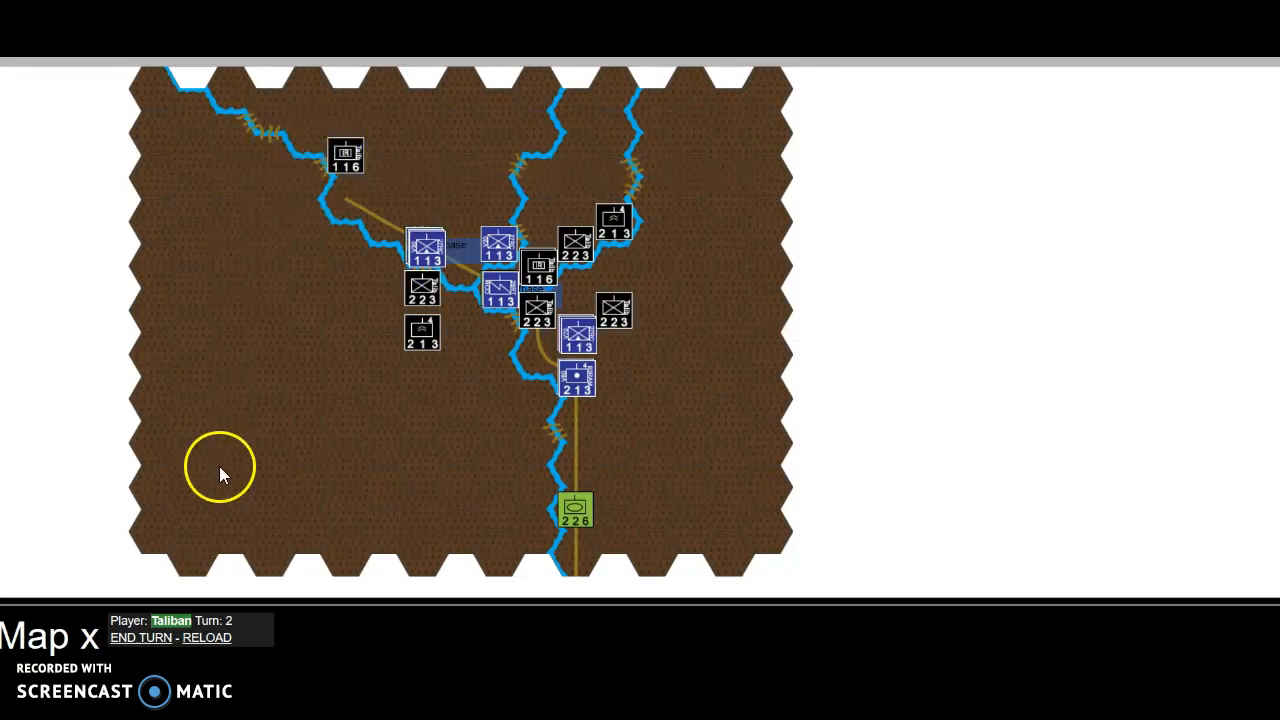
pyautogui.moveTo(157, 400)
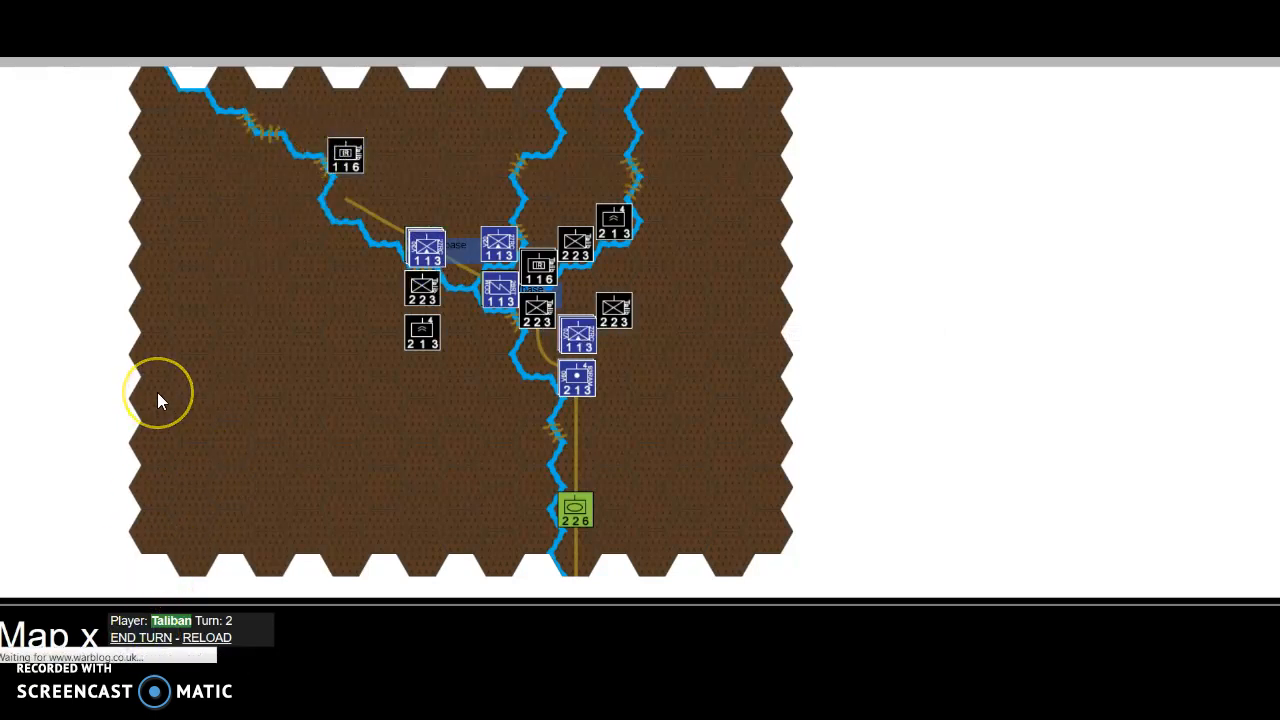
# Step: End Taliban turn 2 so ISAF turn 3 starts with air support counters
pyautogui.click(140, 637)
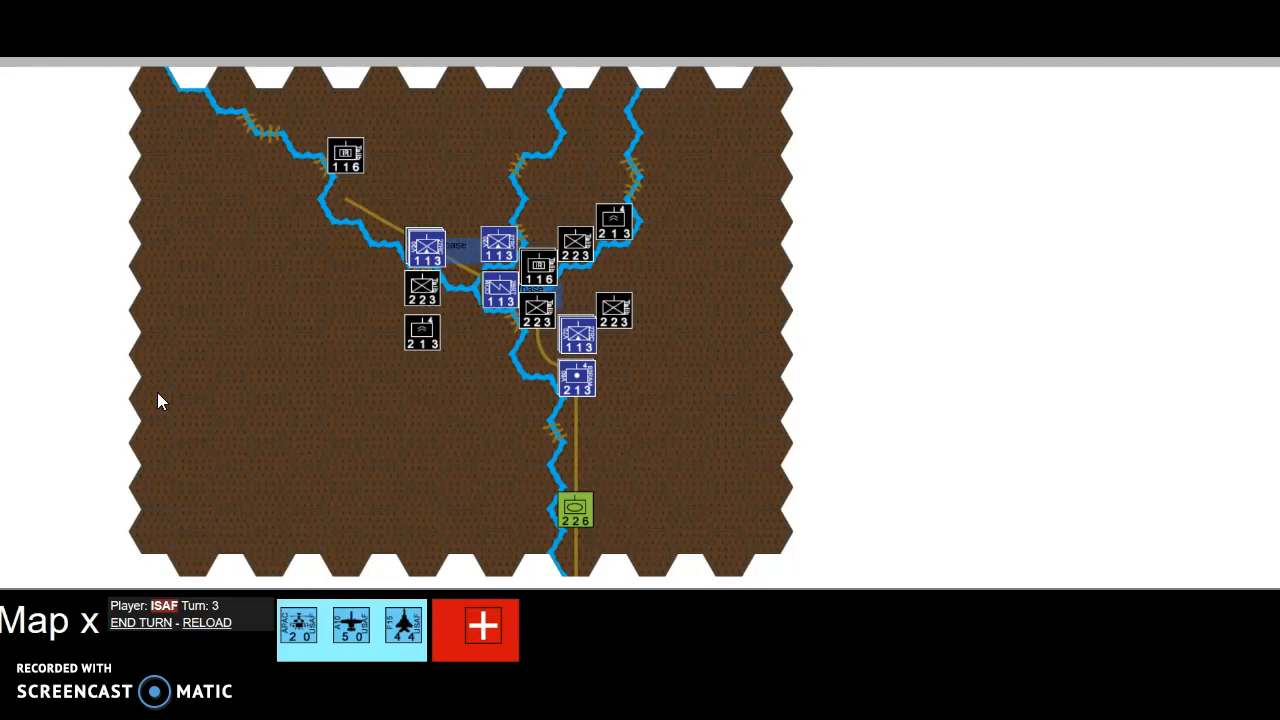
pyautogui.click(614, 220)
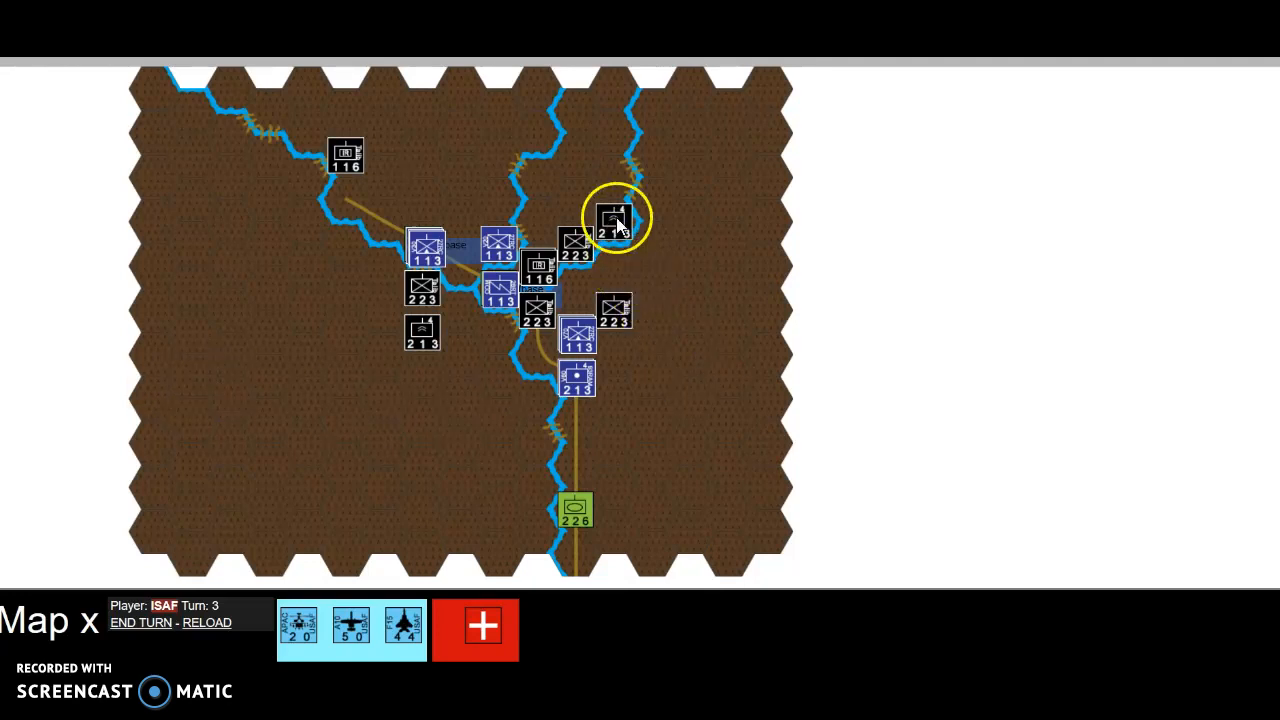
pyautogui.moveTo(615, 220)
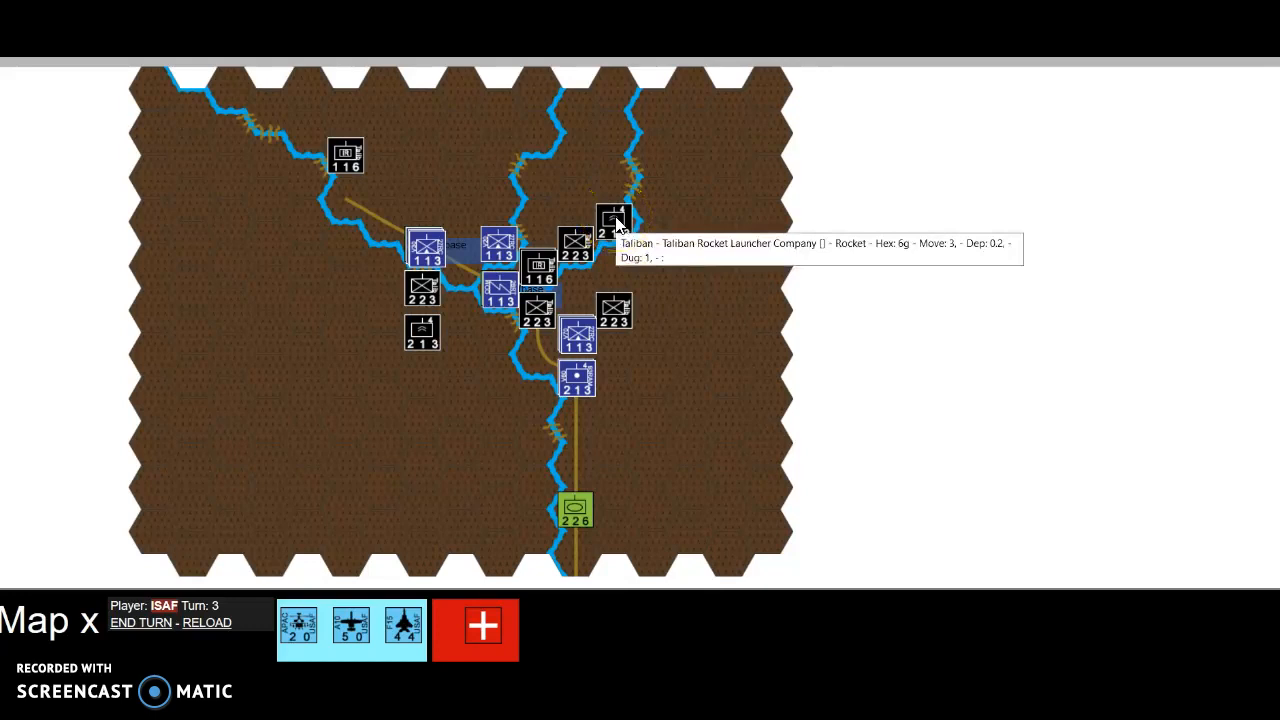
pyautogui.moveTo(615, 308)
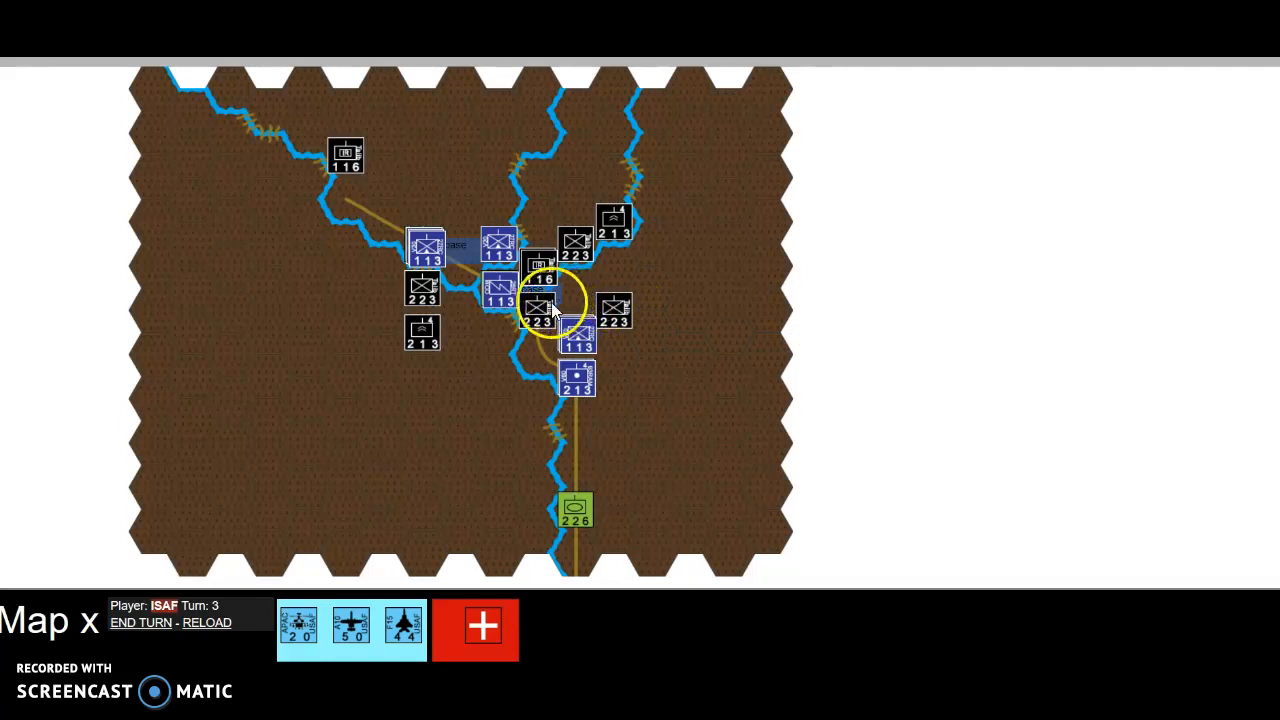
pyautogui.moveTo(538, 305)
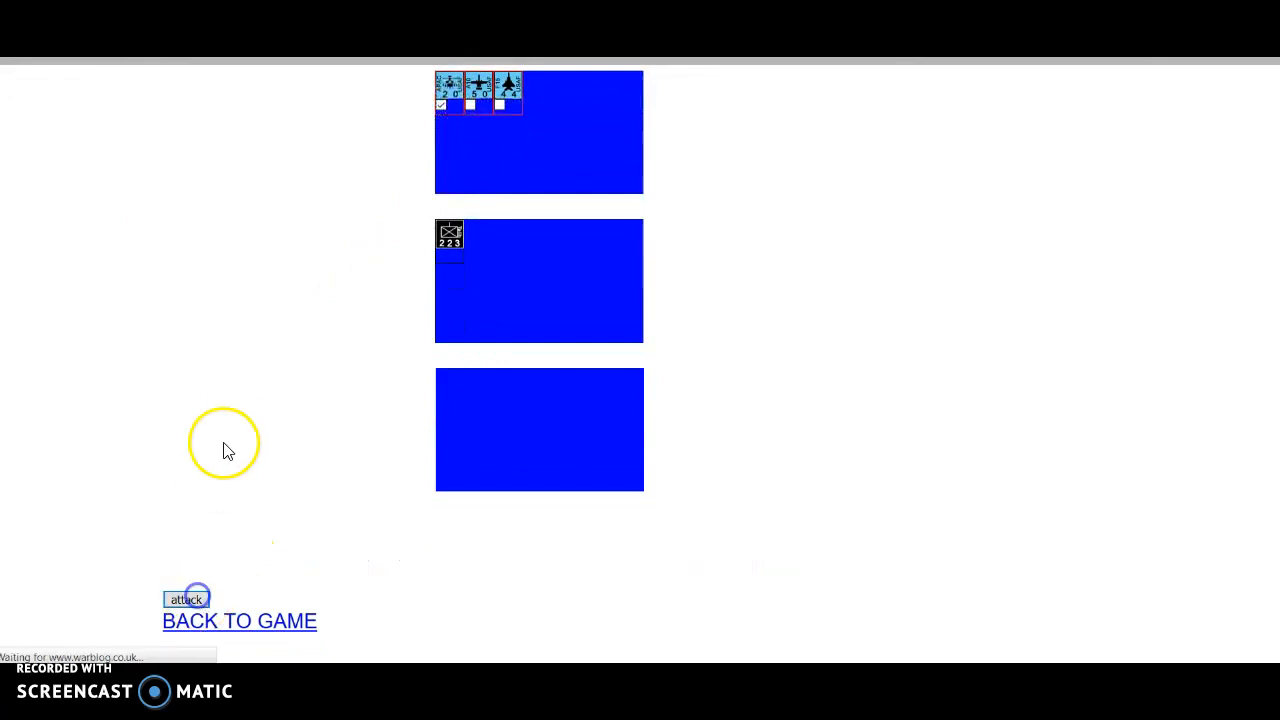
# Step: Helicopter-strike the Taliban 223 unit for 0.6 damage at 1-2 odds, then return to the map
pyautogui.click(186, 598)
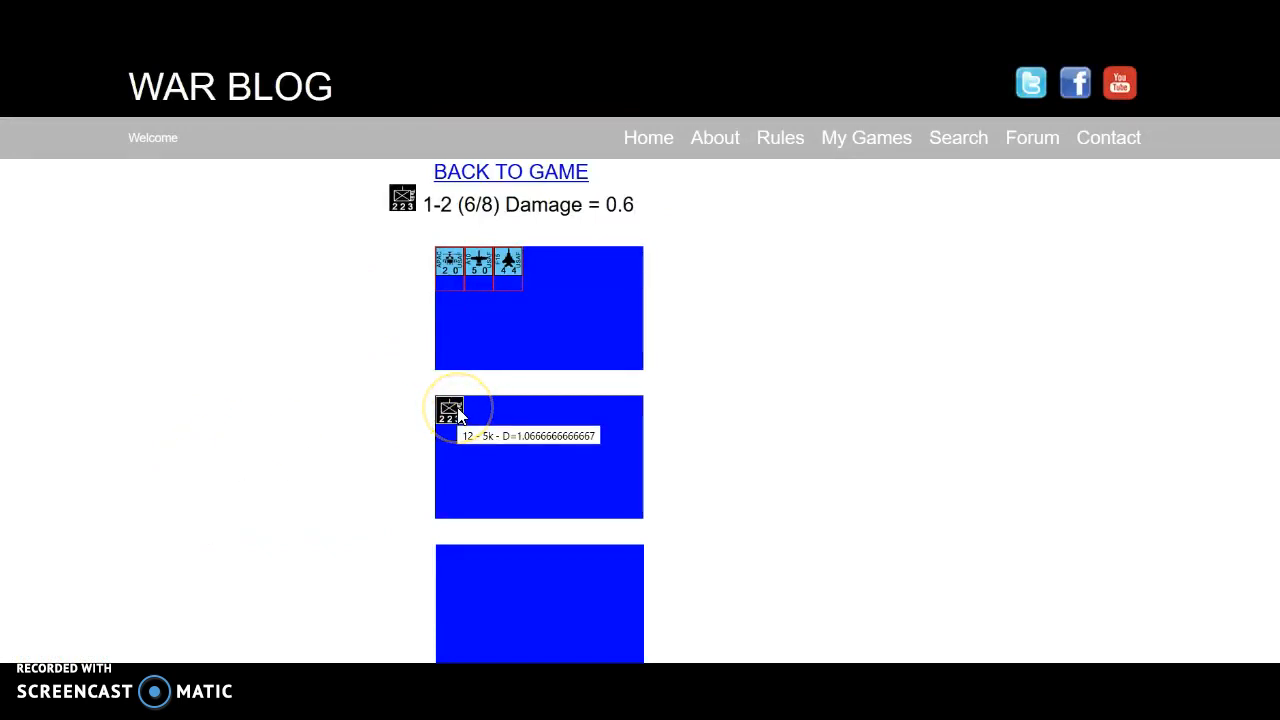
pyautogui.moveTo(530, 185)
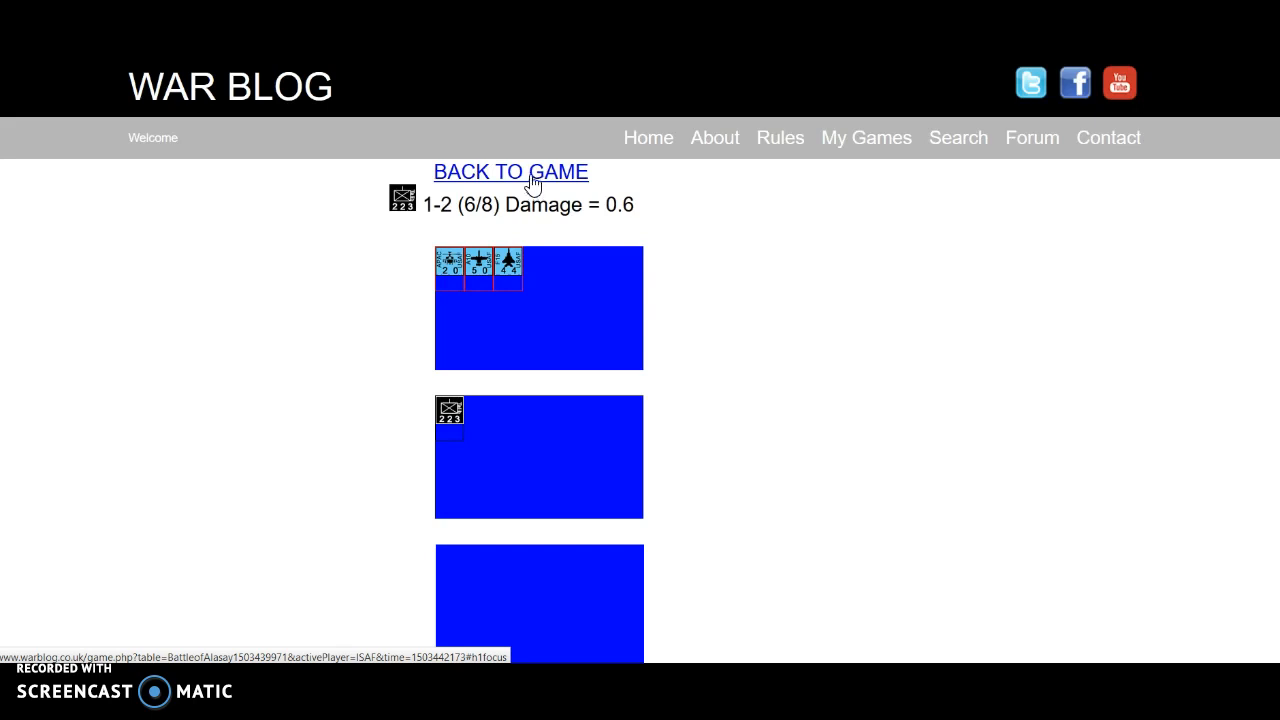
pyautogui.moveTo(531, 184)
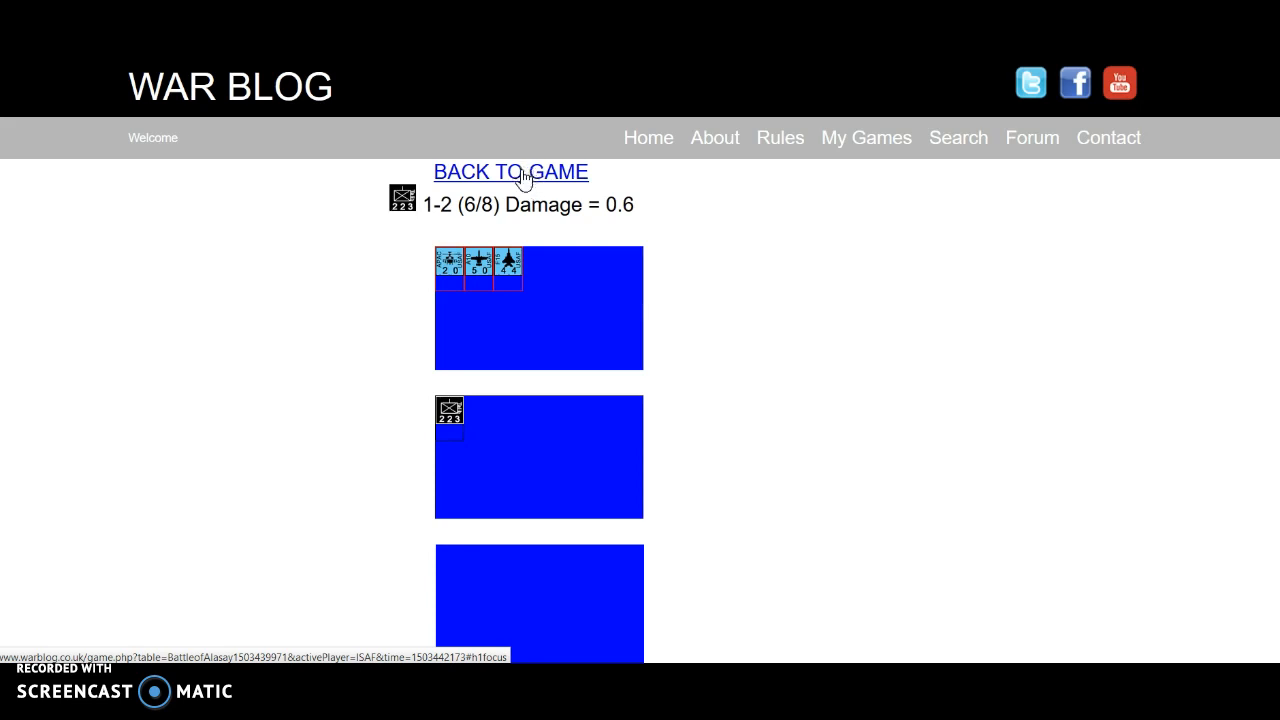
pyautogui.click(510, 172)
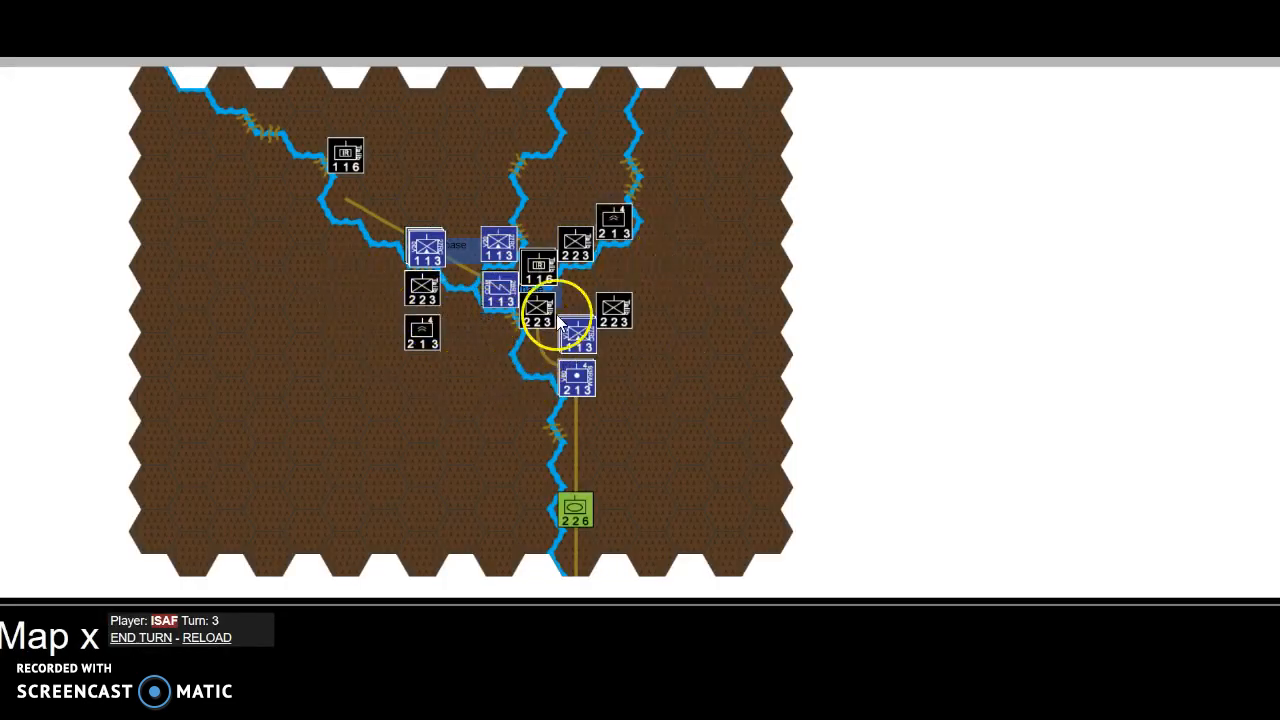
pyautogui.moveTo(555, 320)
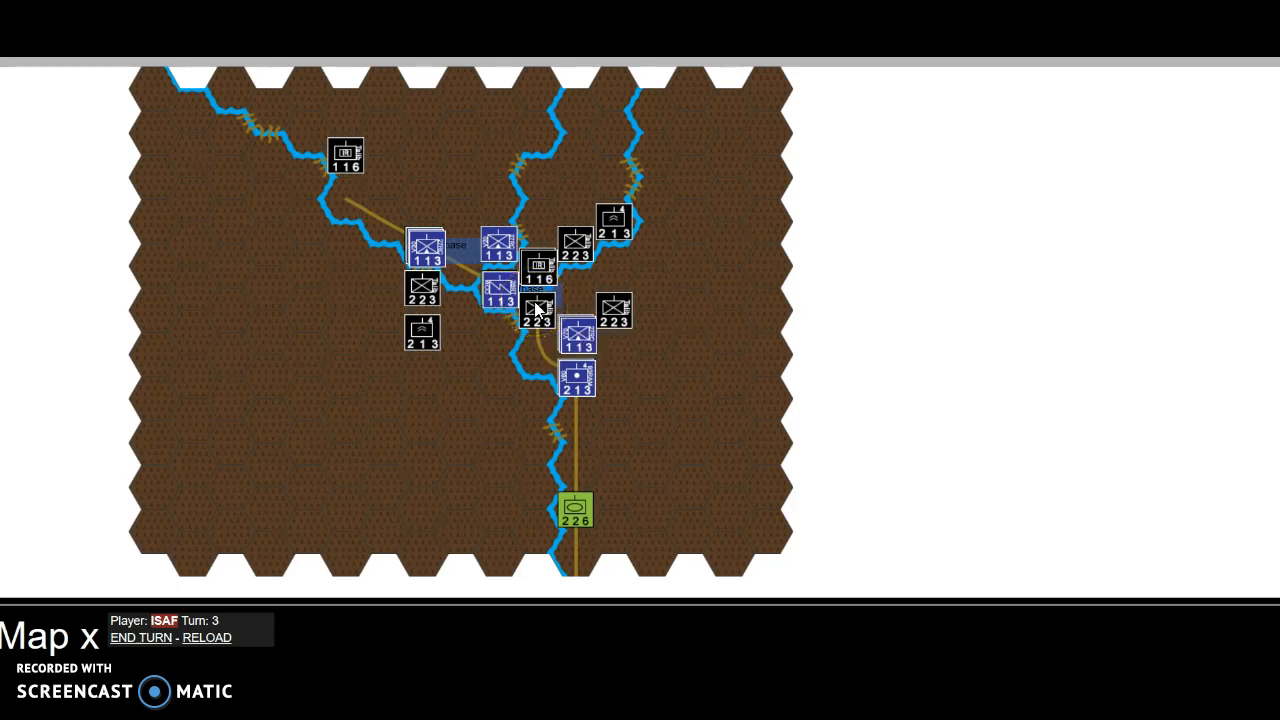
pyautogui.moveTo(575, 385)
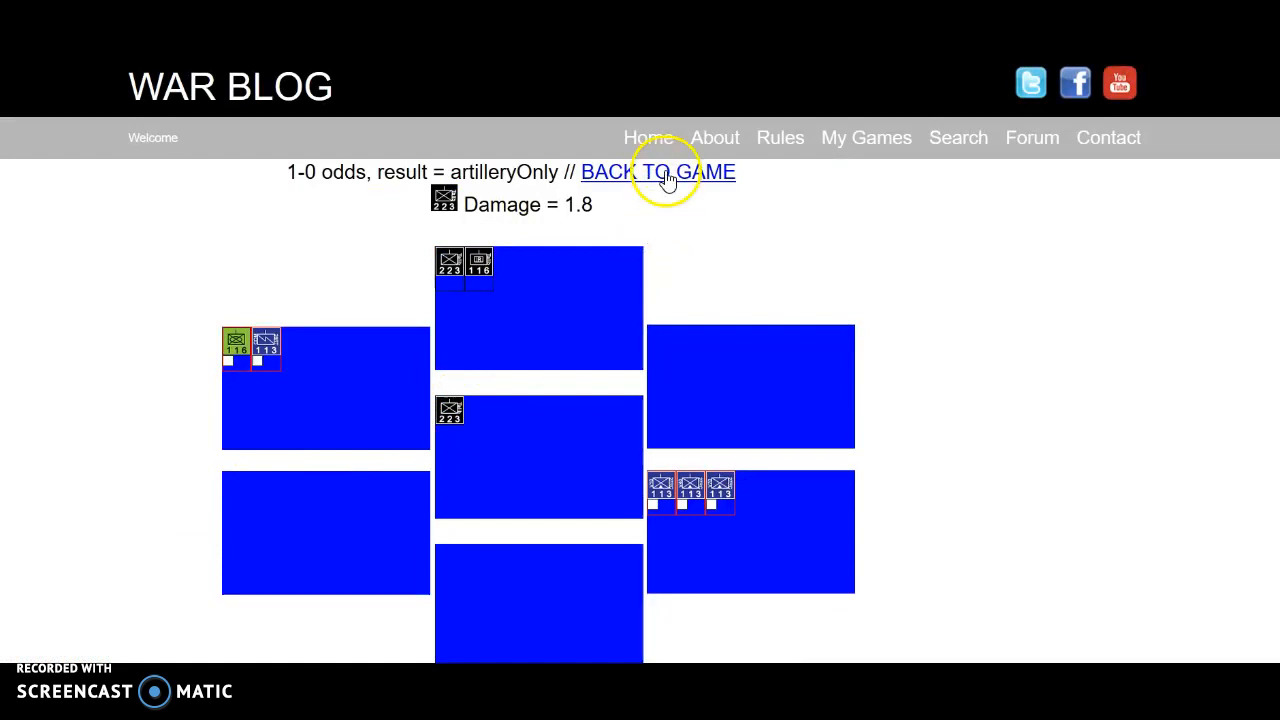
# Step: Return to the map after the 1.8-damage artillery strike and select the green 226 unit
pyautogui.click(657, 171)
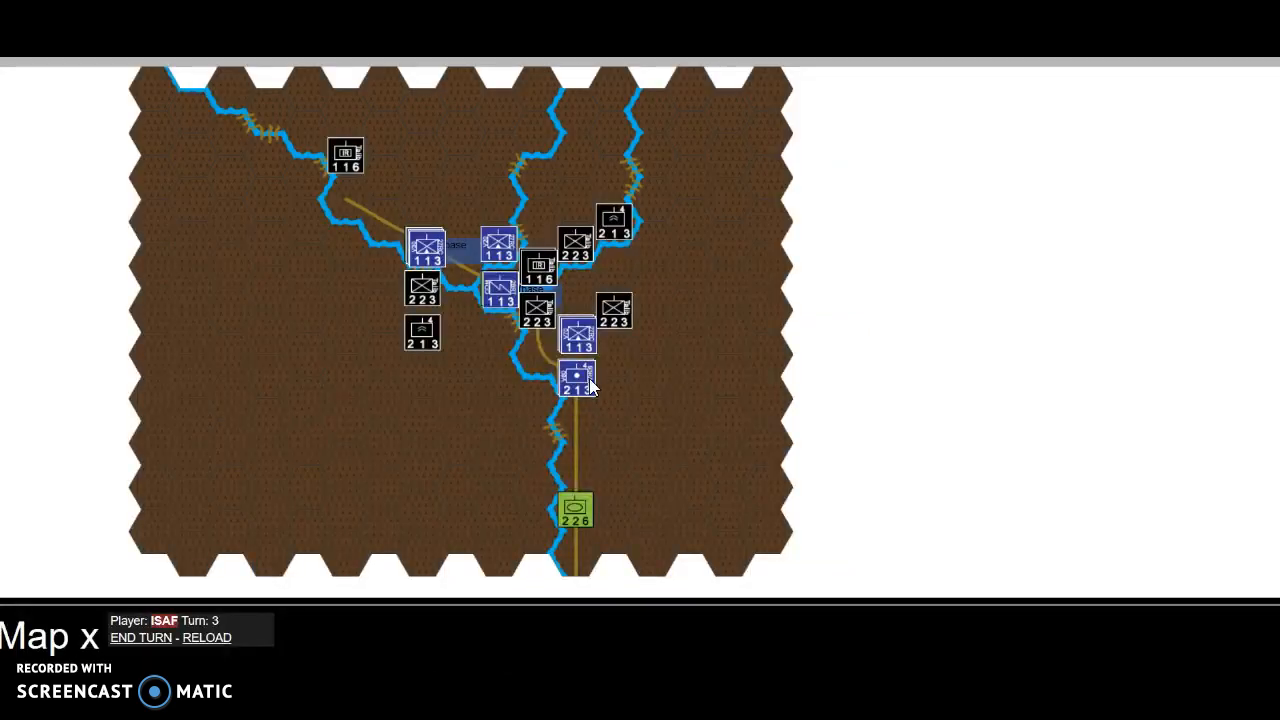
pyautogui.click(575, 512)
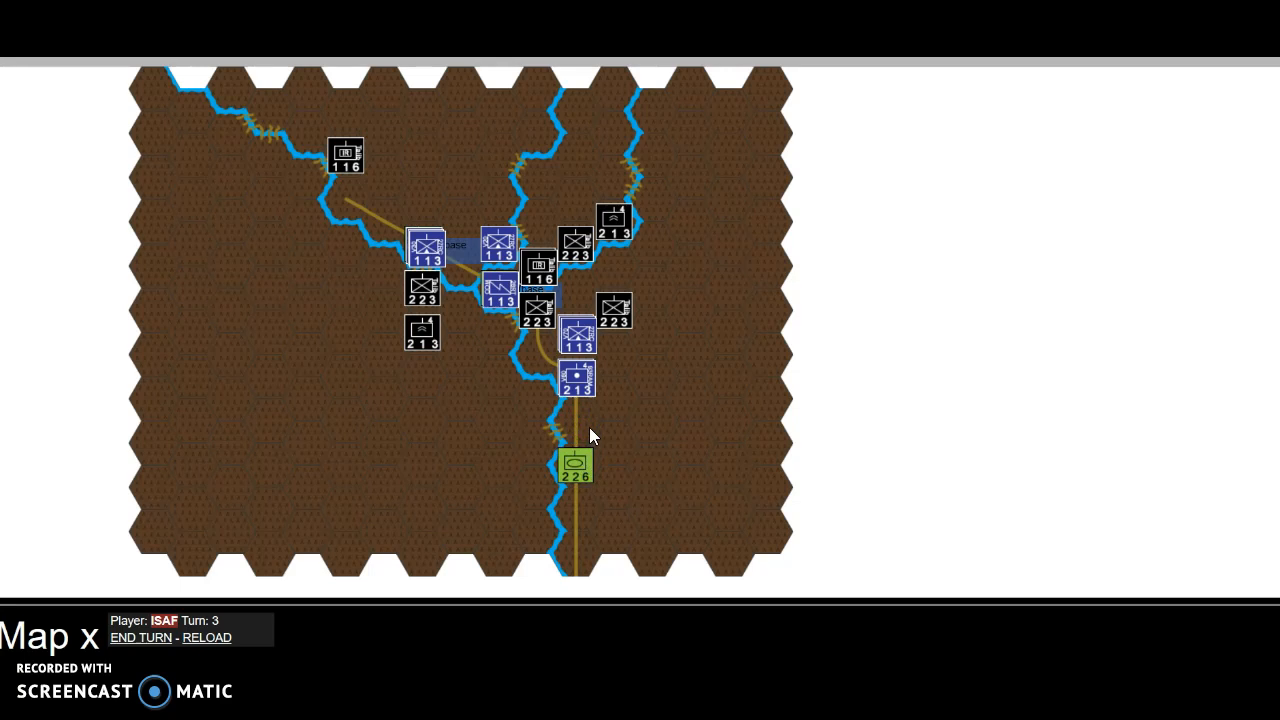
# Step: Advance the green 226 unit one hex north, then target Taliban infantry by the base
pyautogui.click(423, 247)
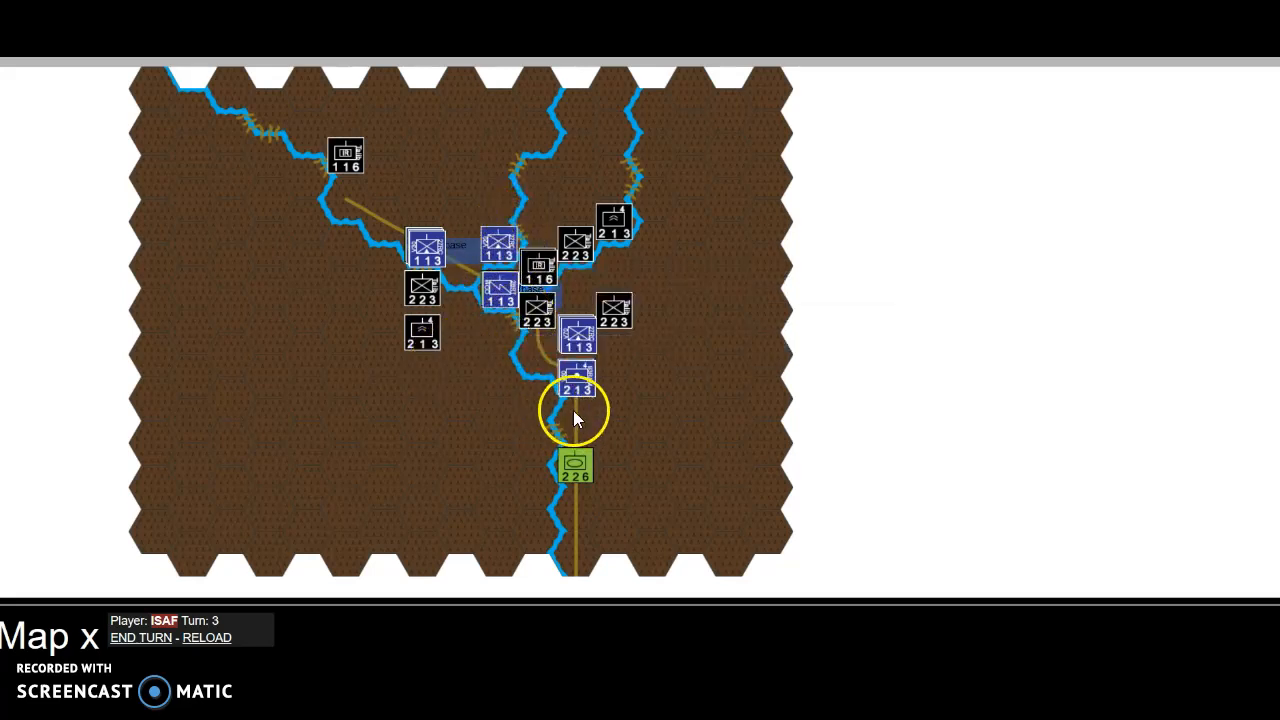
pyautogui.moveTo(578, 335)
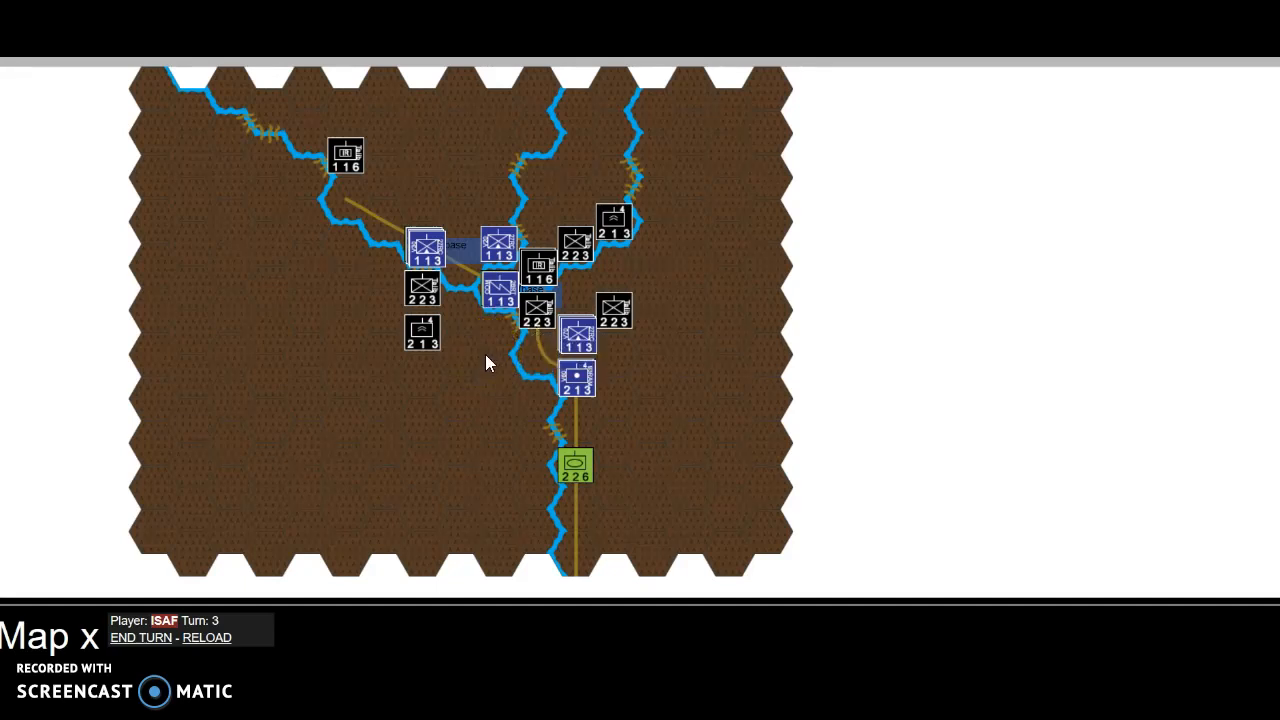
pyautogui.click(577, 335)
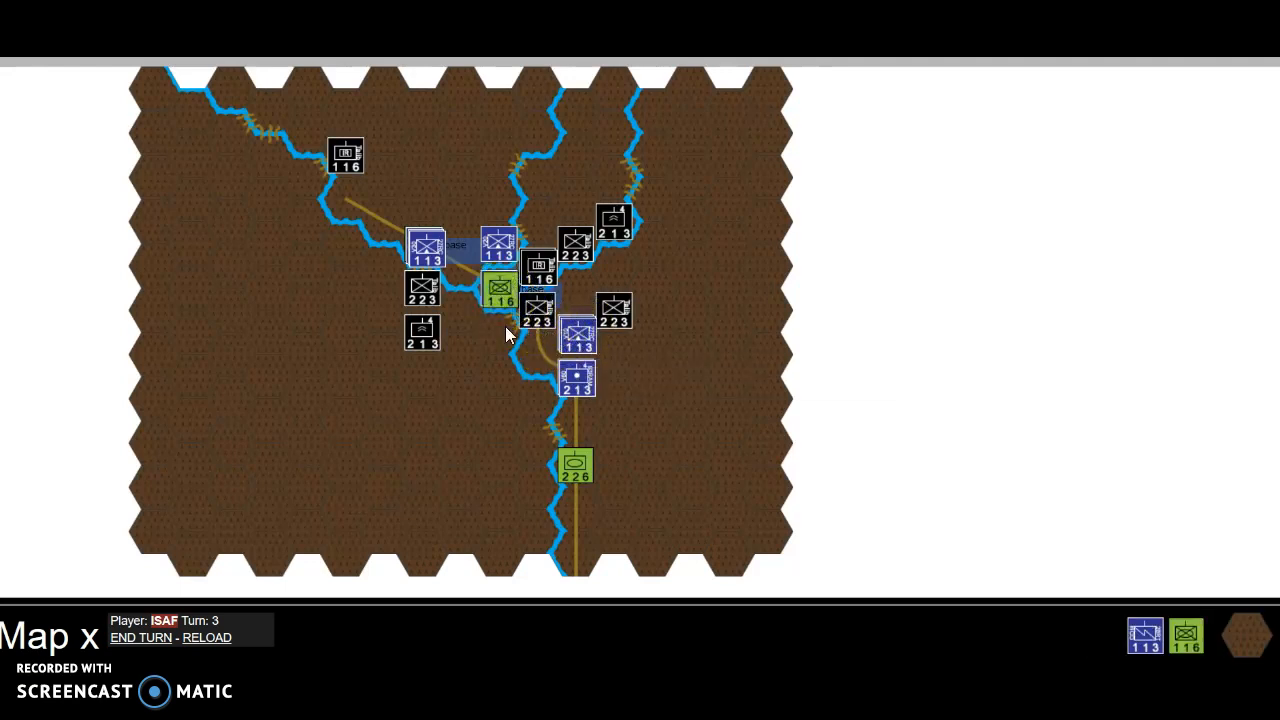
pyautogui.click(540, 320)
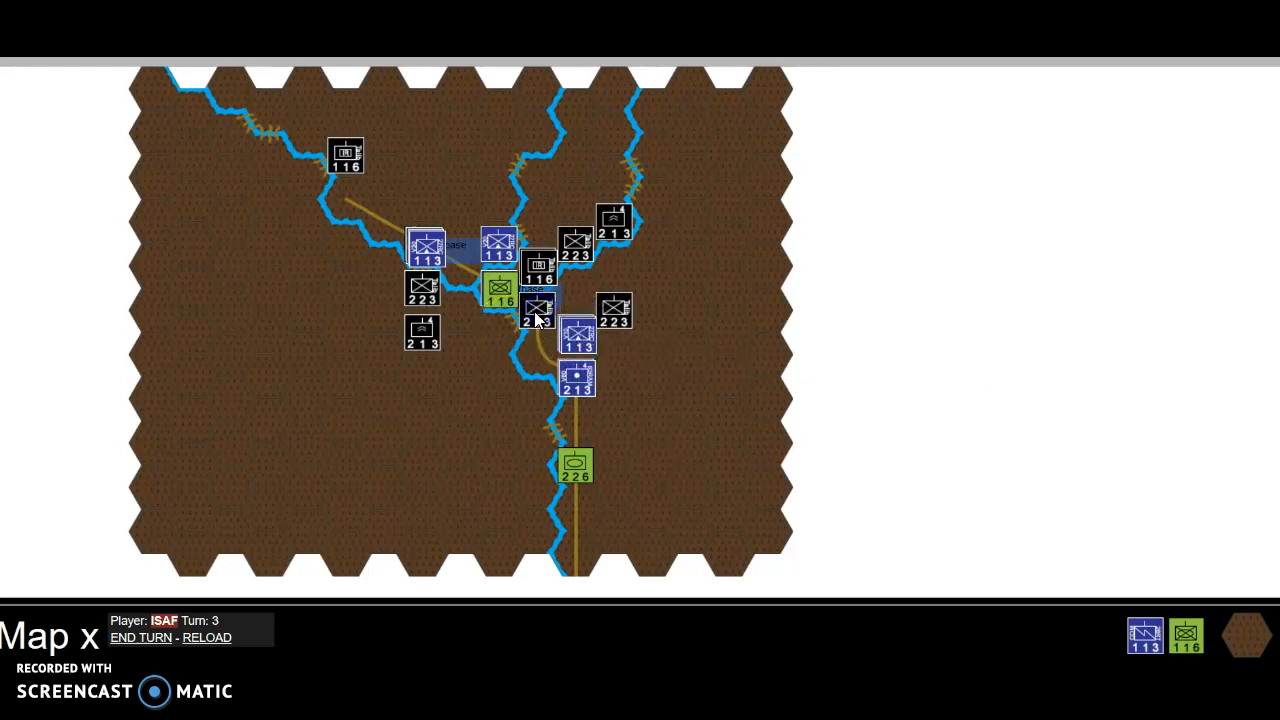
pyautogui.moveTo(537, 310)
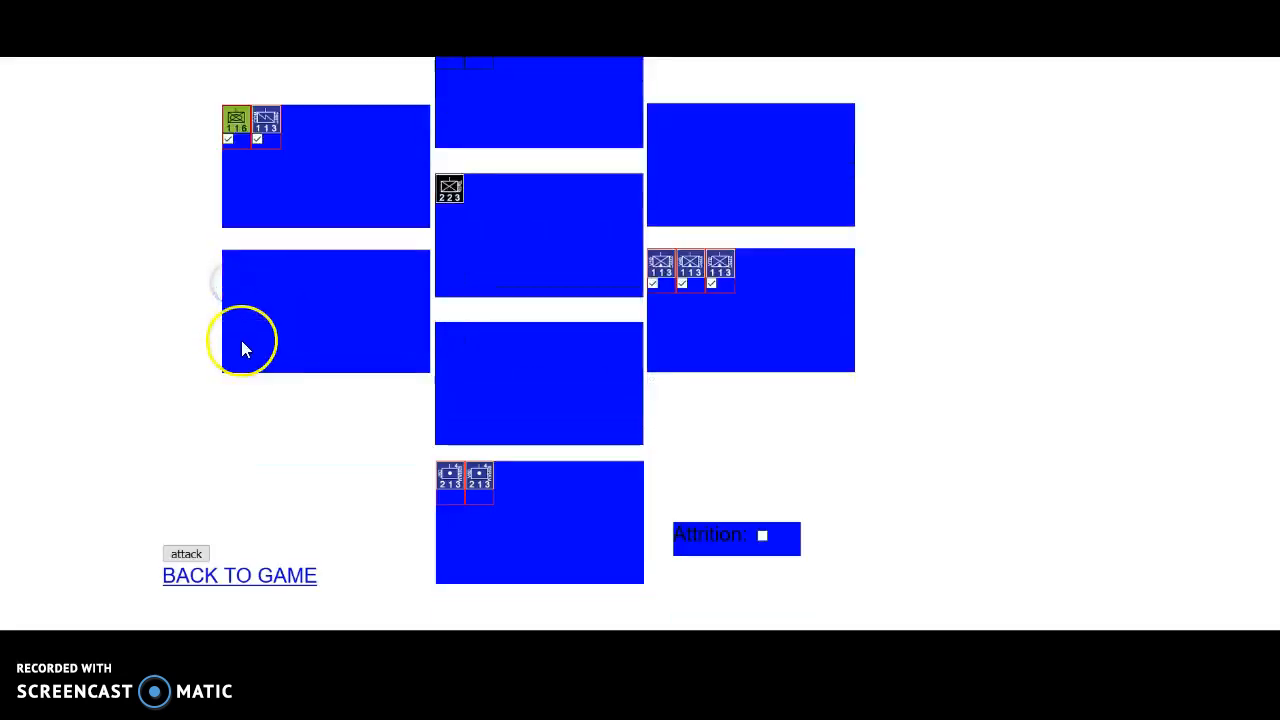
# Step: Resolve the ISAF attack on Taliban 2-2-3 at 1-2 odds, which fails, and return to the map
pyautogui.click(186, 553)
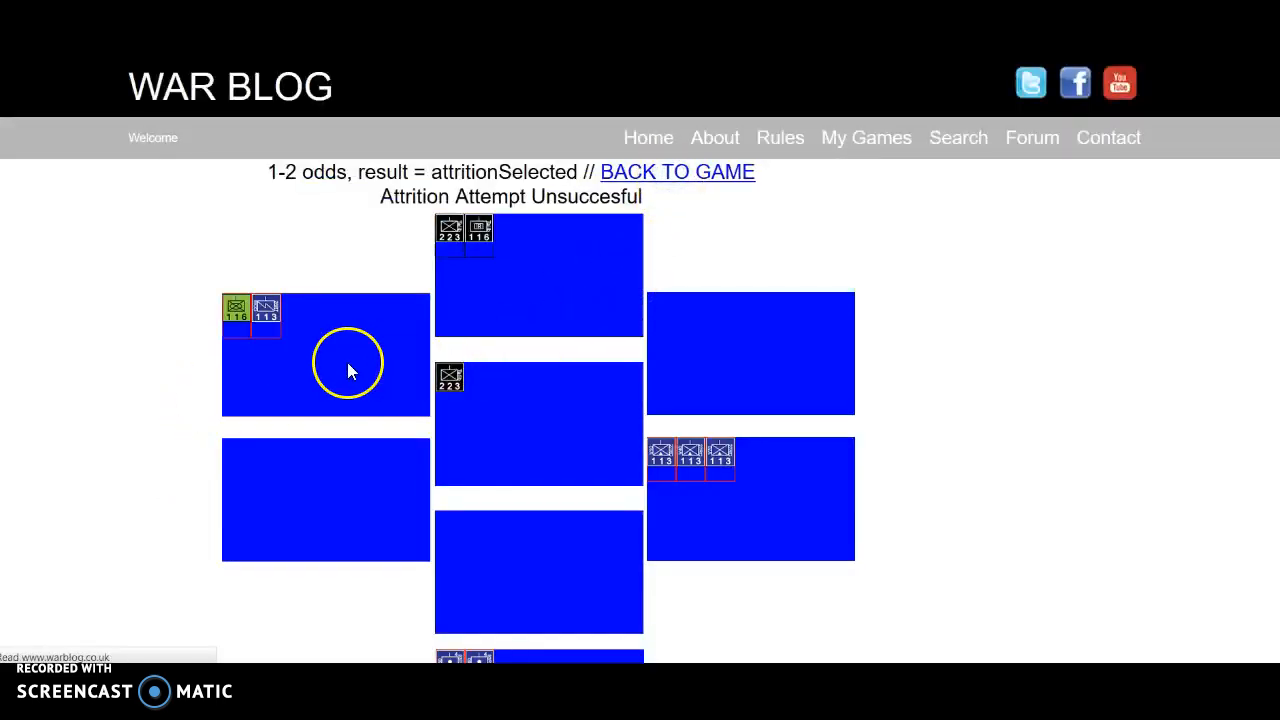
pyautogui.click(677, 172)
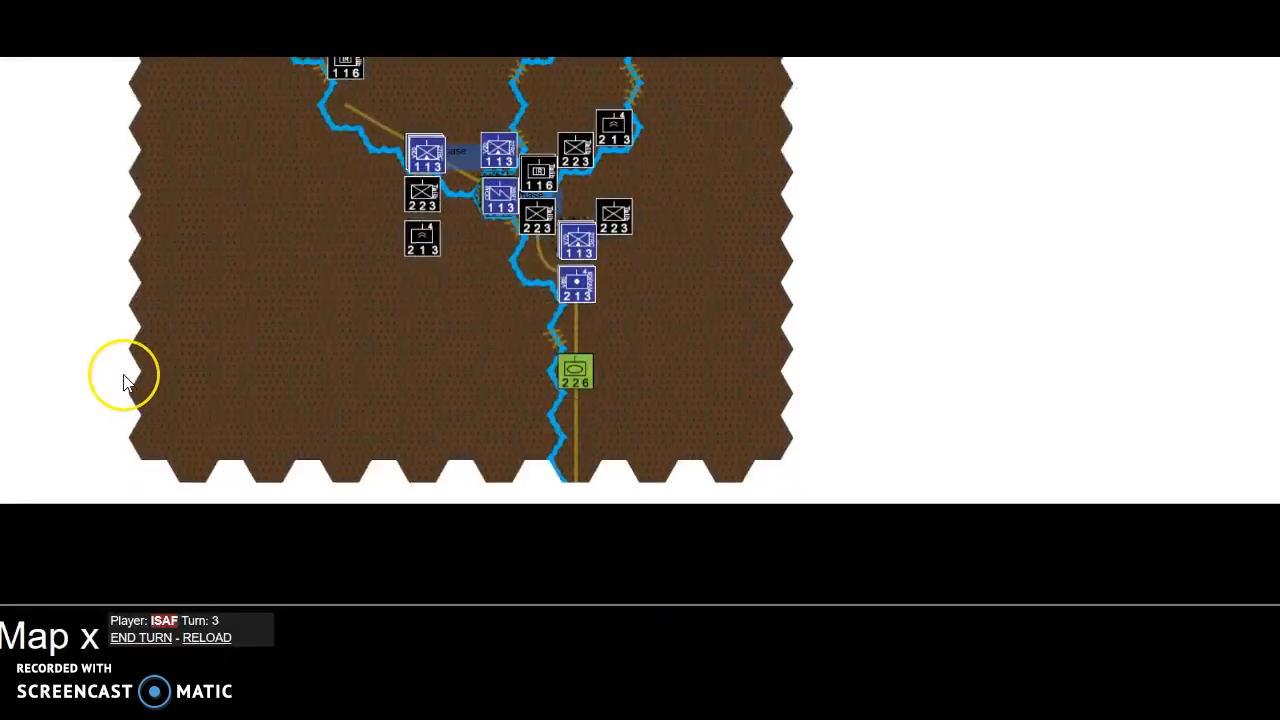